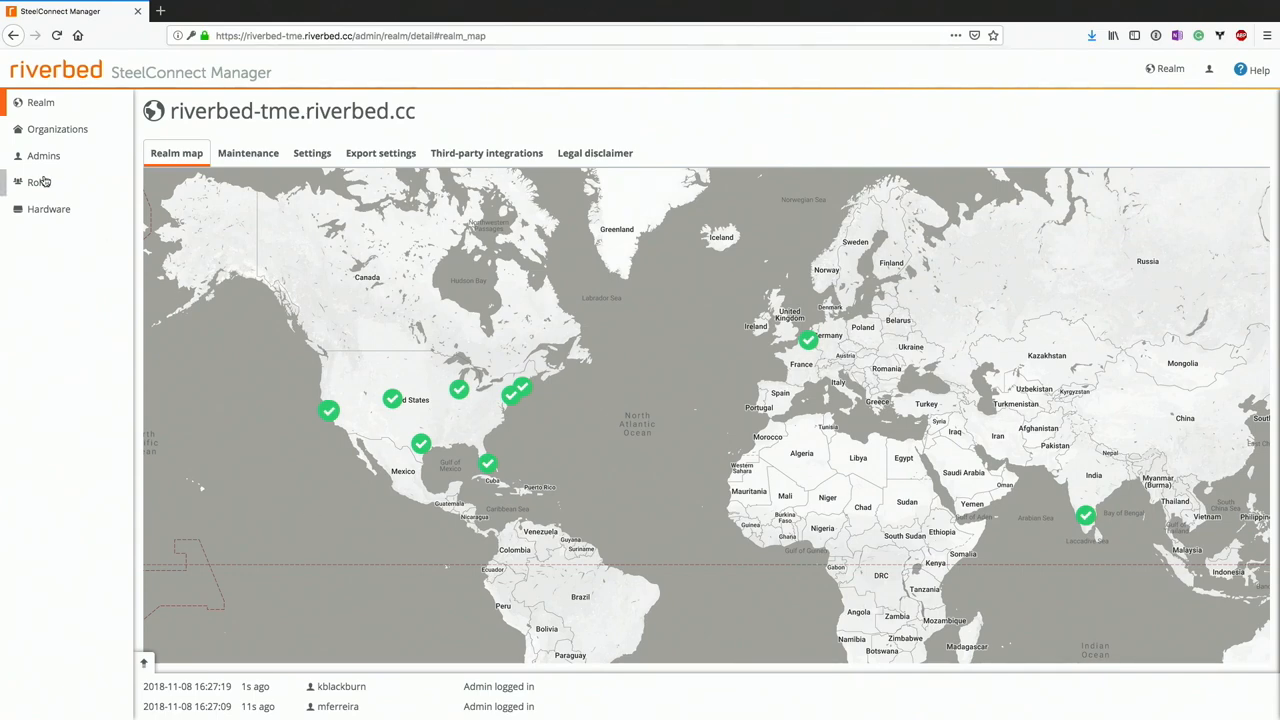
Find the vPackets administrator by searching 'vp' and view its role assignments.
{"action": "left_click", "coordinate": [44, 156]}
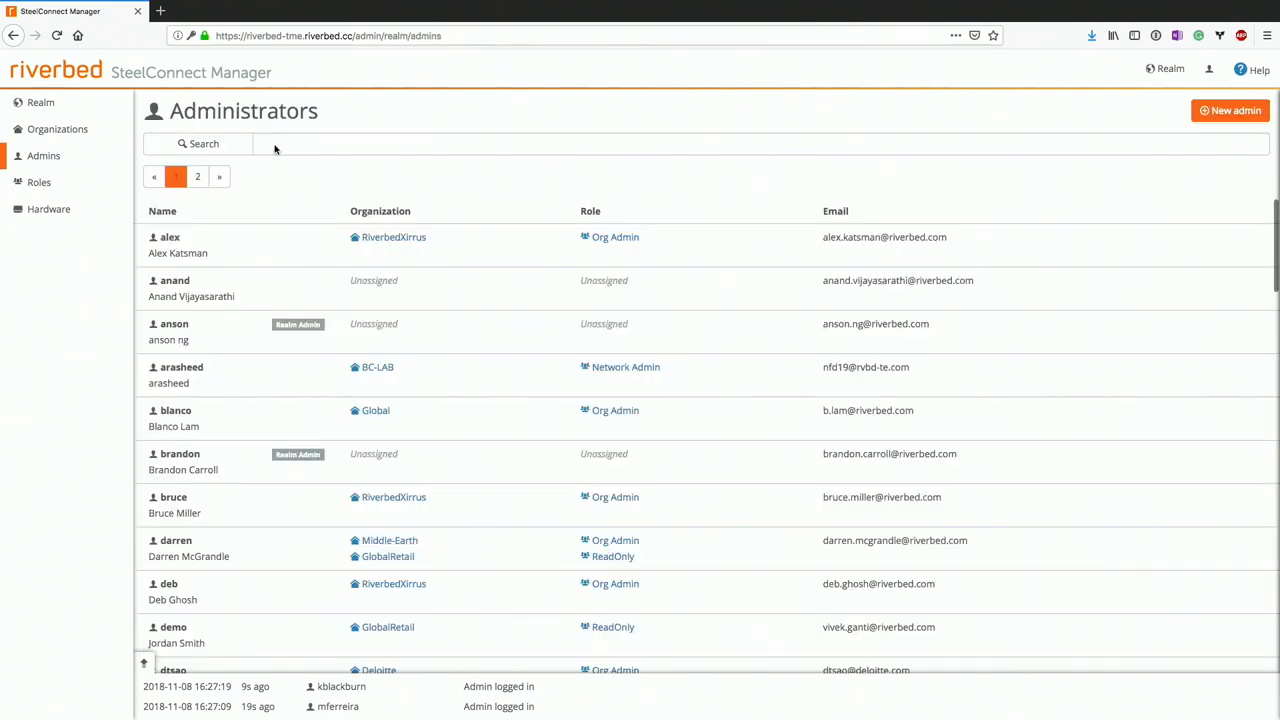
{"action": "type", "text": "vp"}
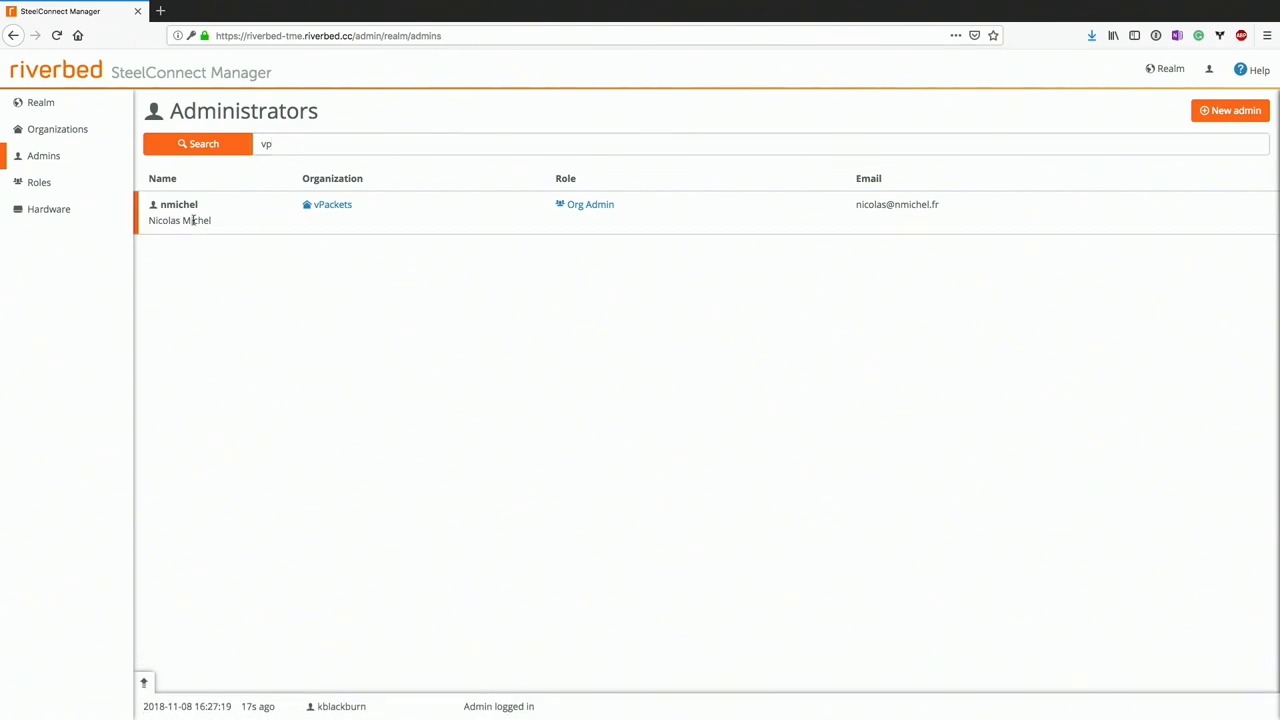
{"action": "left_click", "coordinate": [180, 212]}
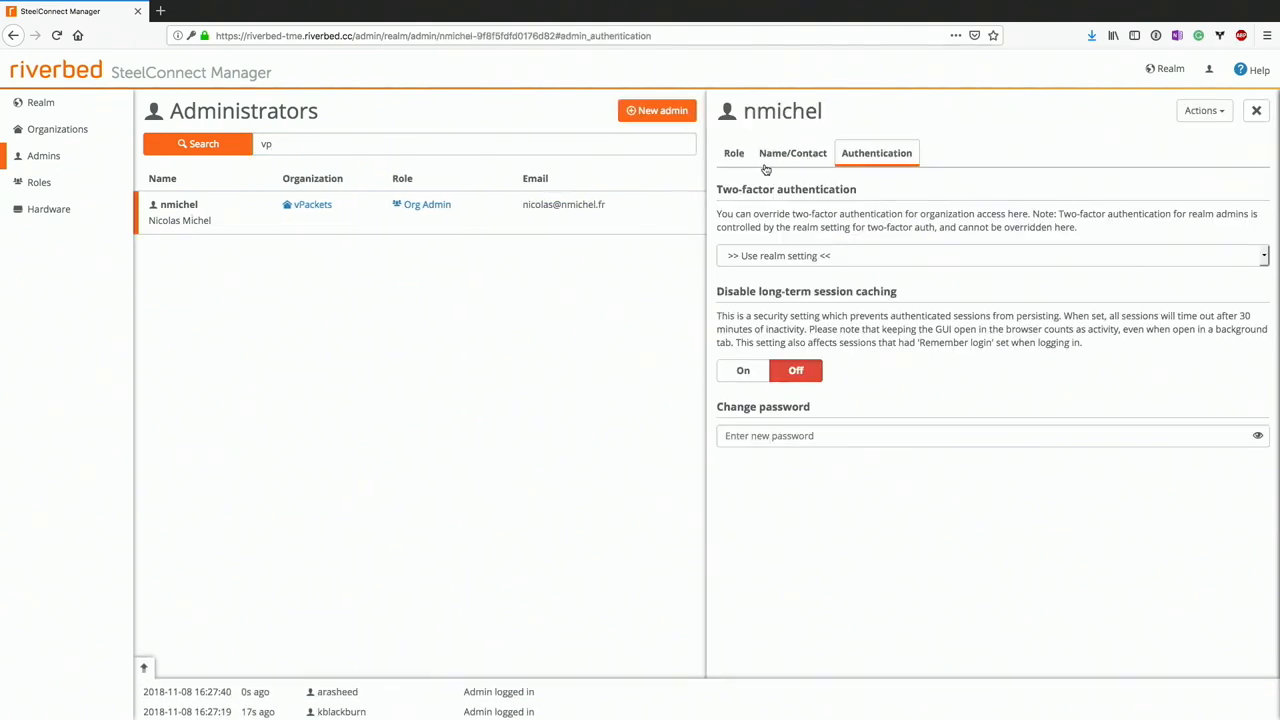
{"action": "left_click", "coordinate": [732, 152]}
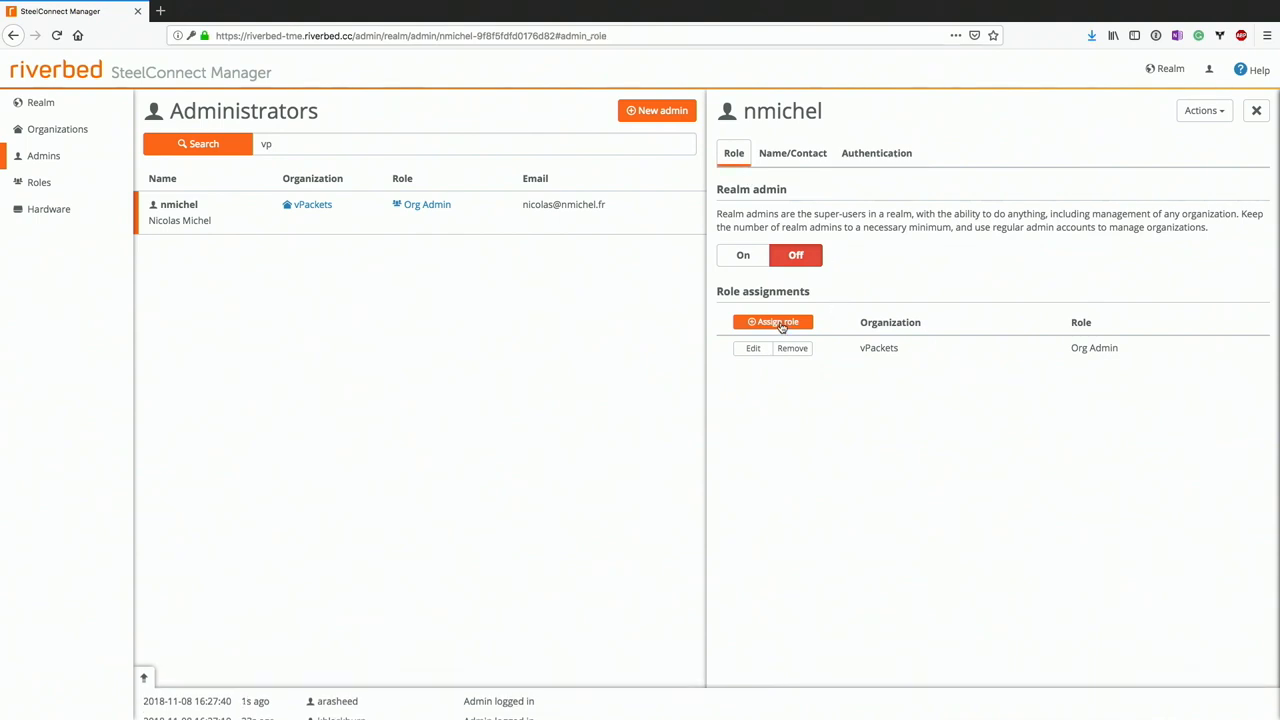
Assign the administrator the Network Admin role in the BC-LAB organization.
{"action": "left_click", "coordinate": [772, 320]}
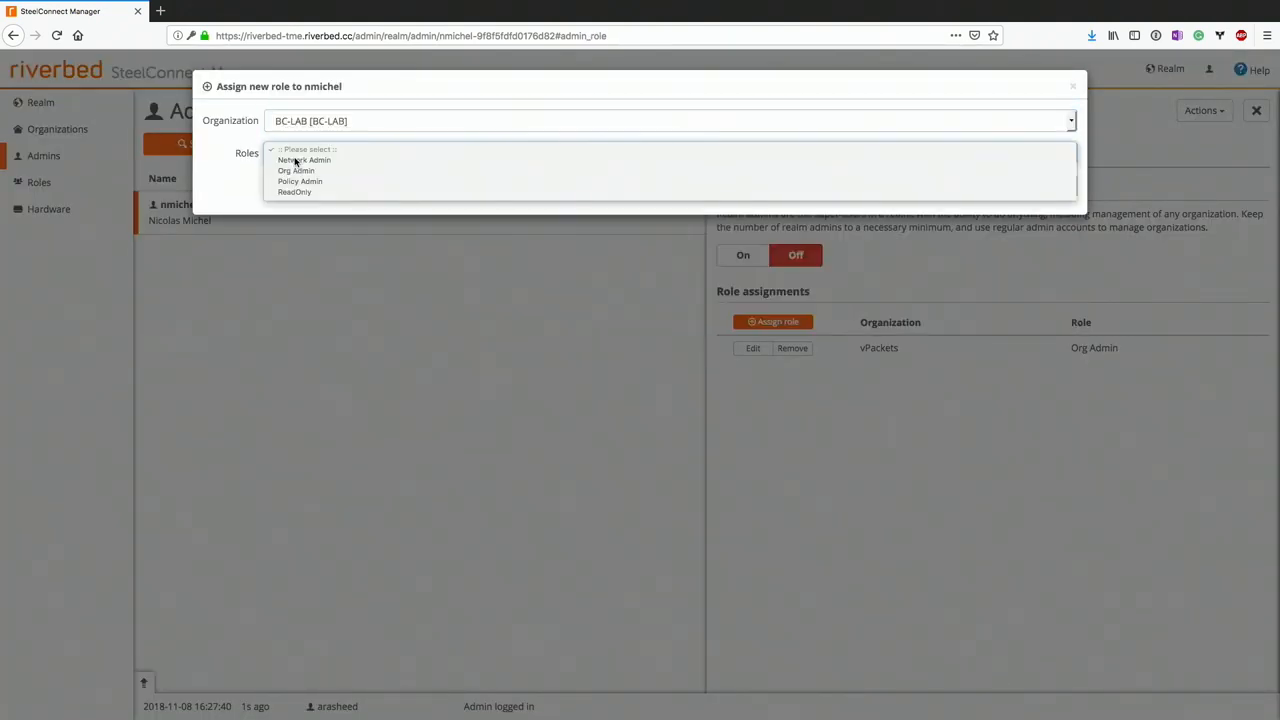
{"action": "left_click", "coordinate": [304, 160]}
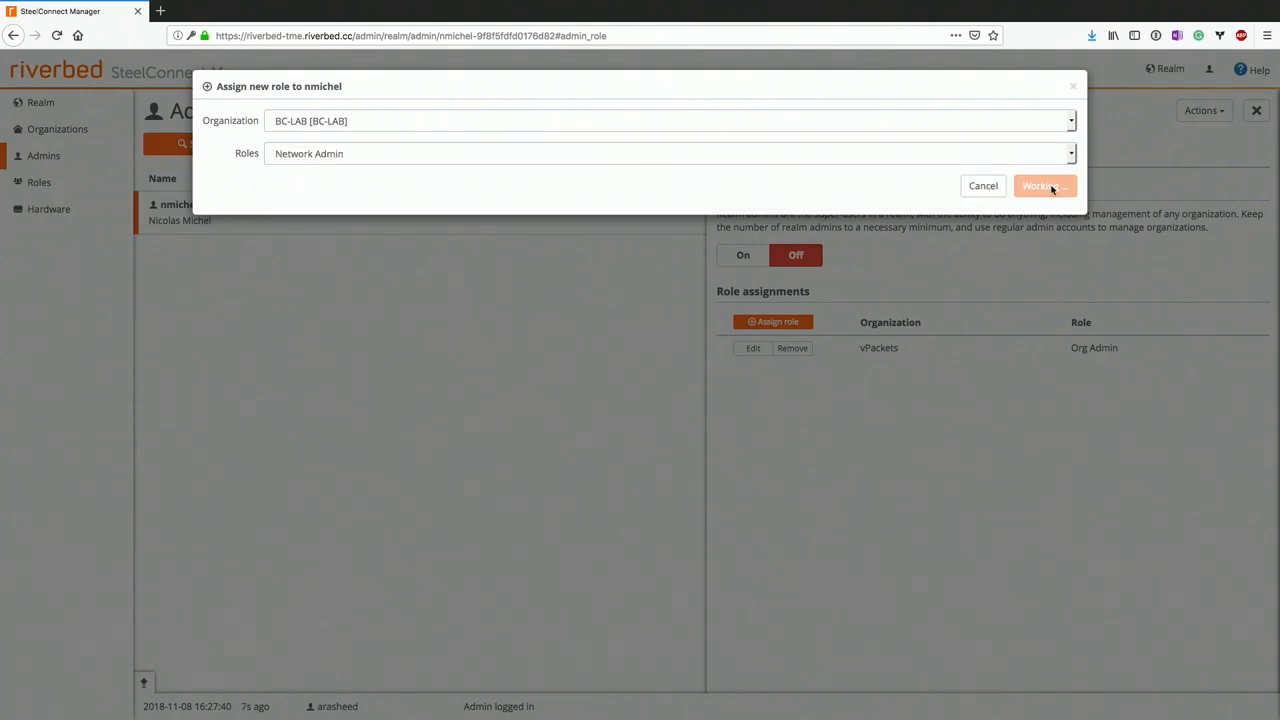
{"action": "left_click", "coordinate": [1044, 186]}
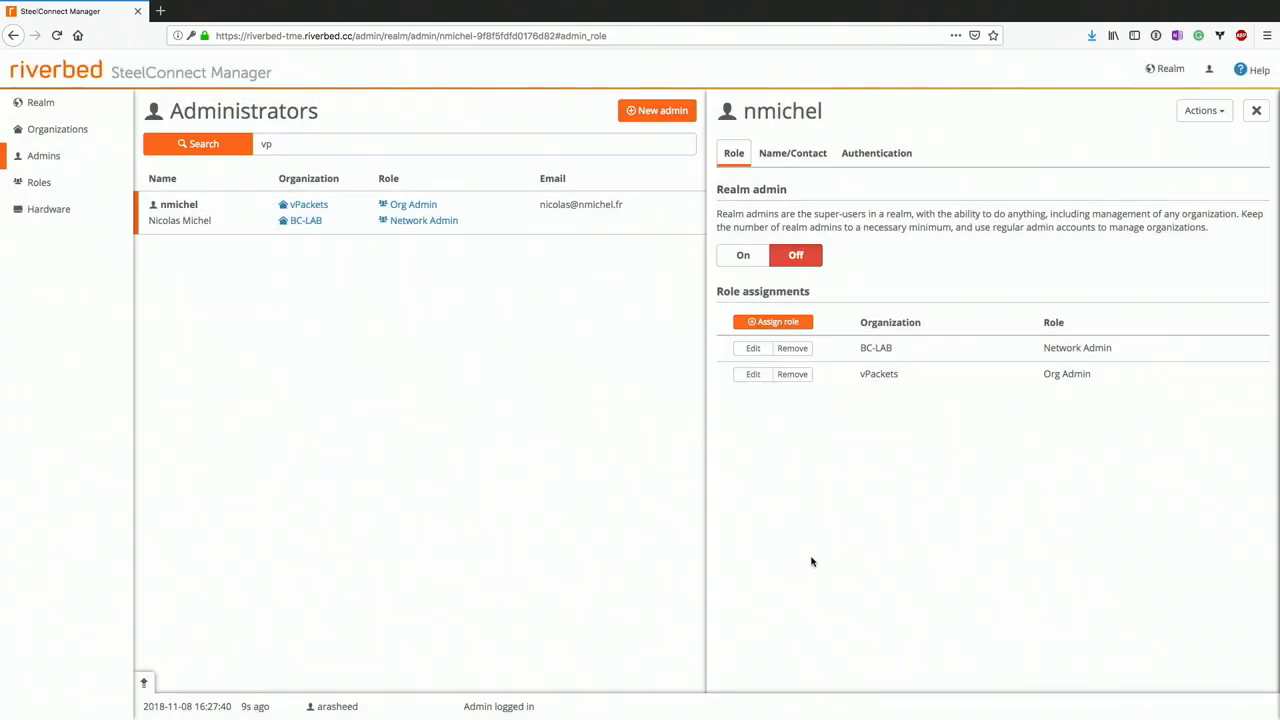
{"action": "mouse_move", "coordinate": [1006, 382]}
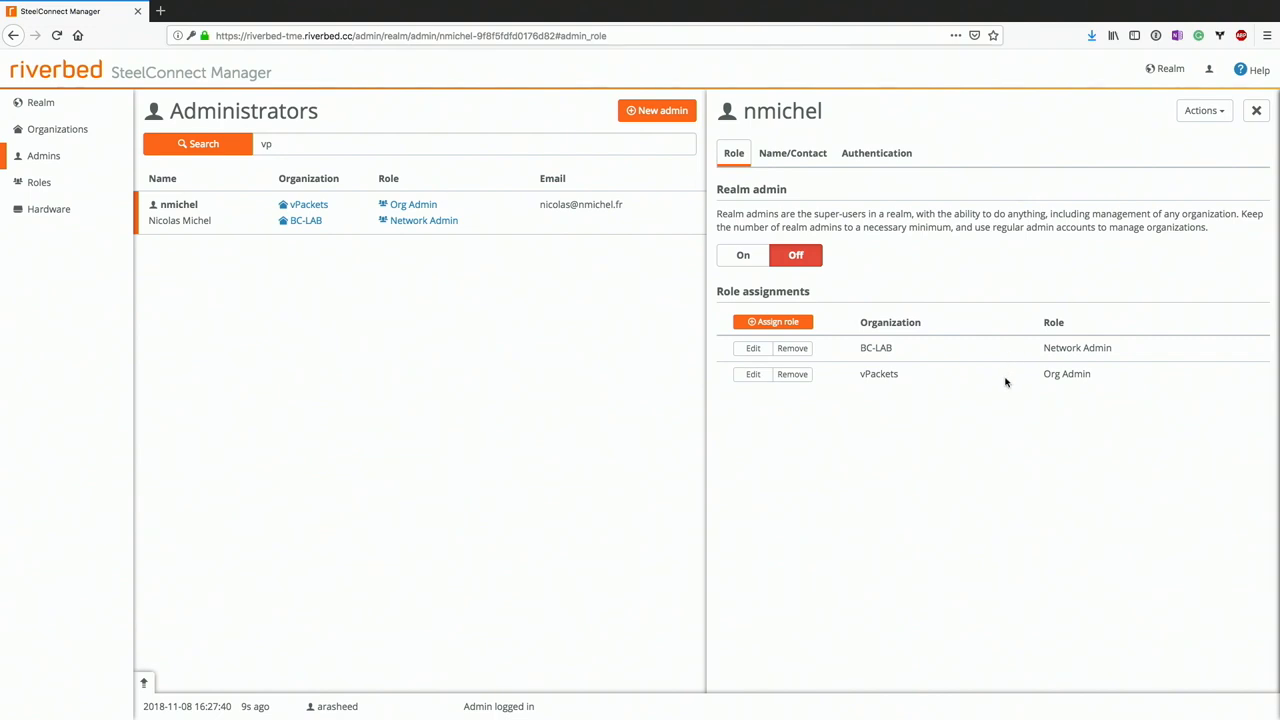
{"action": "mouse_move", "coordinate": [1008, 370]}
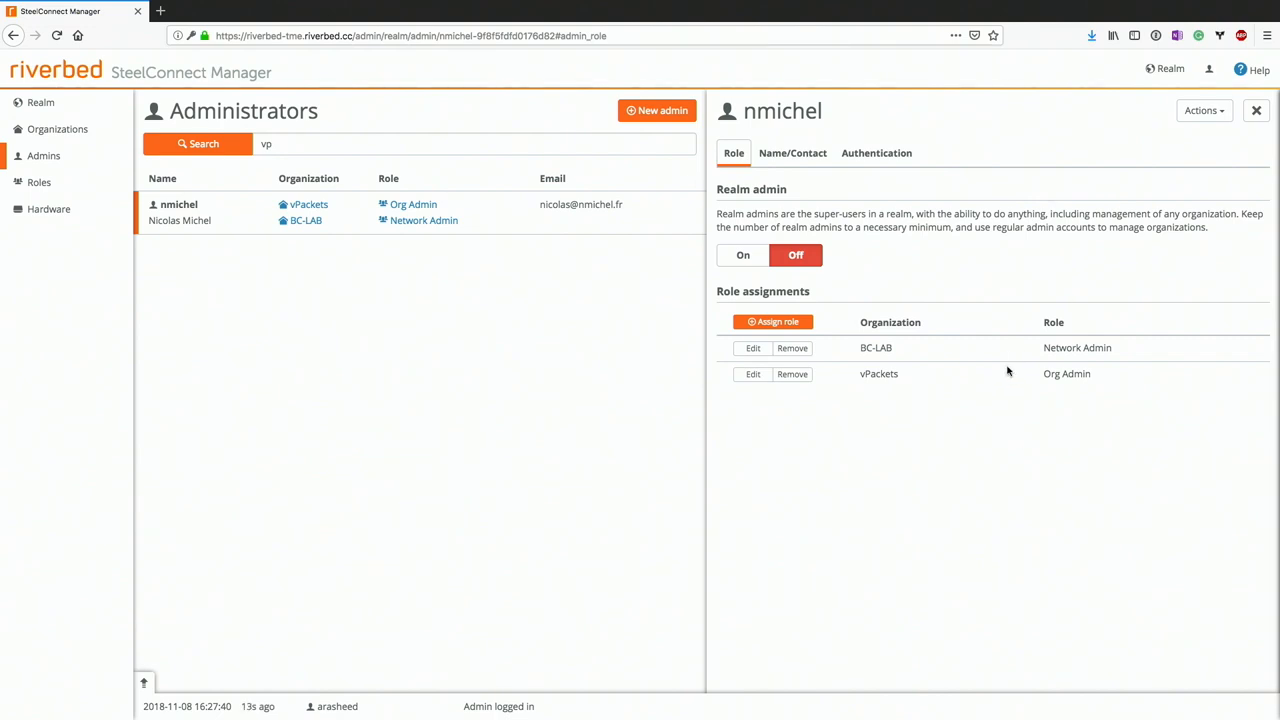
{"action": "mouse_move", "coordinate": [1228, 210]}
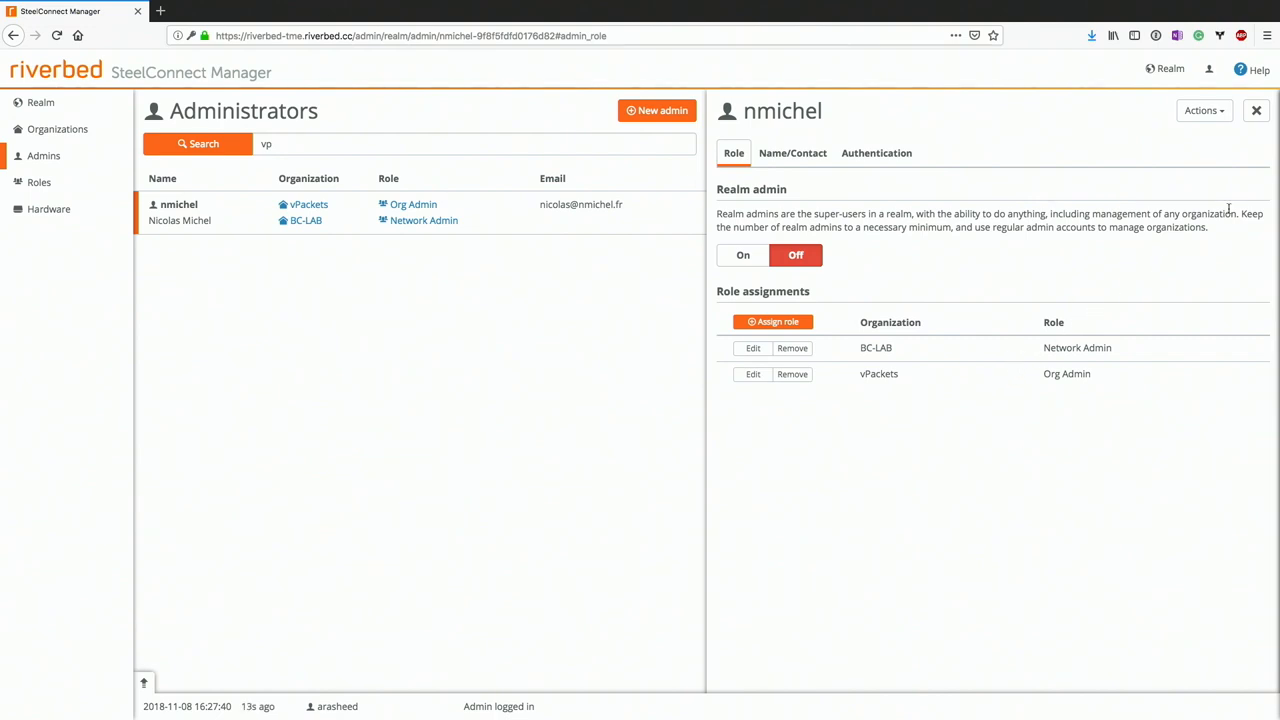
{"action": "left_click", "coordinate": [1158, 68]}
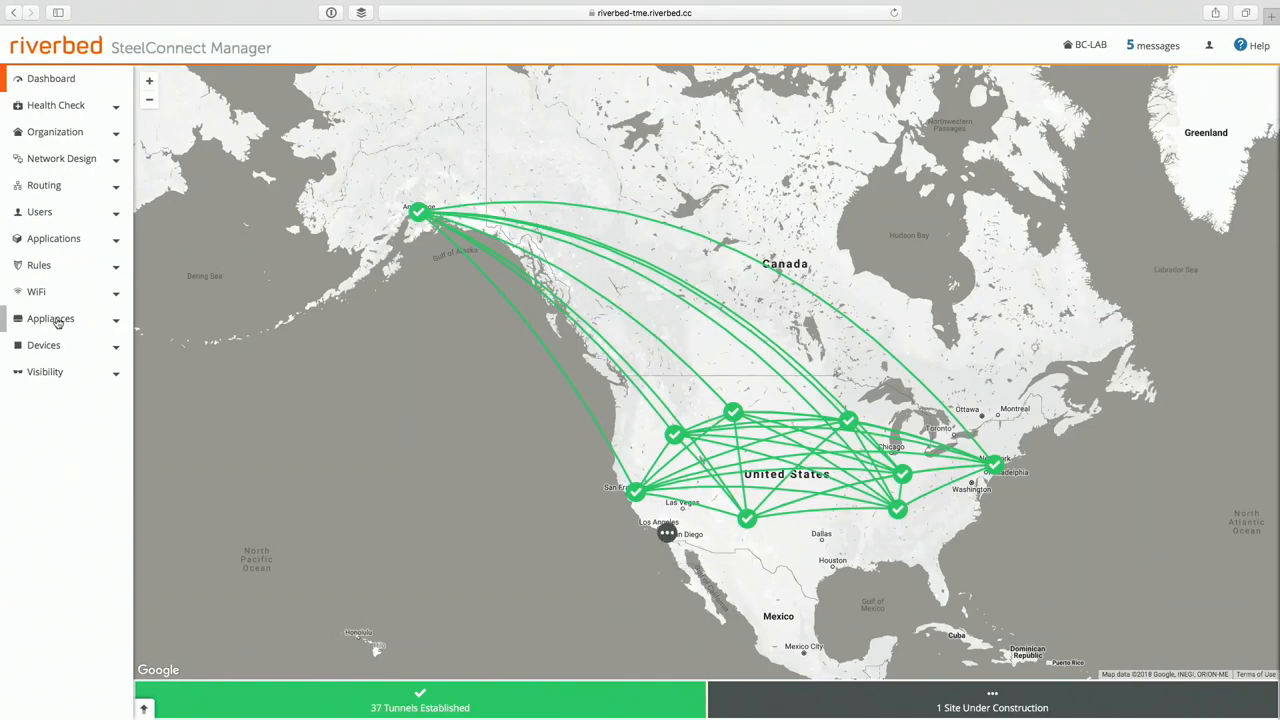
Start a shadow SDI-130 Gateway appliance deployed into the Menifee Branch site.
{"action": "left_click", "coordinate": [50, 318]}
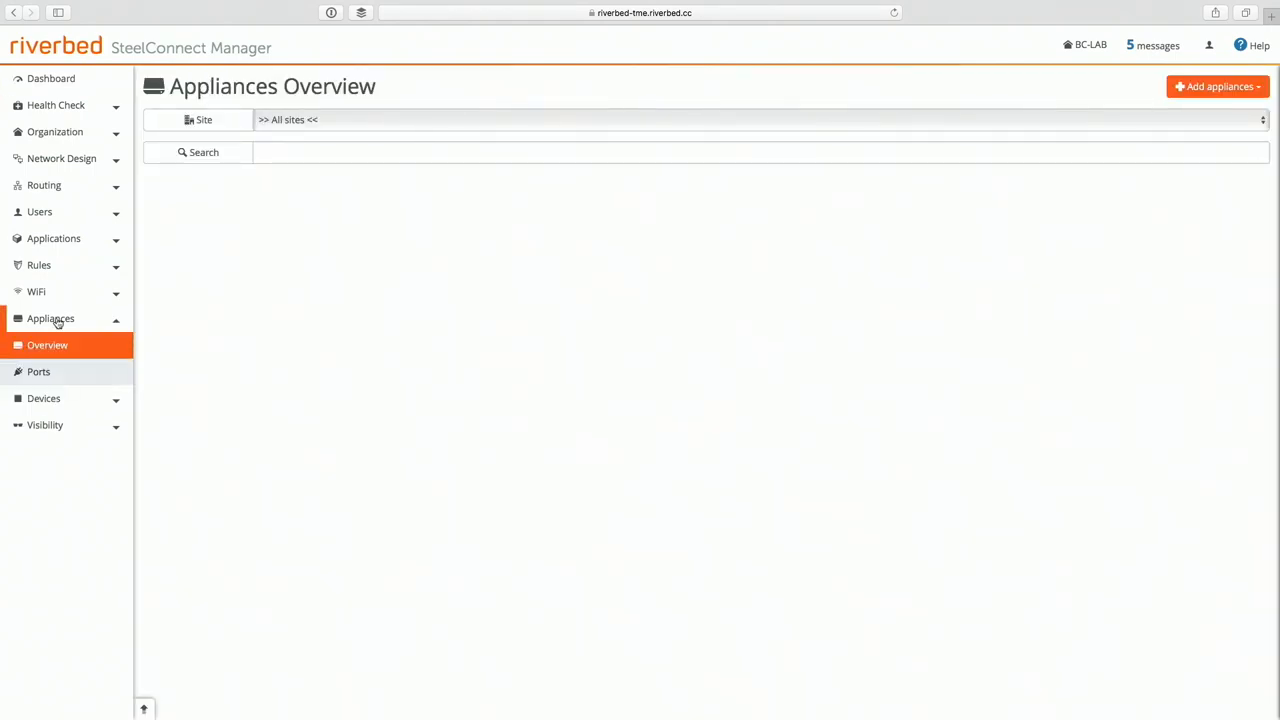
{"action": "mouse_move", "coordinate": [1206, 100]}
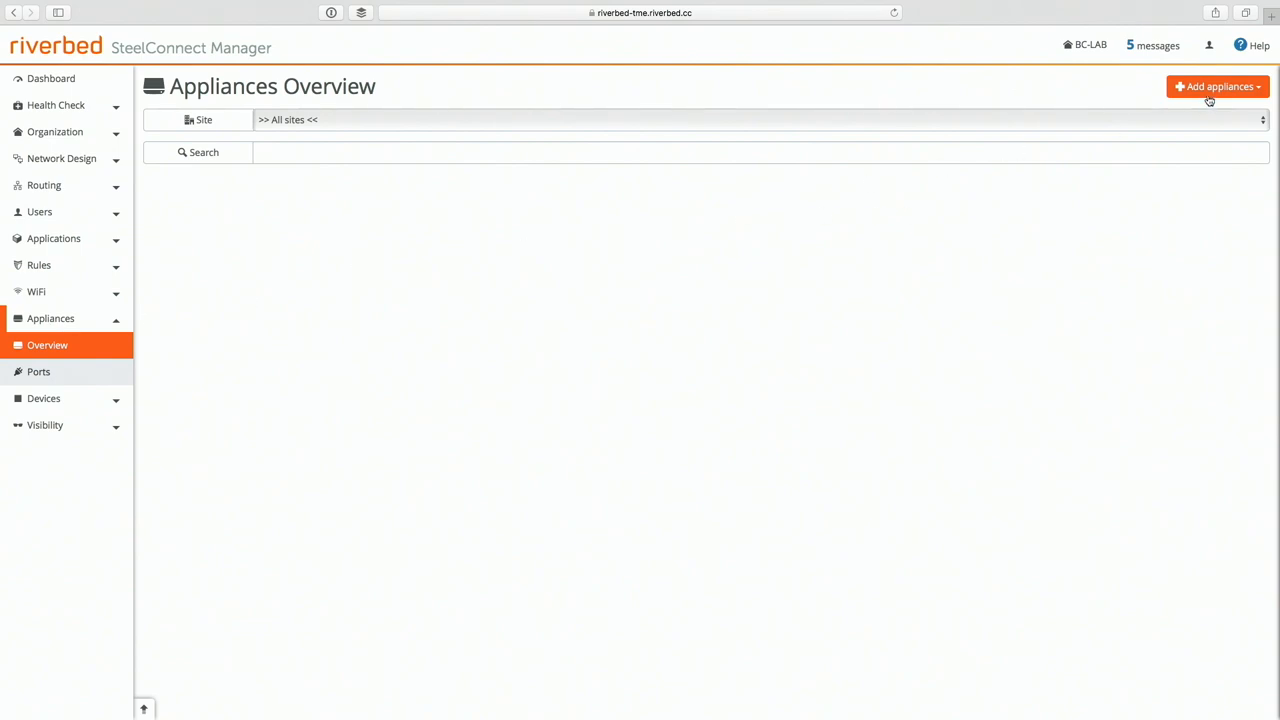
{"action": "left_click", "coordinate": [1218, 88]}
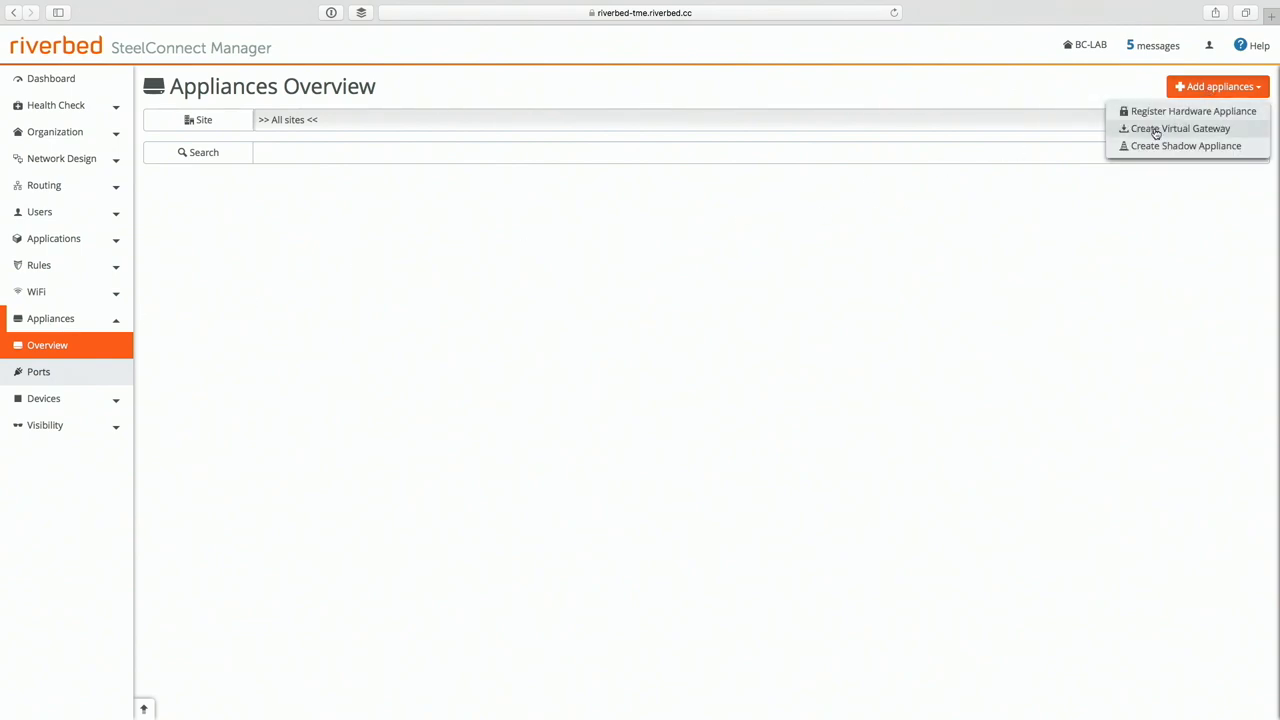
{"action": "mouse_move", "coordinate": [1204, 148]}
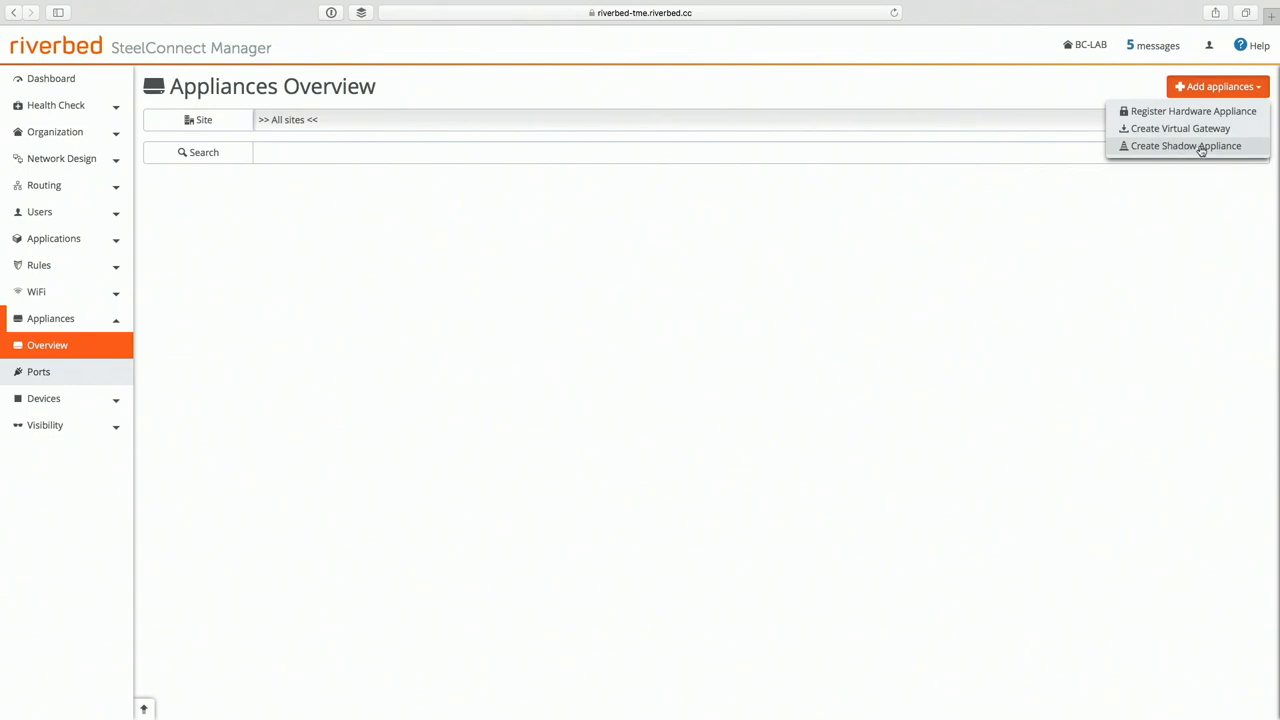
{"action": "left_click", "coordinate": [1196, 148]}
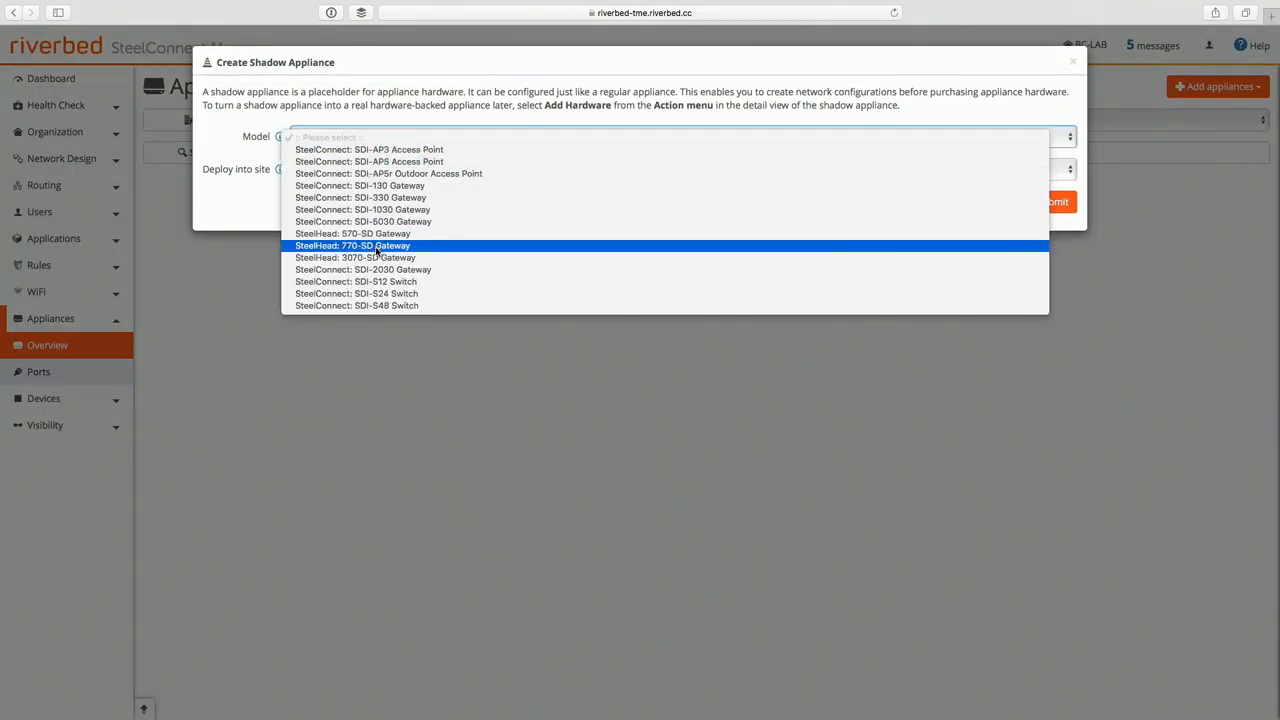
{"action": "mouse_move", "coordinate": [382, 268]}
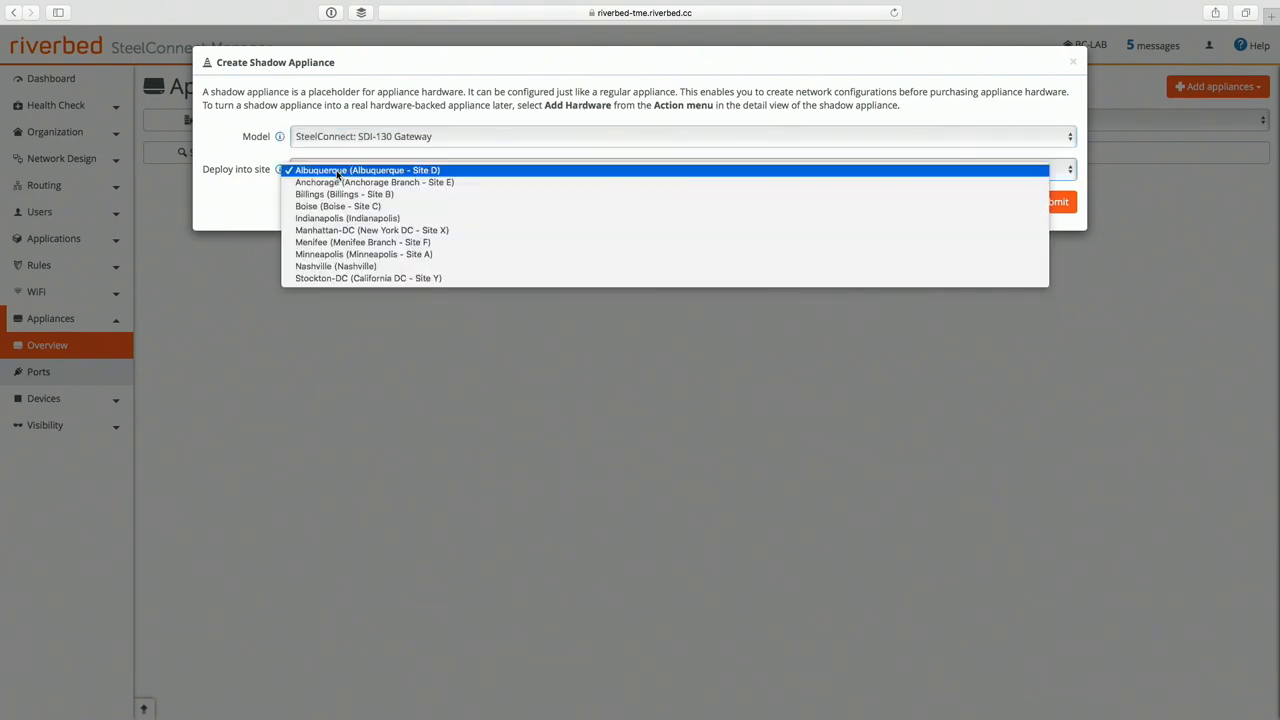
{"action": "left_click", "coordinate": [364, 242]}
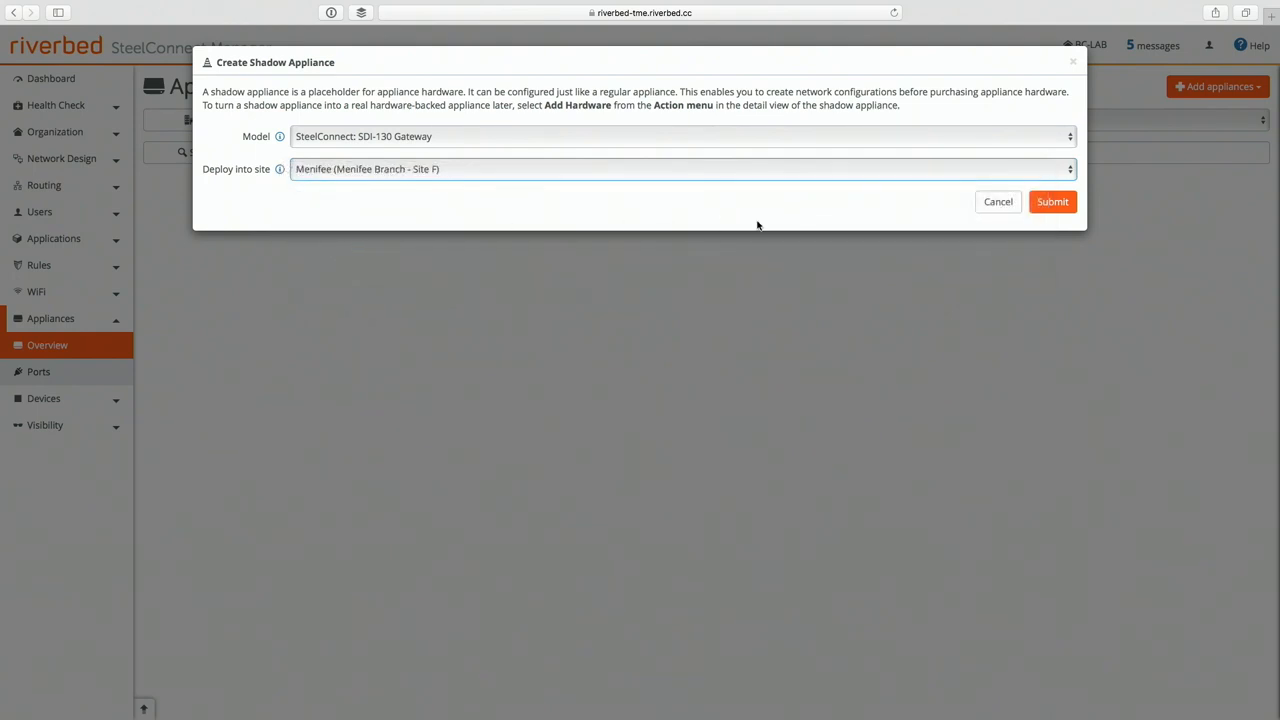
Submit the shadow appliance request and return to the Appliances Overview list.
{"action": "left_click", "coordinate": [1052, 200]}
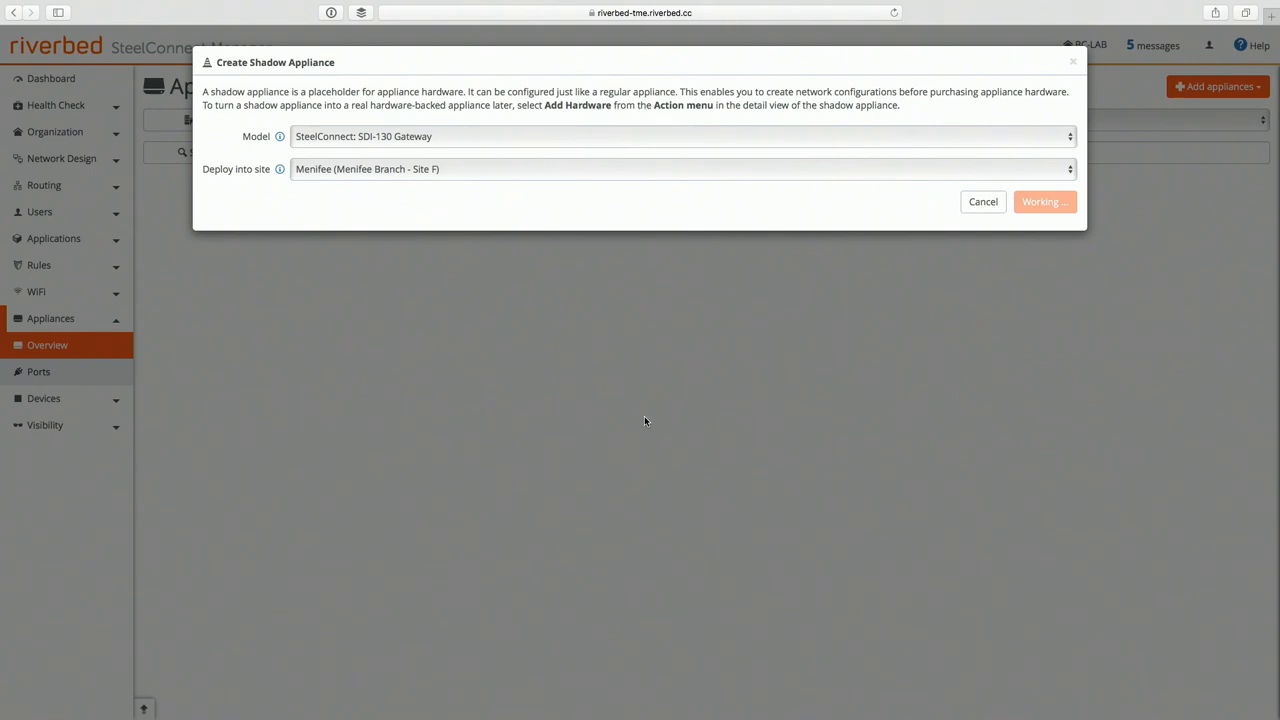
{"action": "mouse_move", "coordinate": [668, 490]}
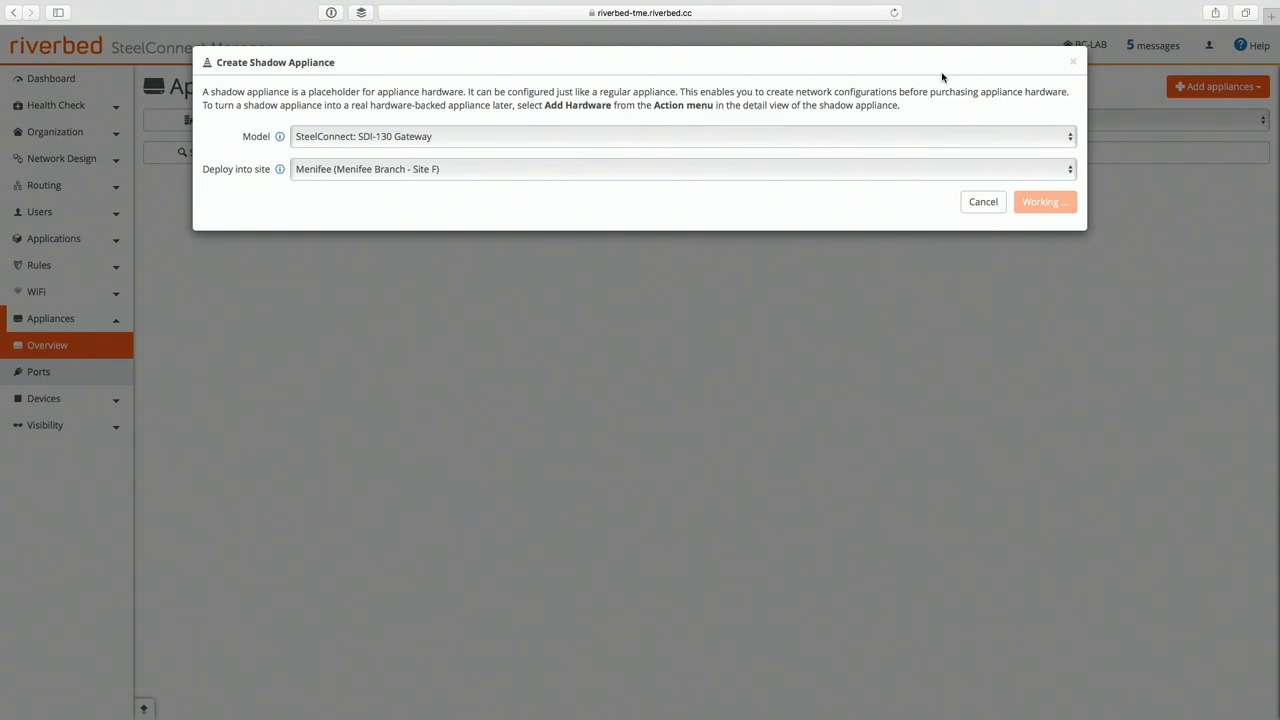
{"action": "mouse_move", "coordinate": [1026, 236]}
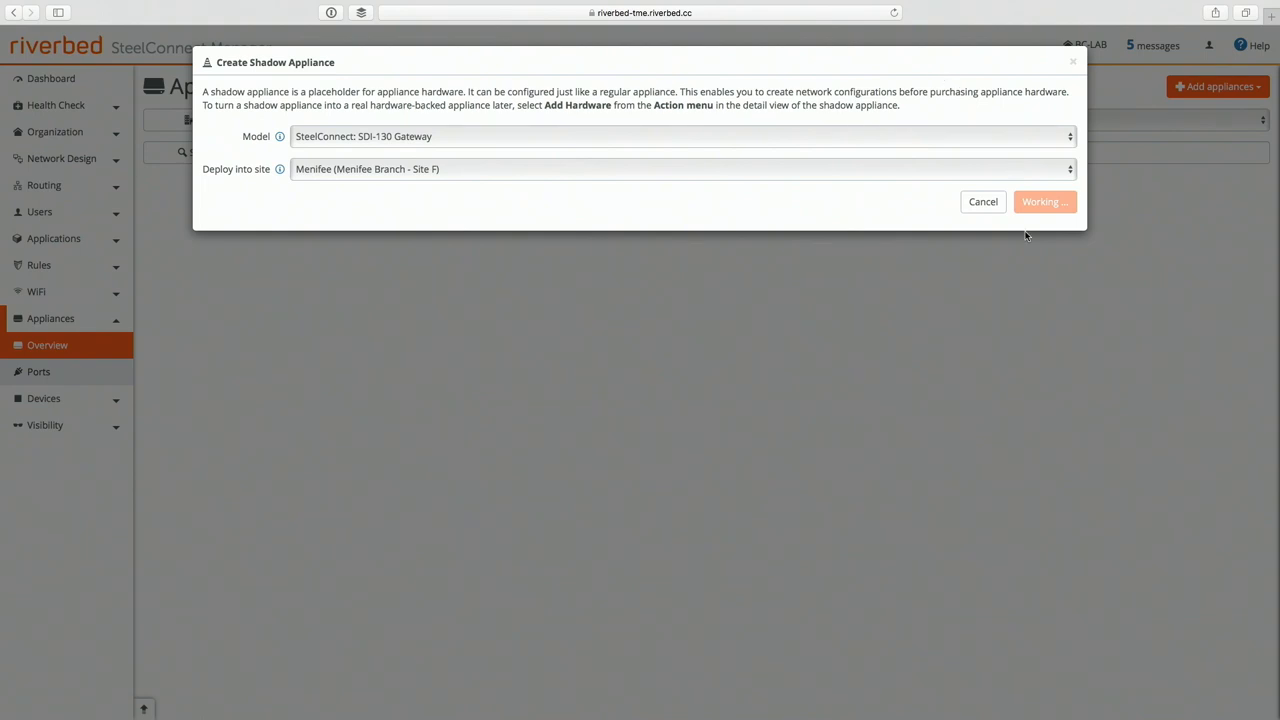
{"action": "mouse_move", "coordinate": [1032, 246]}
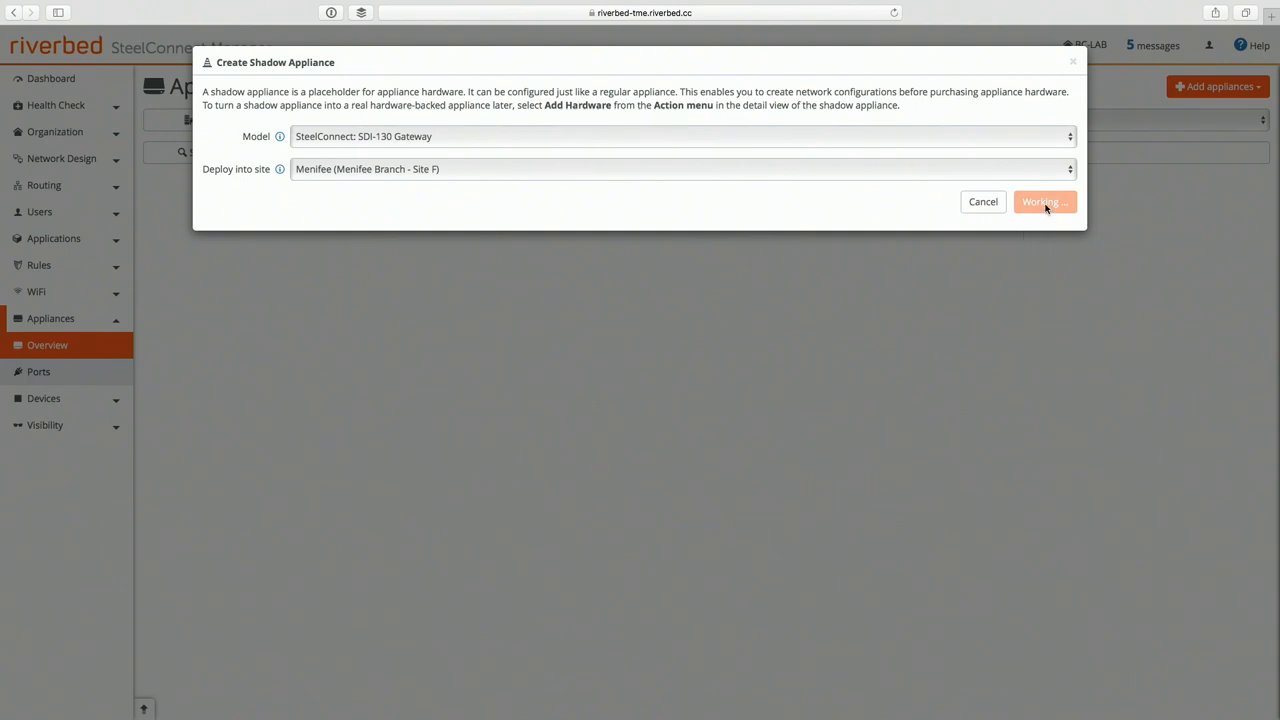
{"action": "mouse_move", "coordinate": [886, 406]}
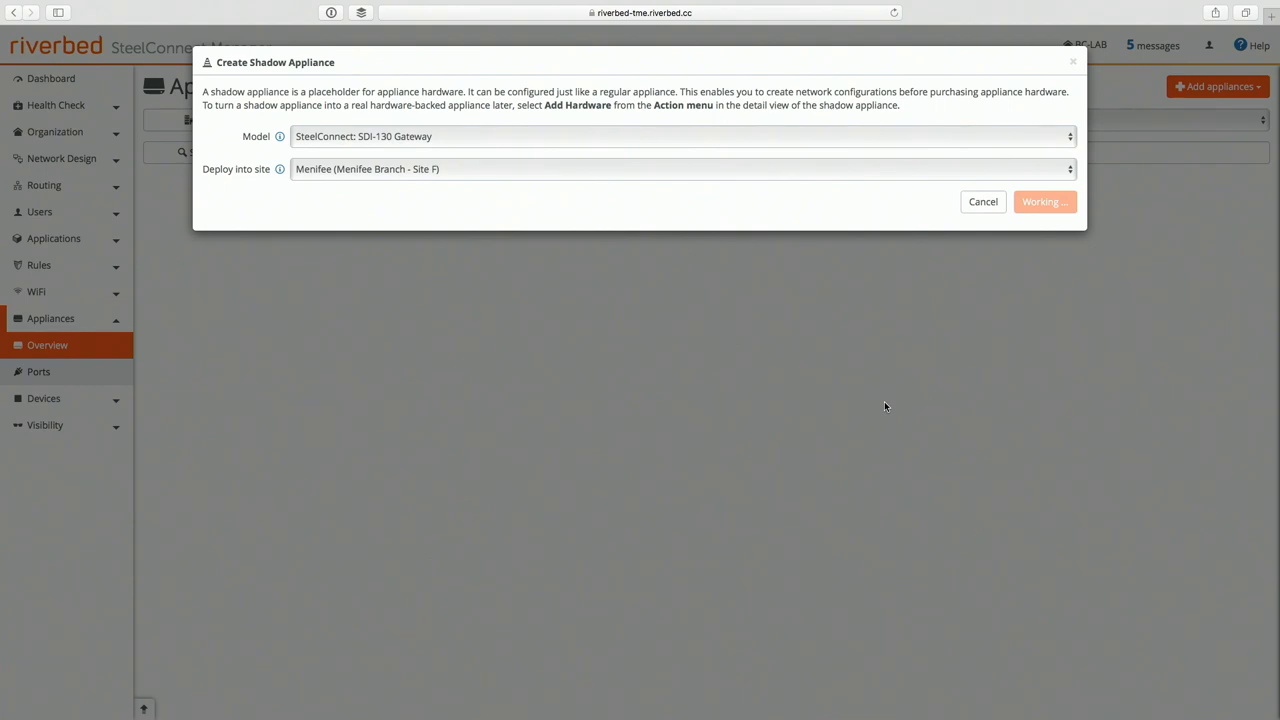
{"action": "left_click", "coordinate": [1044, 200]}
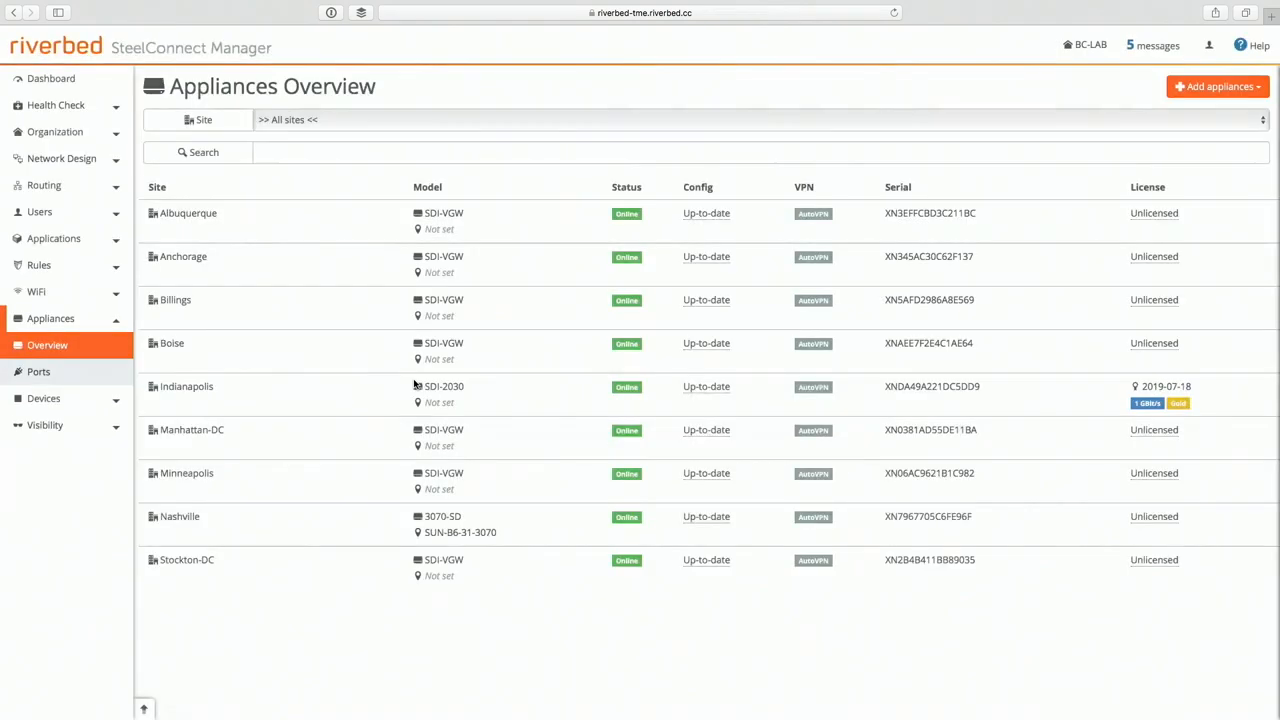
{"action": "mouse_move", "coordinate": [208, 416]}
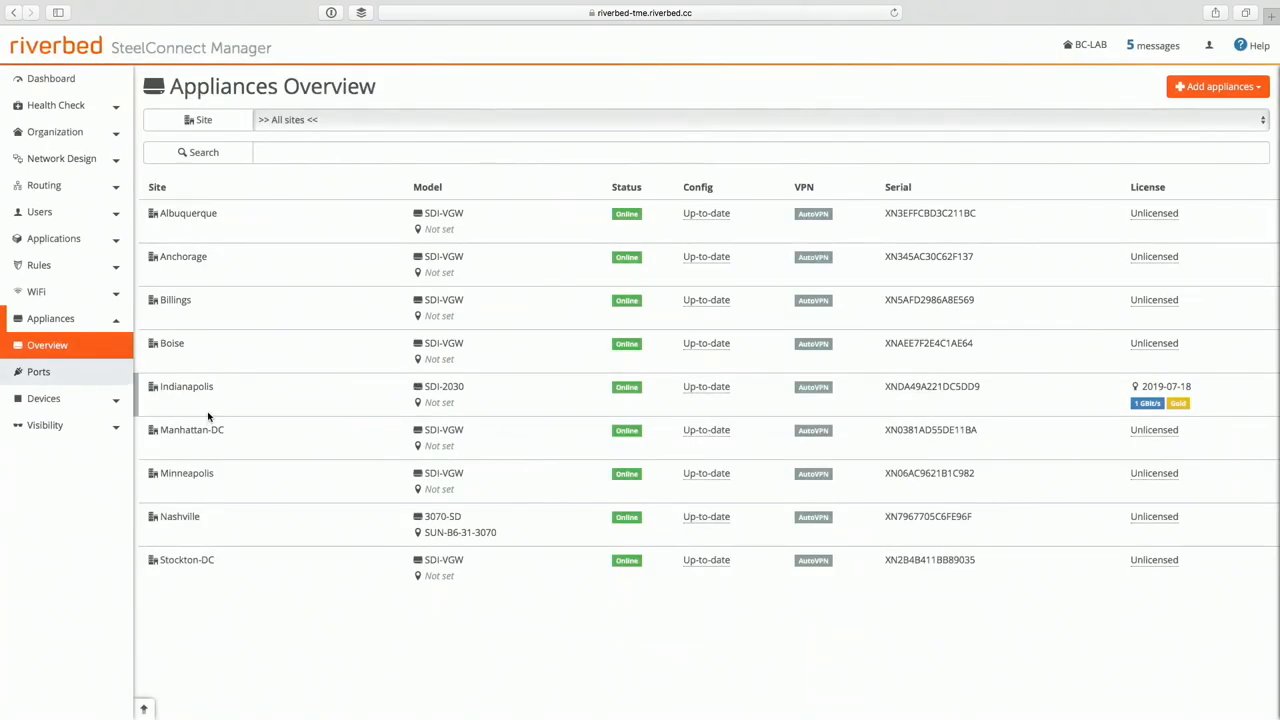
{"action": "mouse_move", "coordinate": [220, 340]}
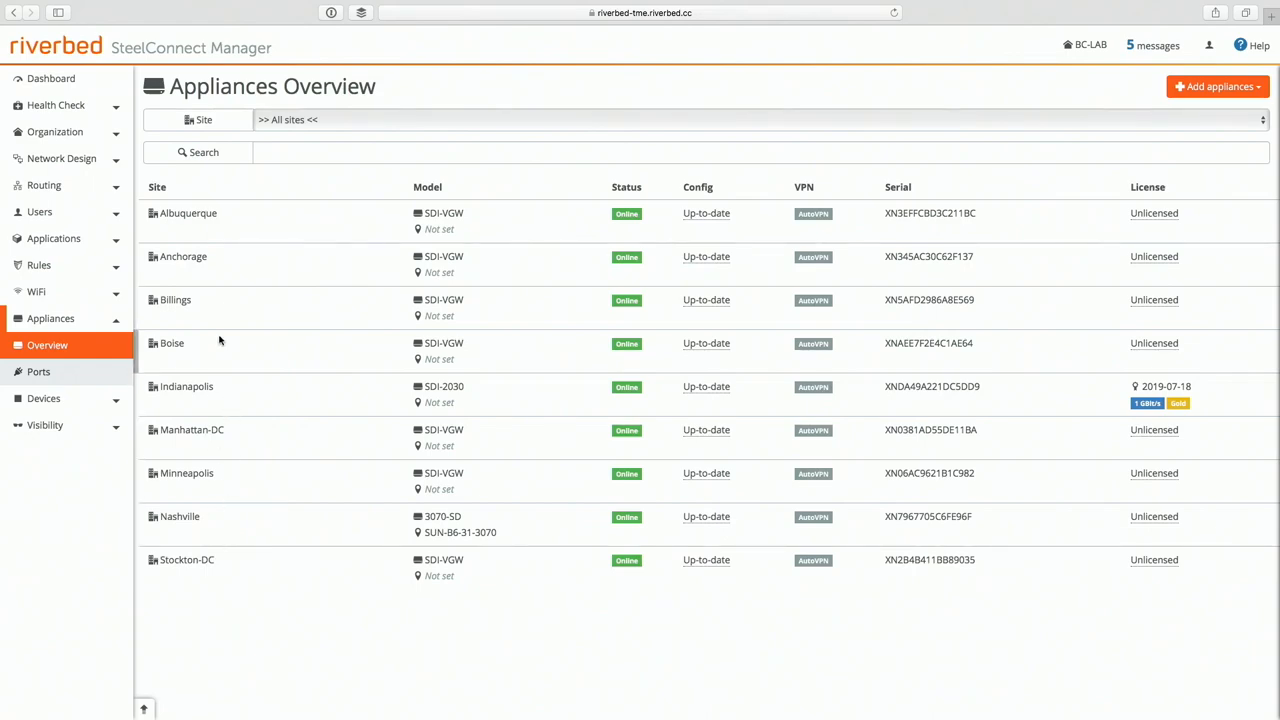
Create a shadow SDI-130 WiFi appliance for the Menifee Branch site.
{"action": "left_click", "coordinate": [1212, 88]}
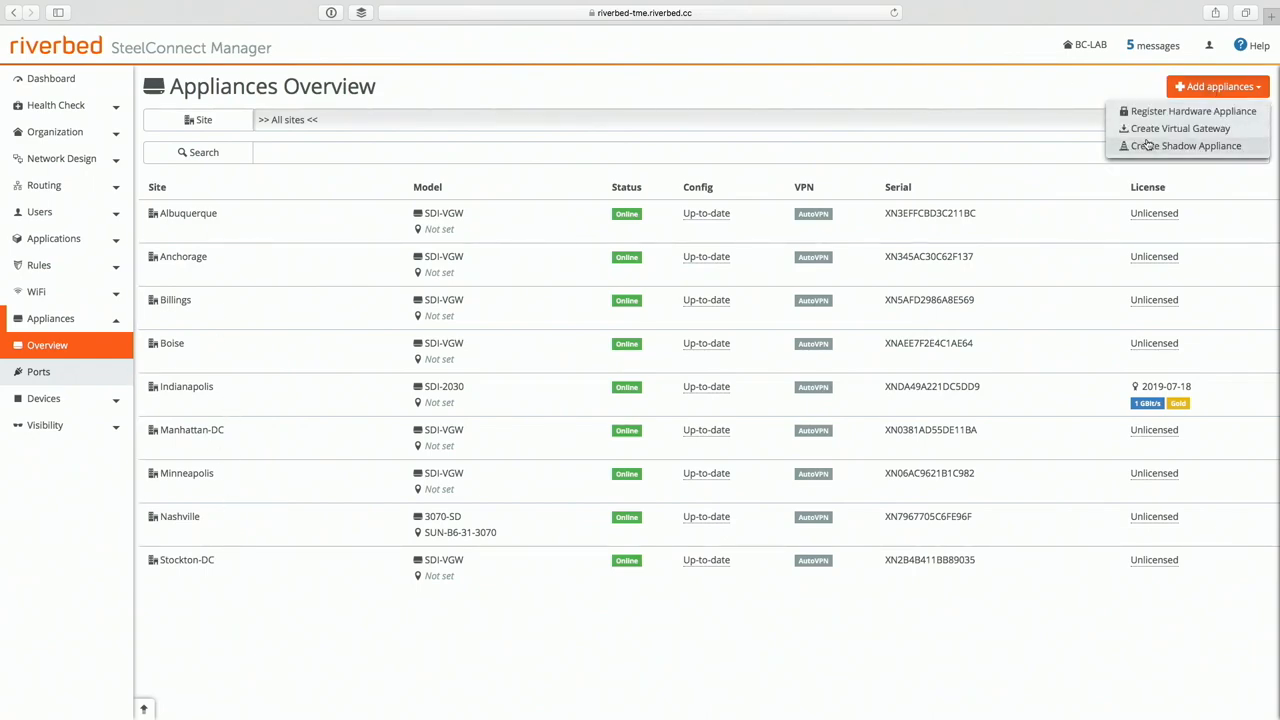
{"action": "left_click", "coordinate": [1192, 148]}
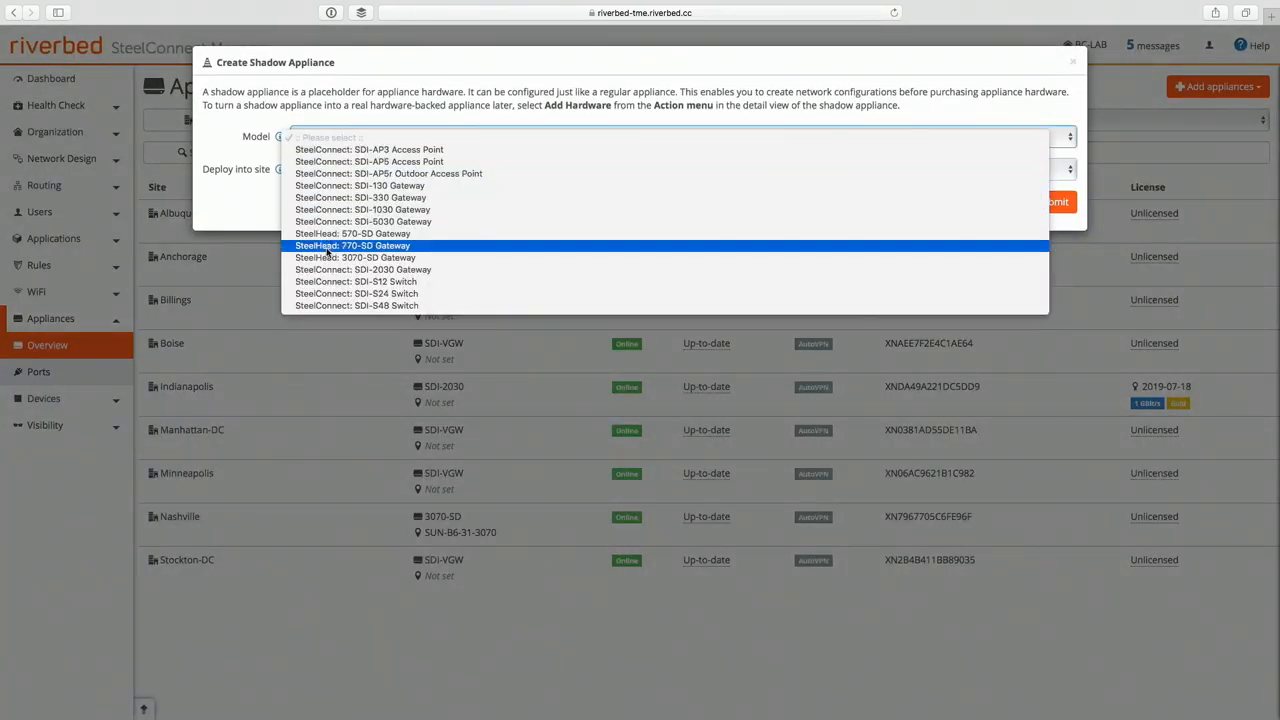
{"action": "mouse_move", "coordinate": [364, 210]}
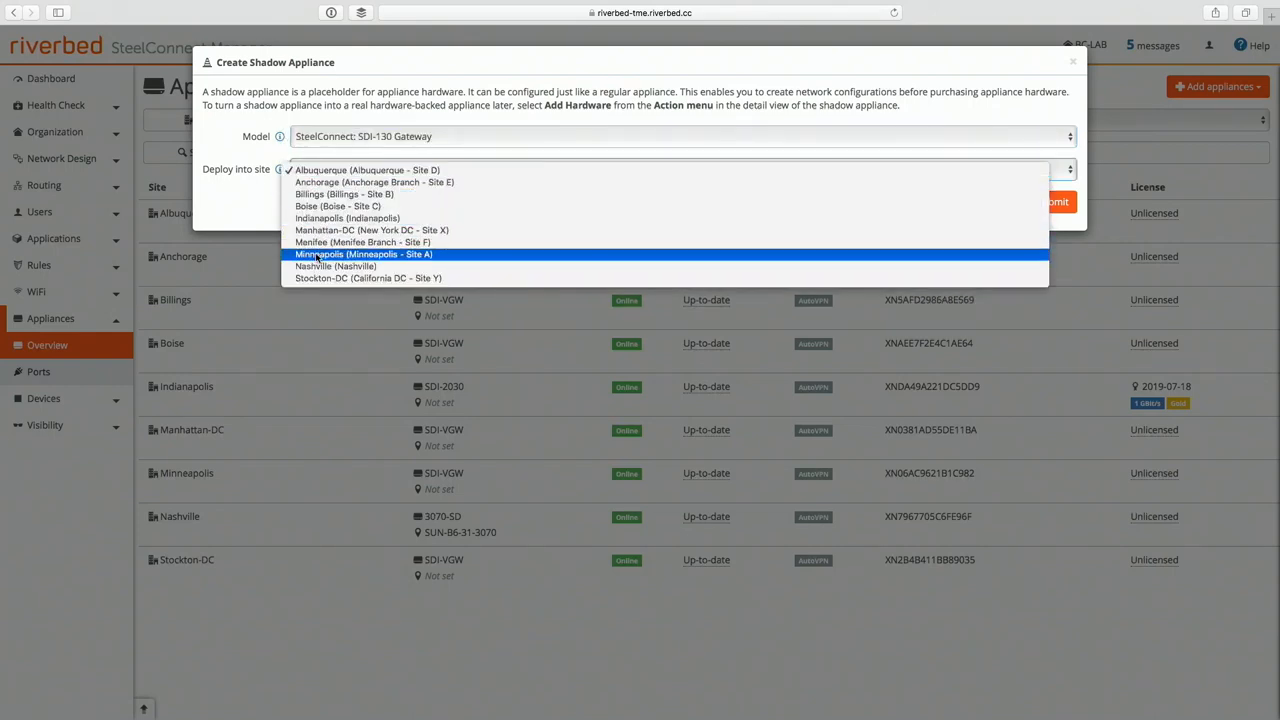
{"action": "left_click", "coordinate": [364, 242]}
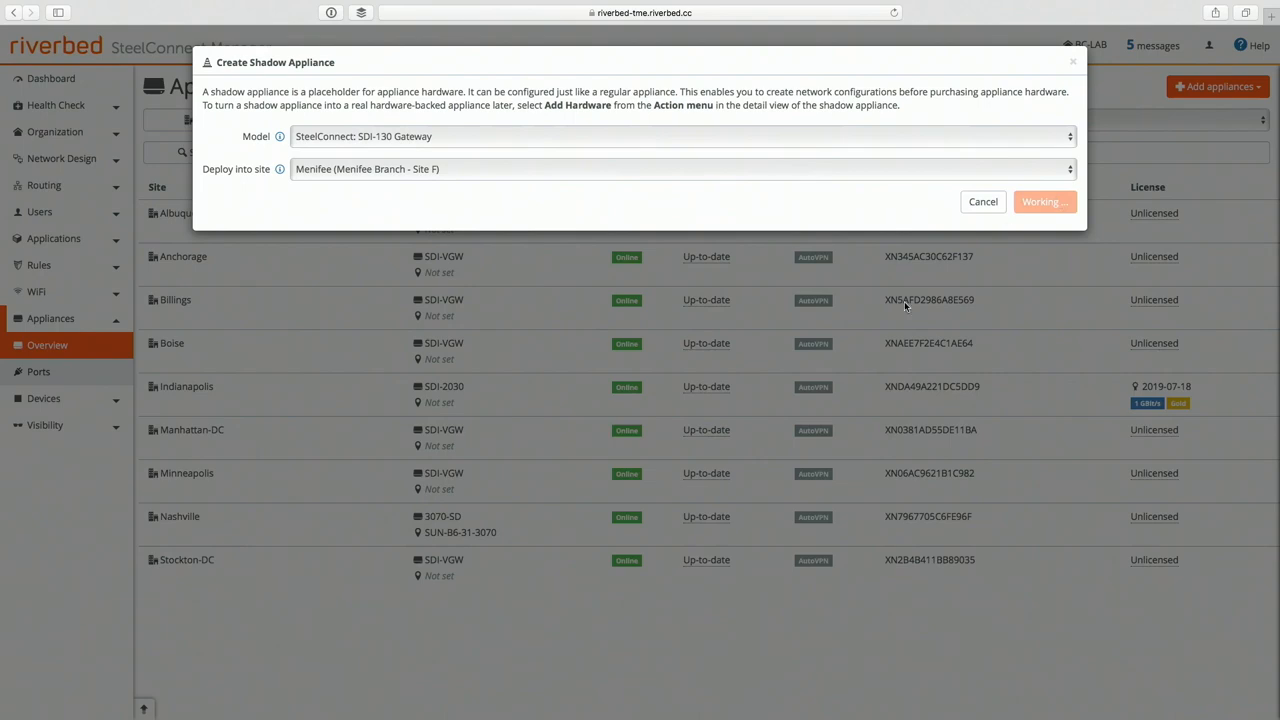
{"action": "mouse_move", "coordinate": [582, 566]}
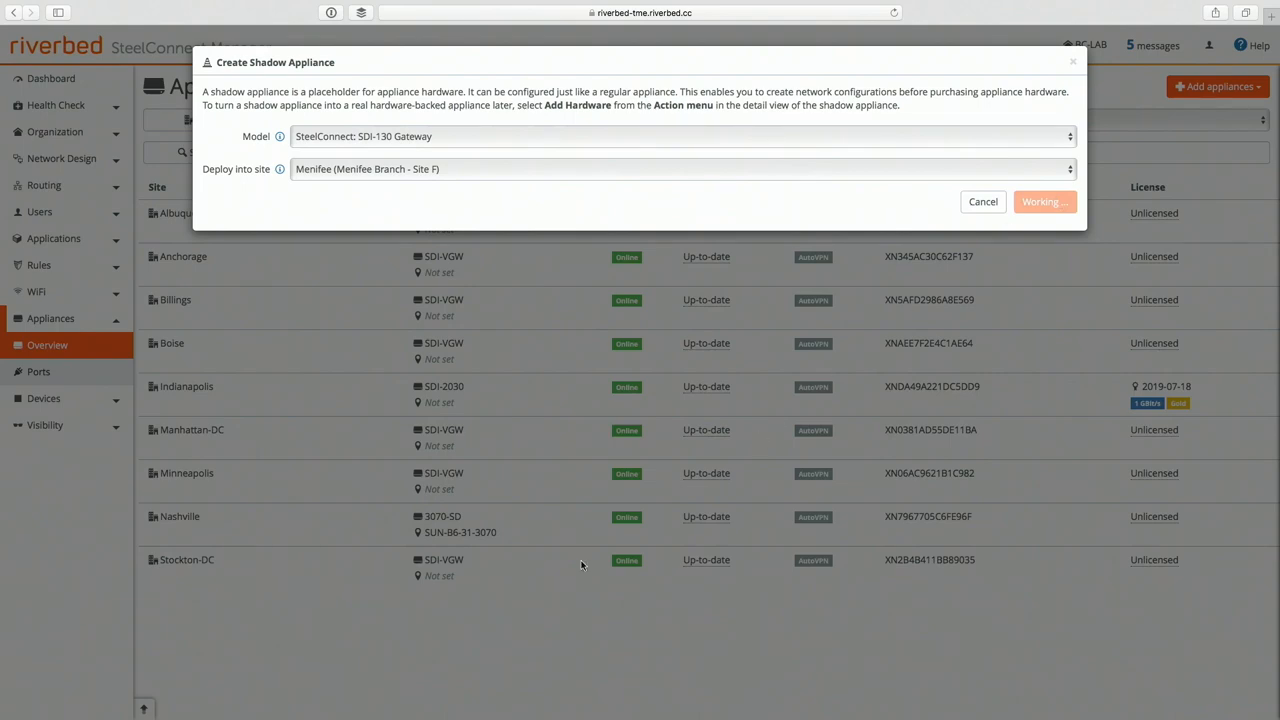
{"action": "left_click", "coordinate": [1044, 200]}
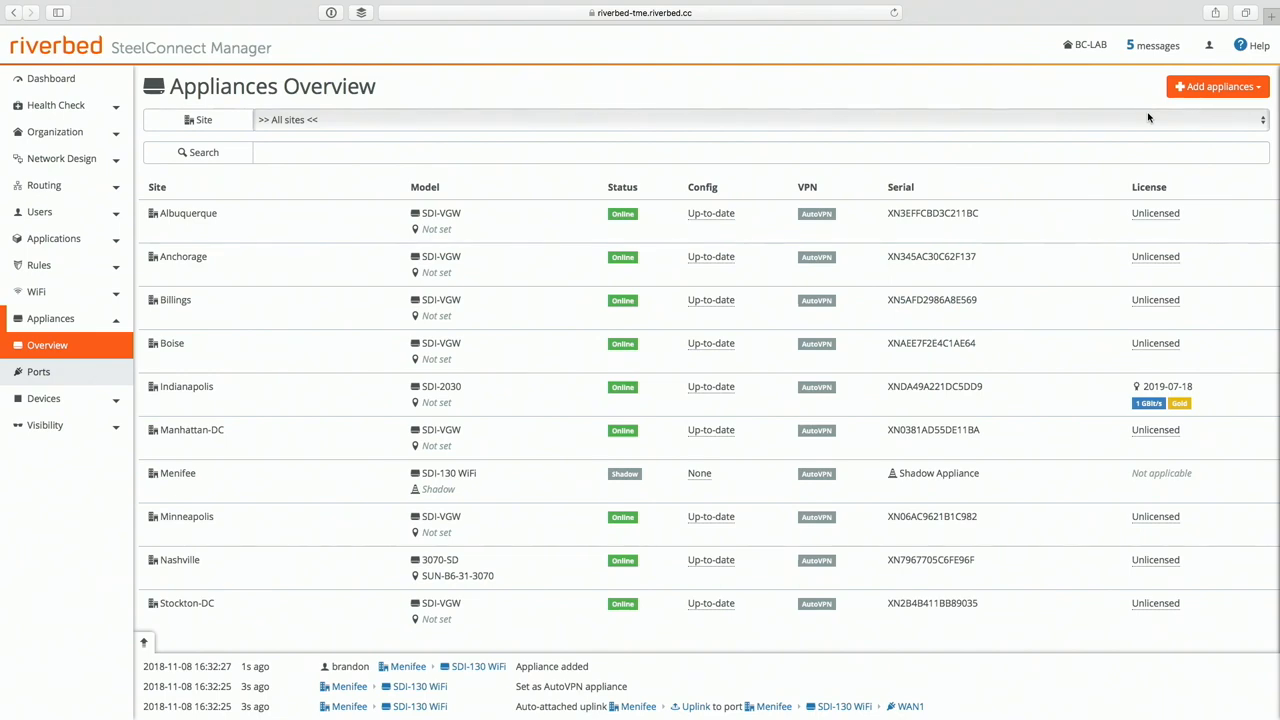
{"action": "mouse_move", "coordinate": [770, 440]}
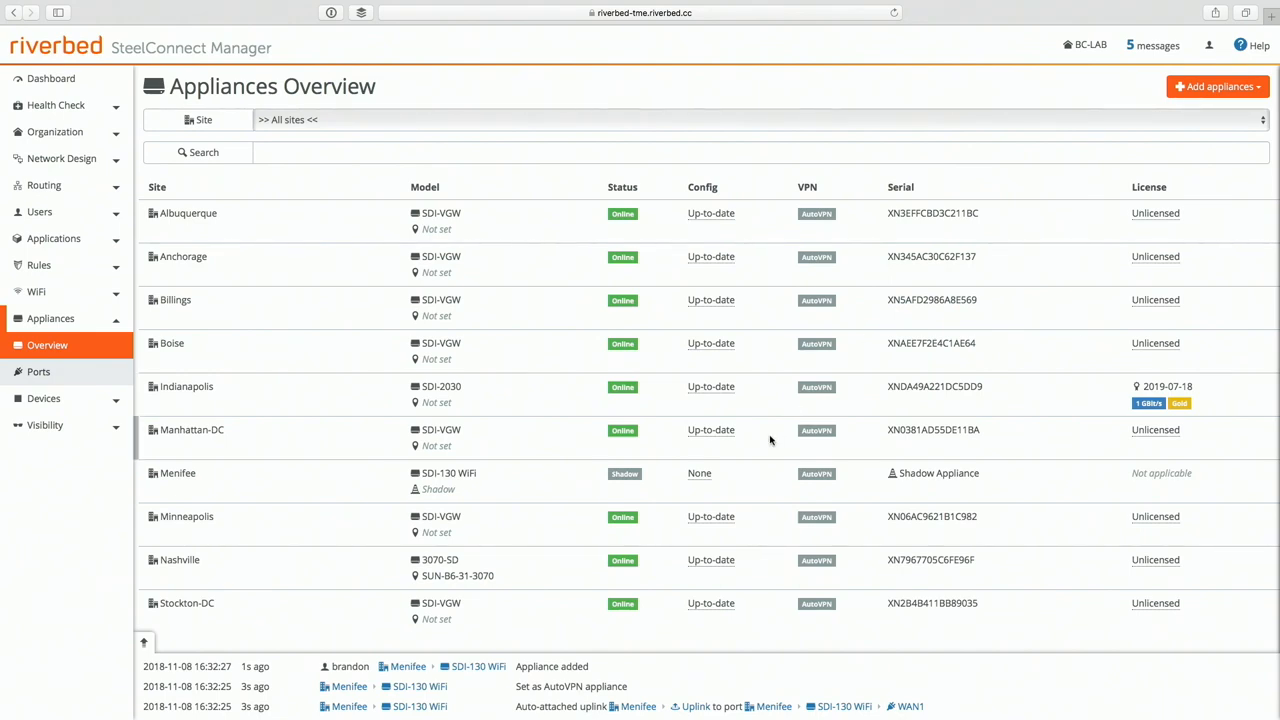
View the Menifee SDI-130 WiFi shadow appliance's detail panel.
{"action": "left_click", "coordinate": [178, 474]}
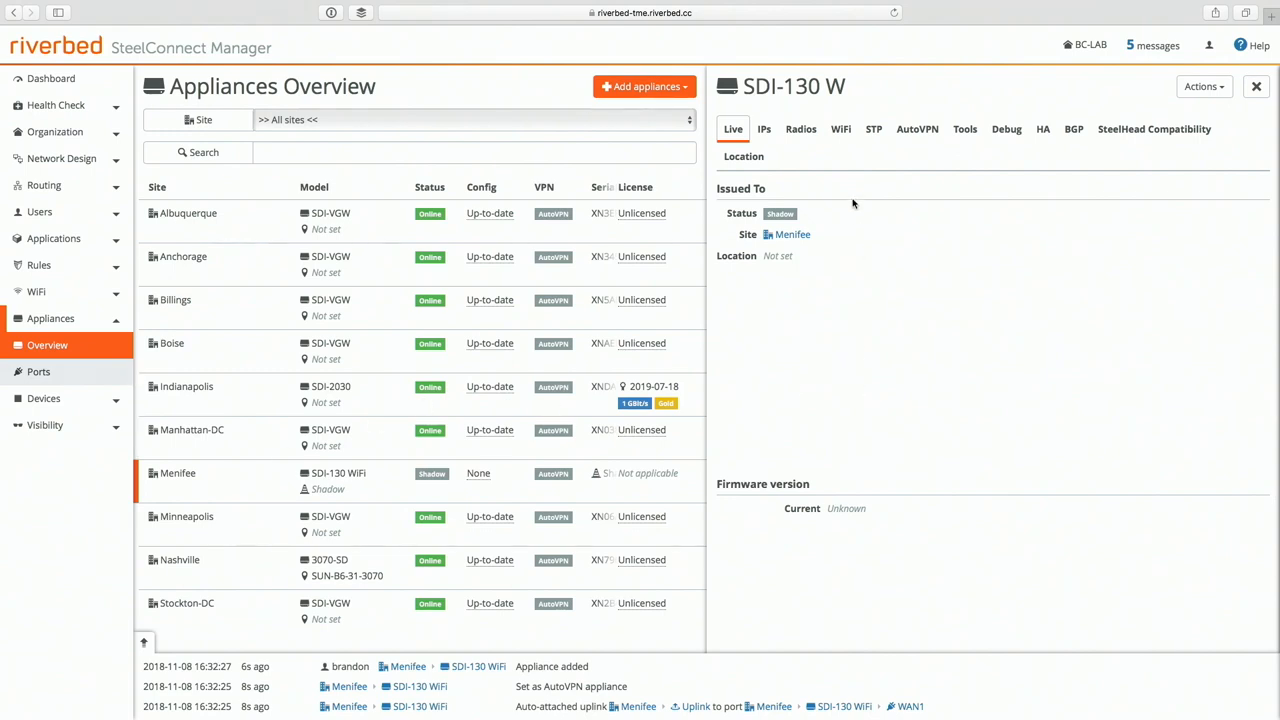
{"action": "mouse_move", "coordinate": [712, 172]}
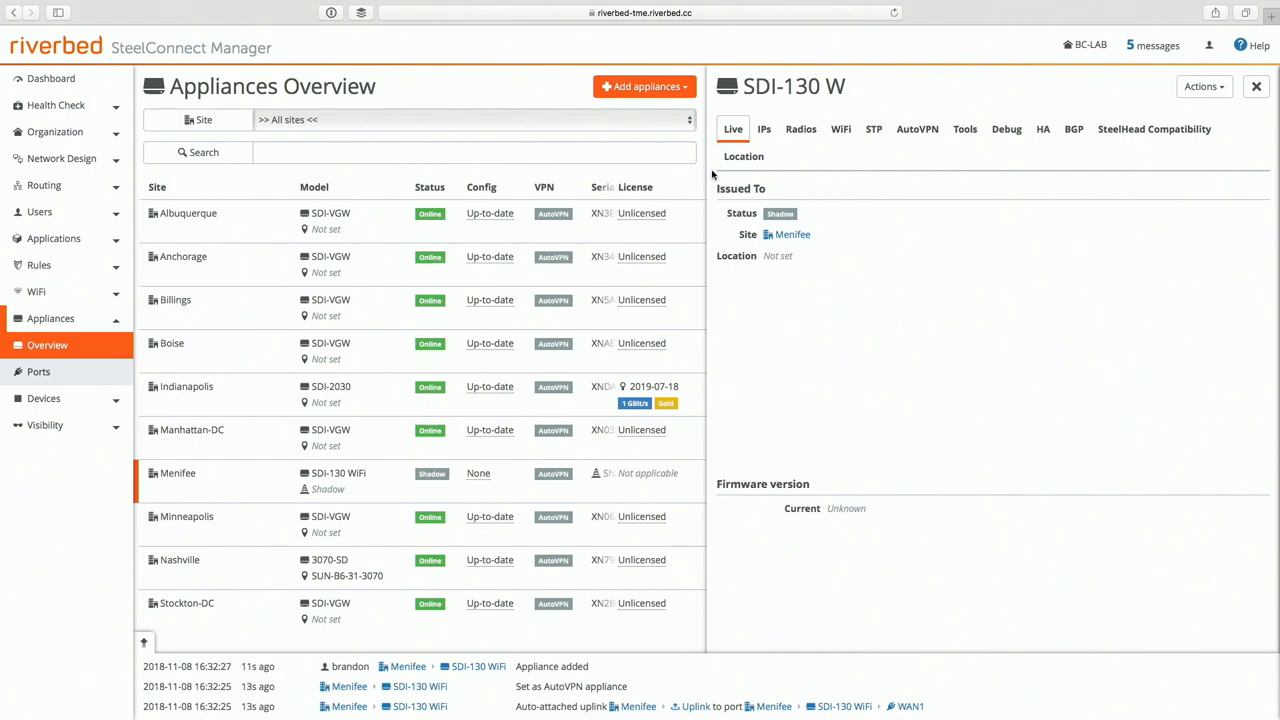
{"action": "mouse_move", "coordinate": [252, 384]}
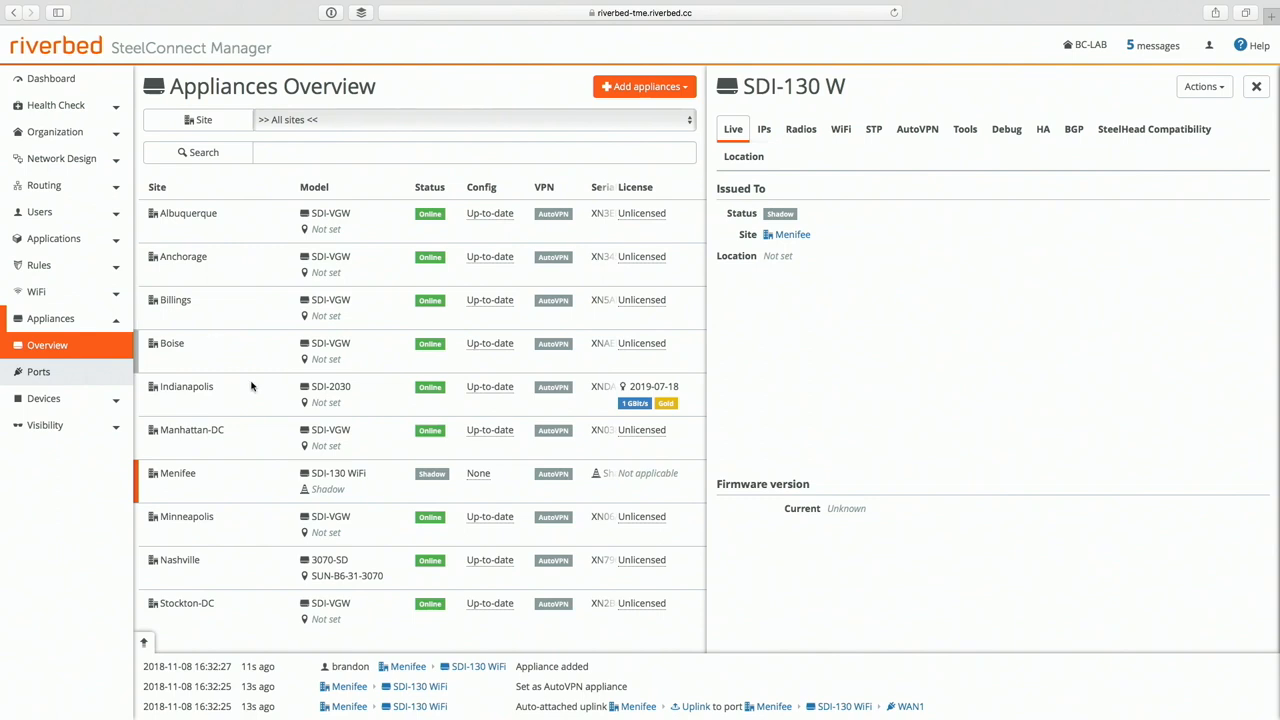
{"action": "mouse_move", "coordinate": [418, 496]}
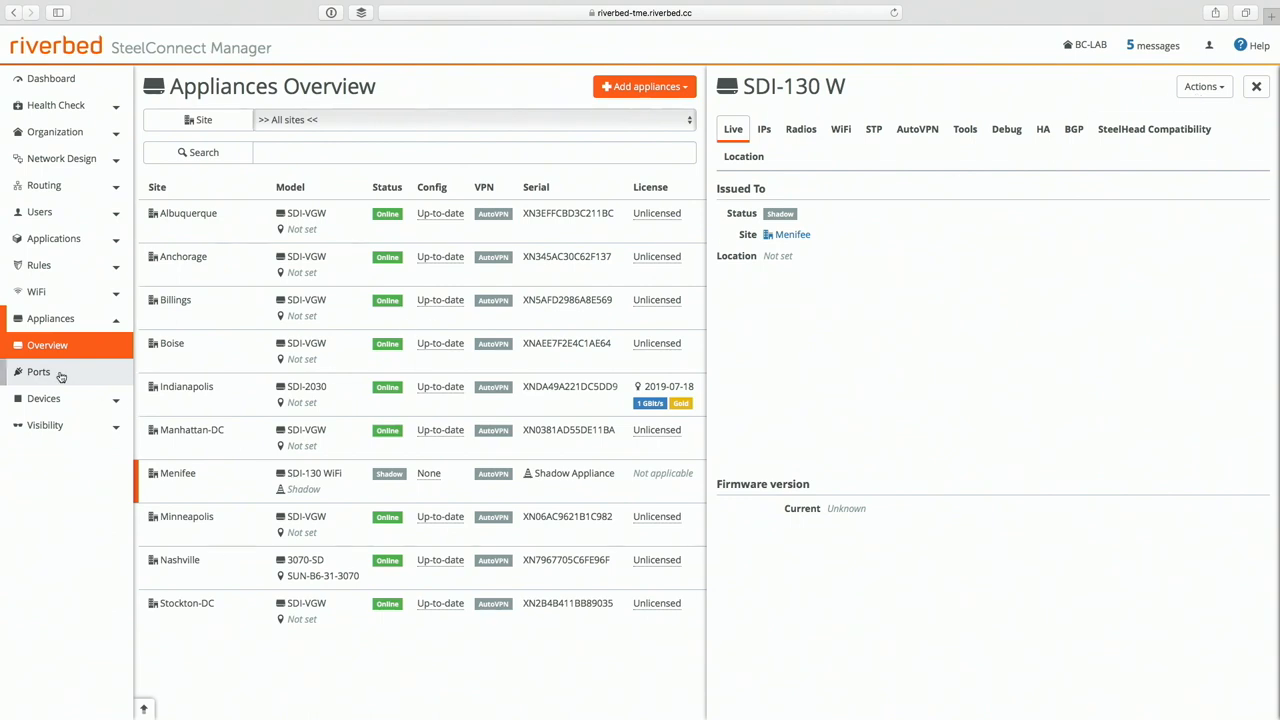
Review the Menifee shadow appliance's ports, inspecting WAN1 uplink, then return to the overview.
{"action": "left_click", "coordinate": [38, 372]}
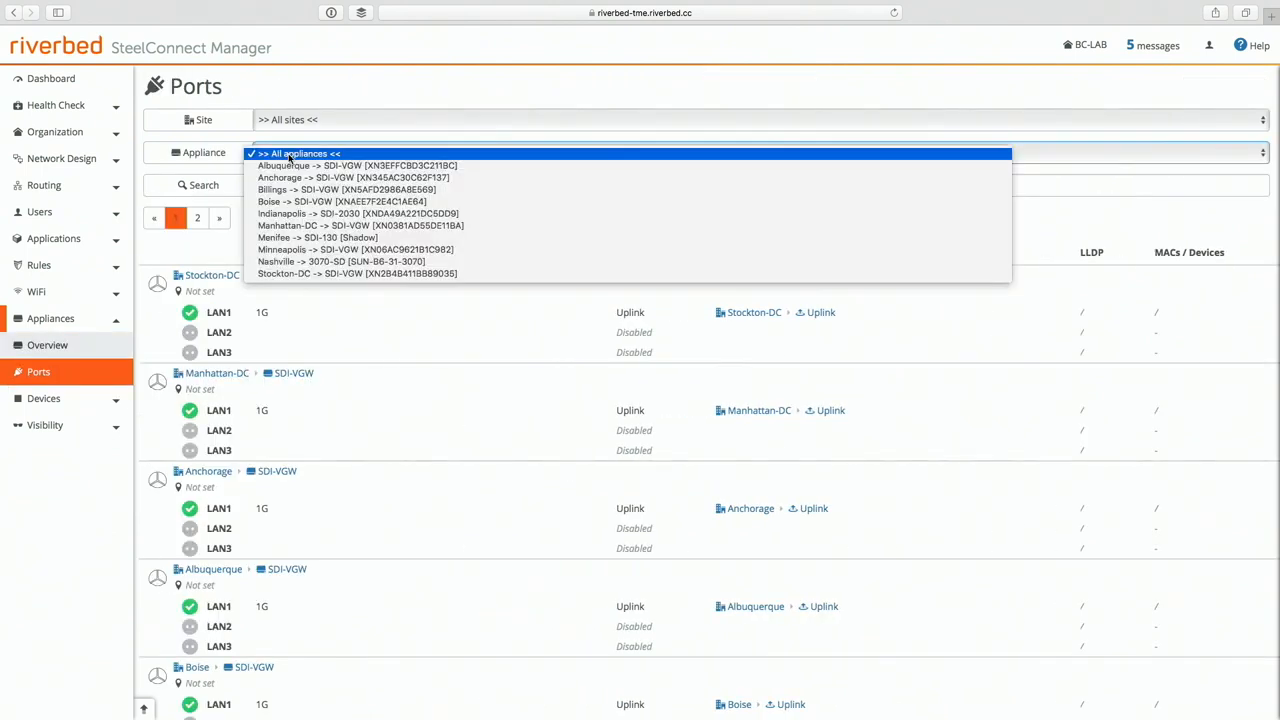
{"action": "left_click", "coordinate": [318, 236]}
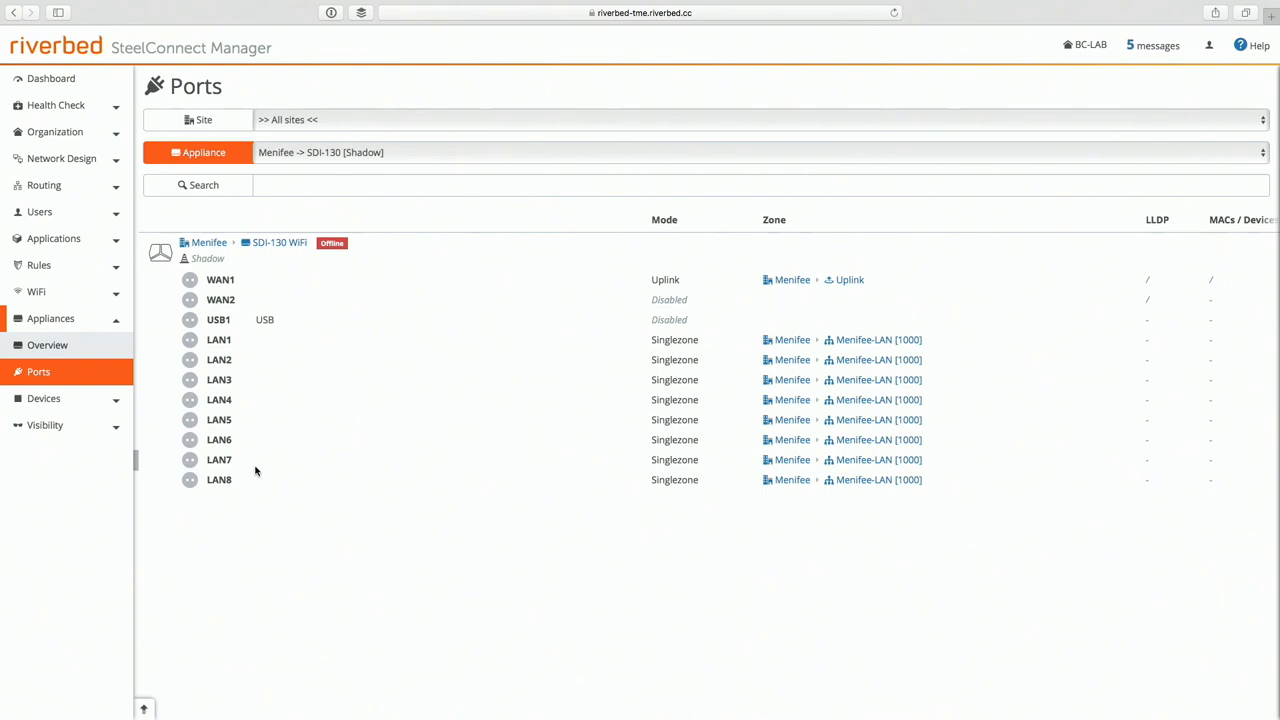
{"action": "mouse_move", "coordinate": [190, 280]}
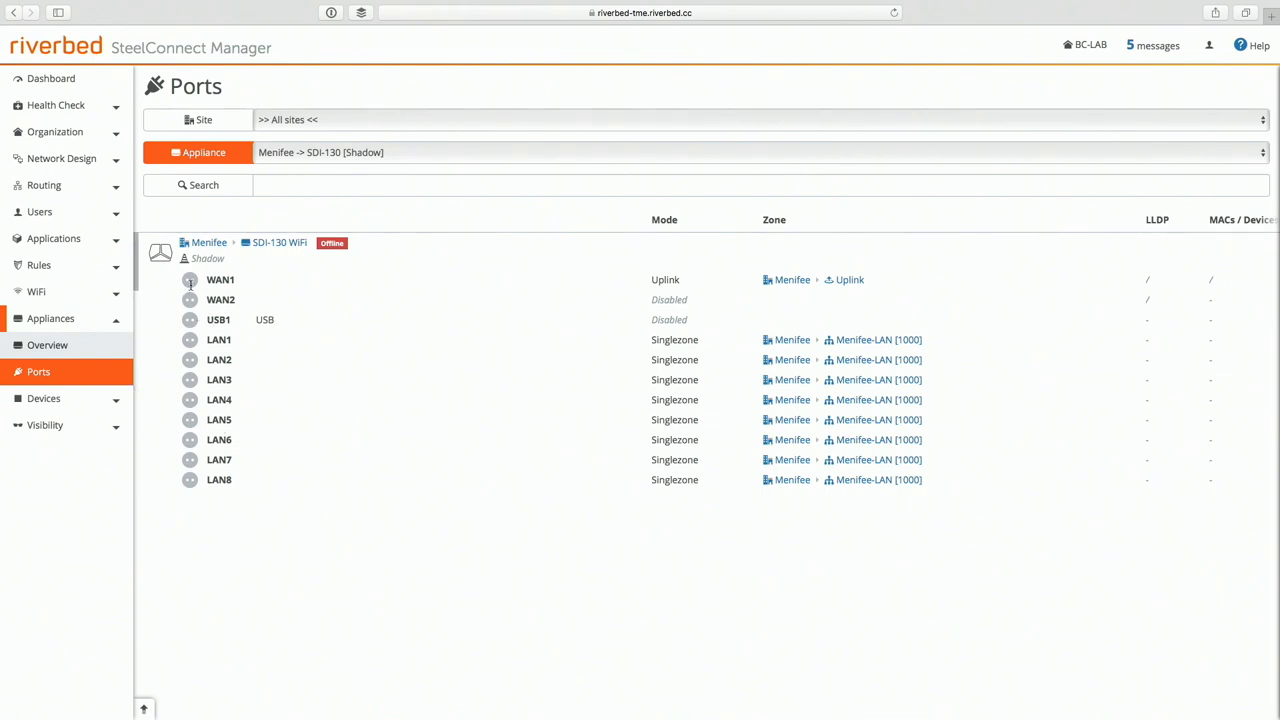
{"action": "left_click", "coordinate": [220, 280]}
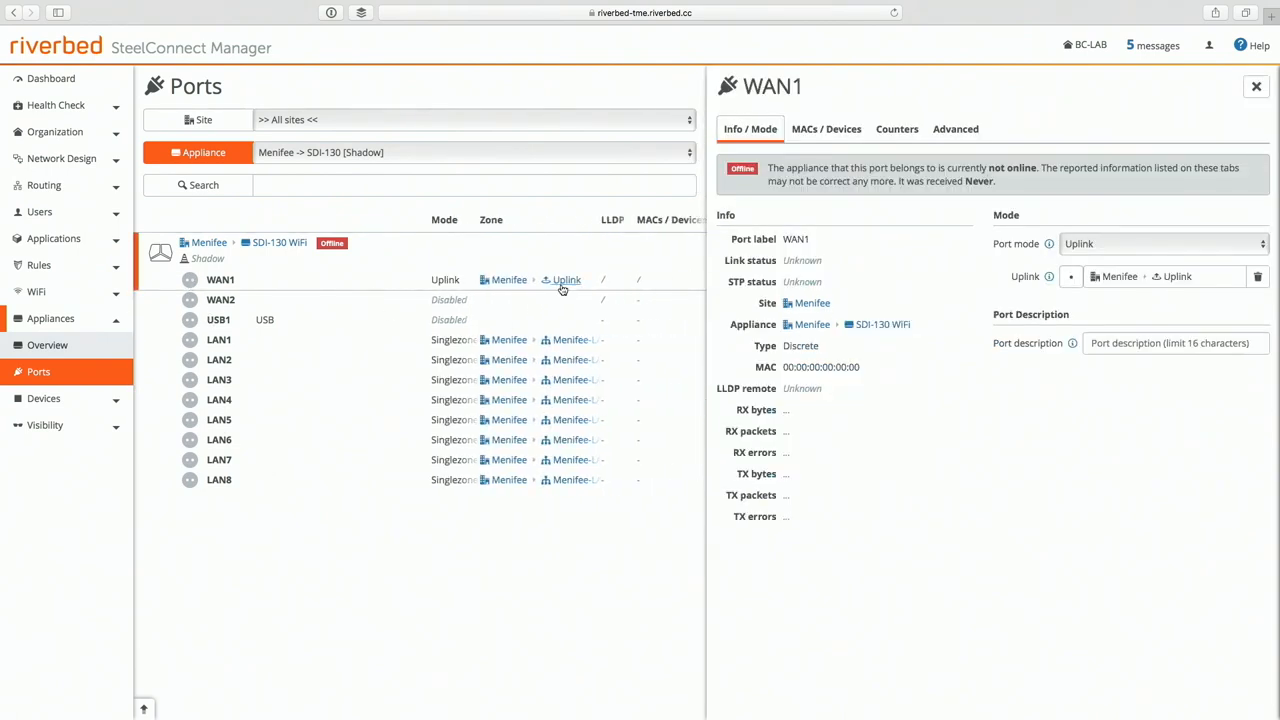
{"action": "mouse_move", "coordinate": [1148, 290]}
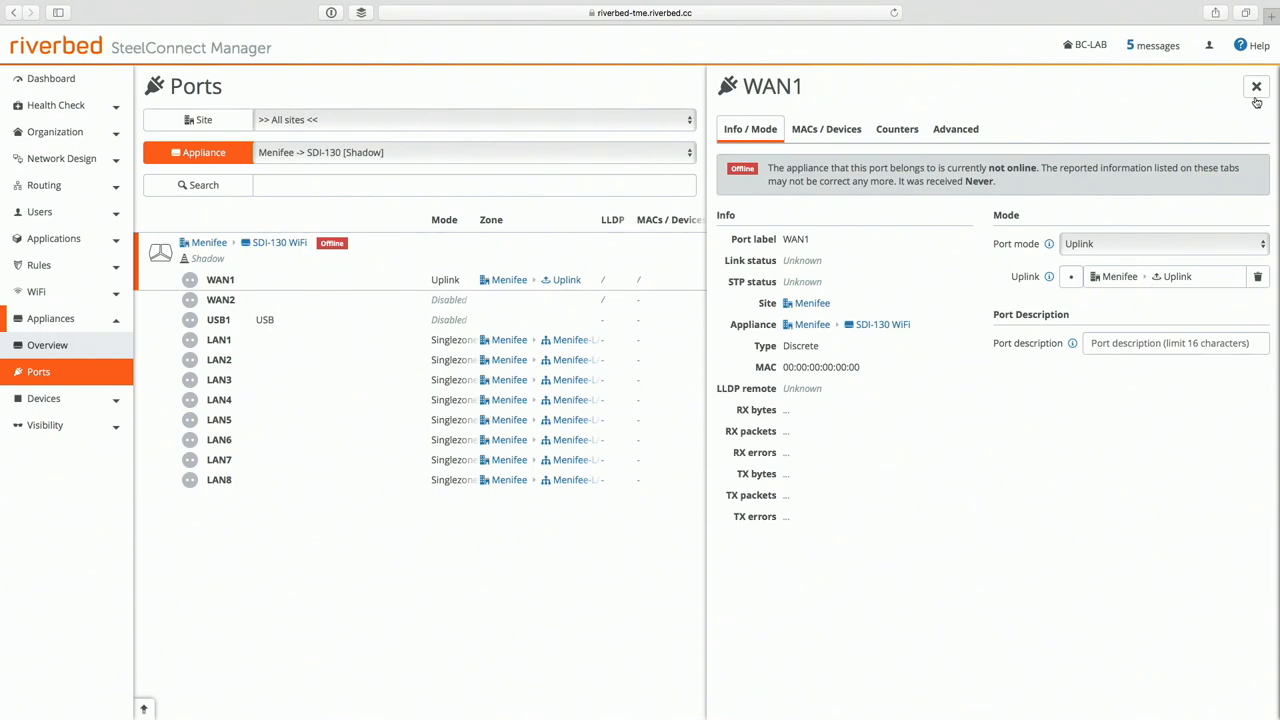
{"action": "left_click", "coordinate": [1254, 88]}
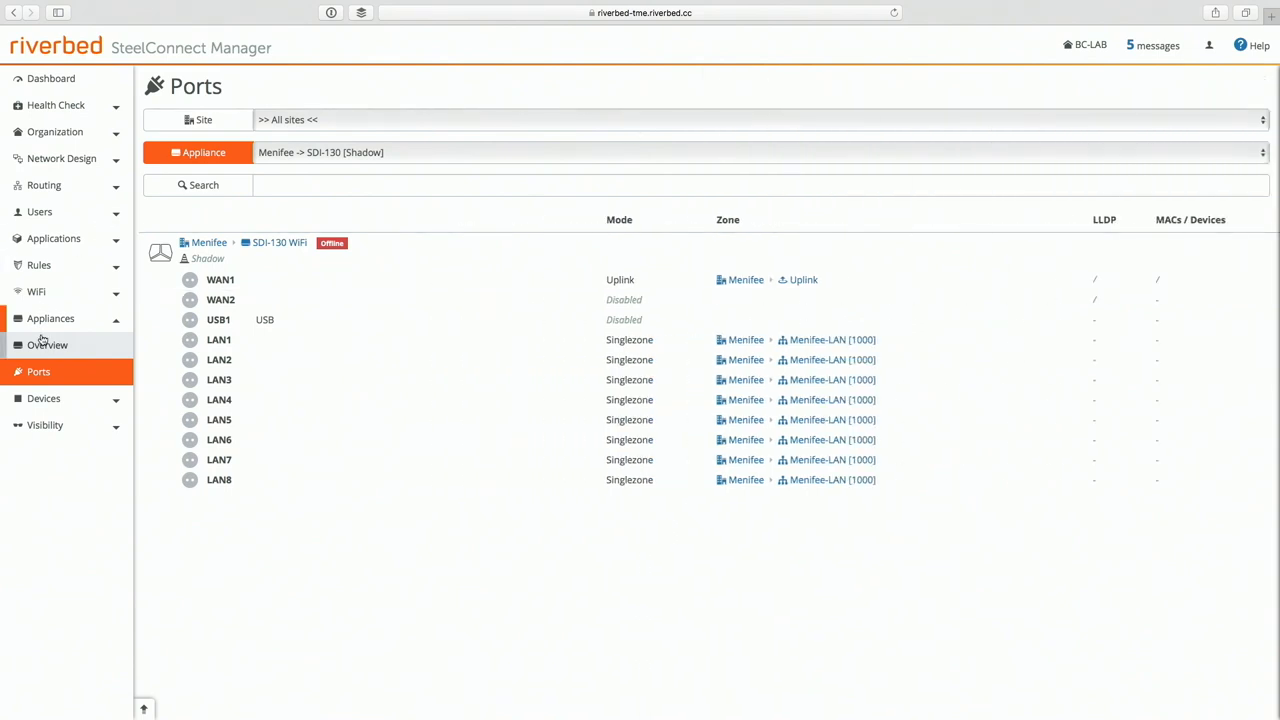
{"action": "left_click", "coordinate": [48, 344]}
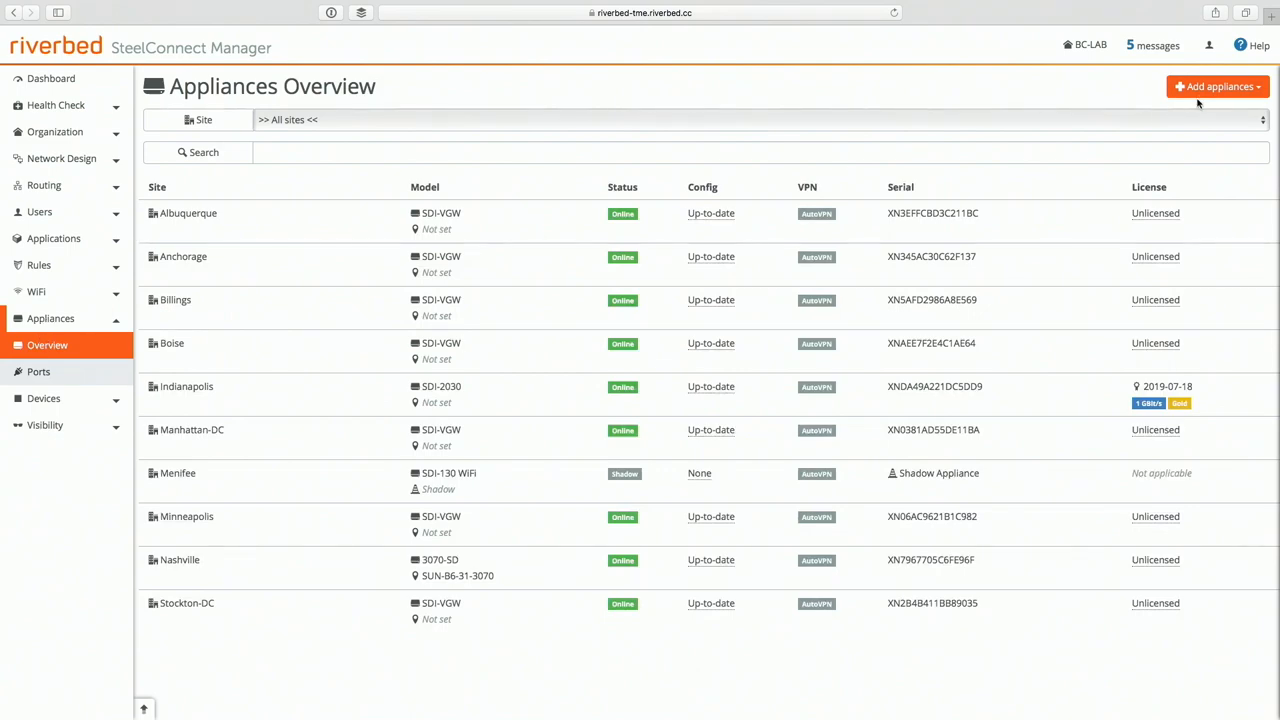
{"action": "left_click", "coordinate": [178, 472]}
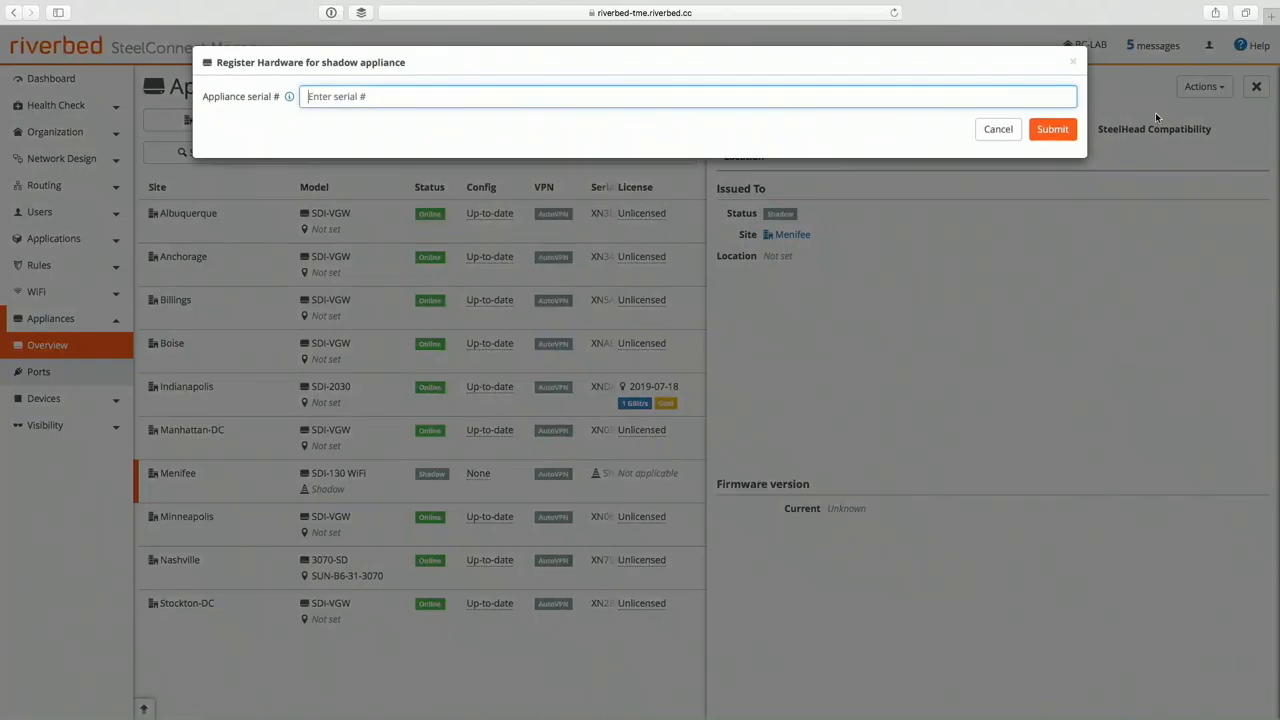
{"action": "left_click", "coordinate": [996, 128]}
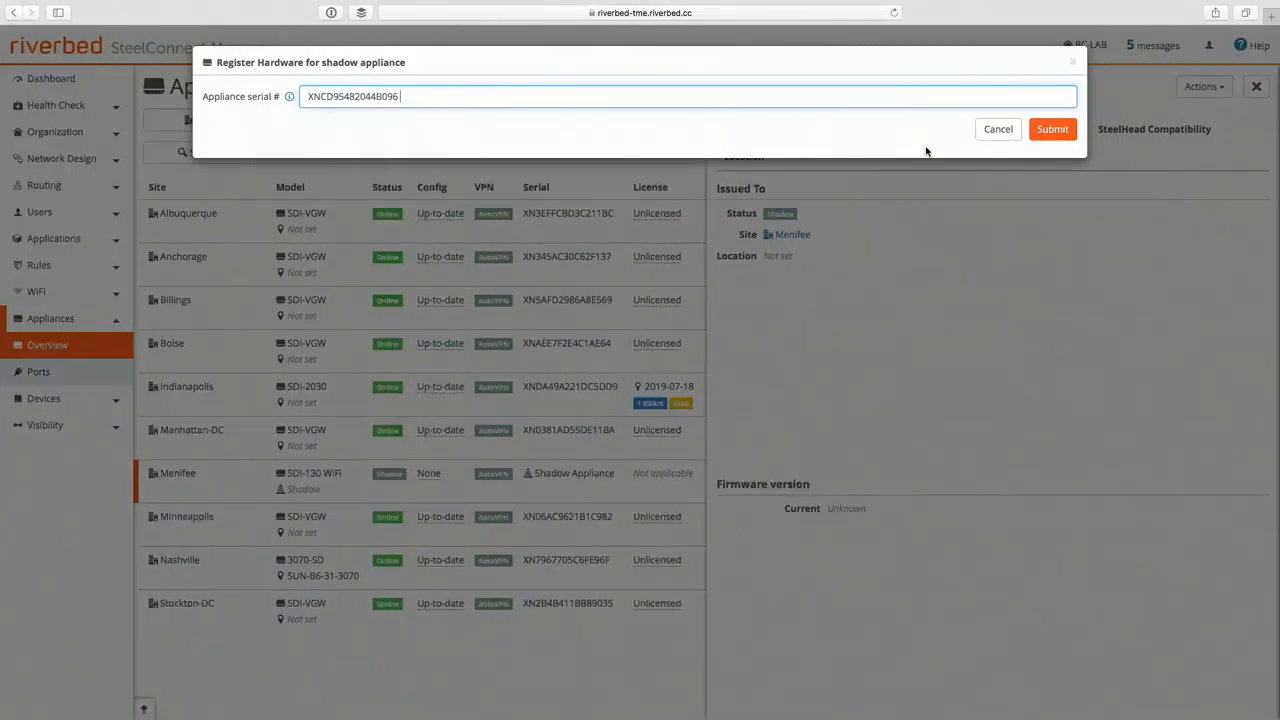
{"action": "left_click", "coordinate": [1052, 128]}
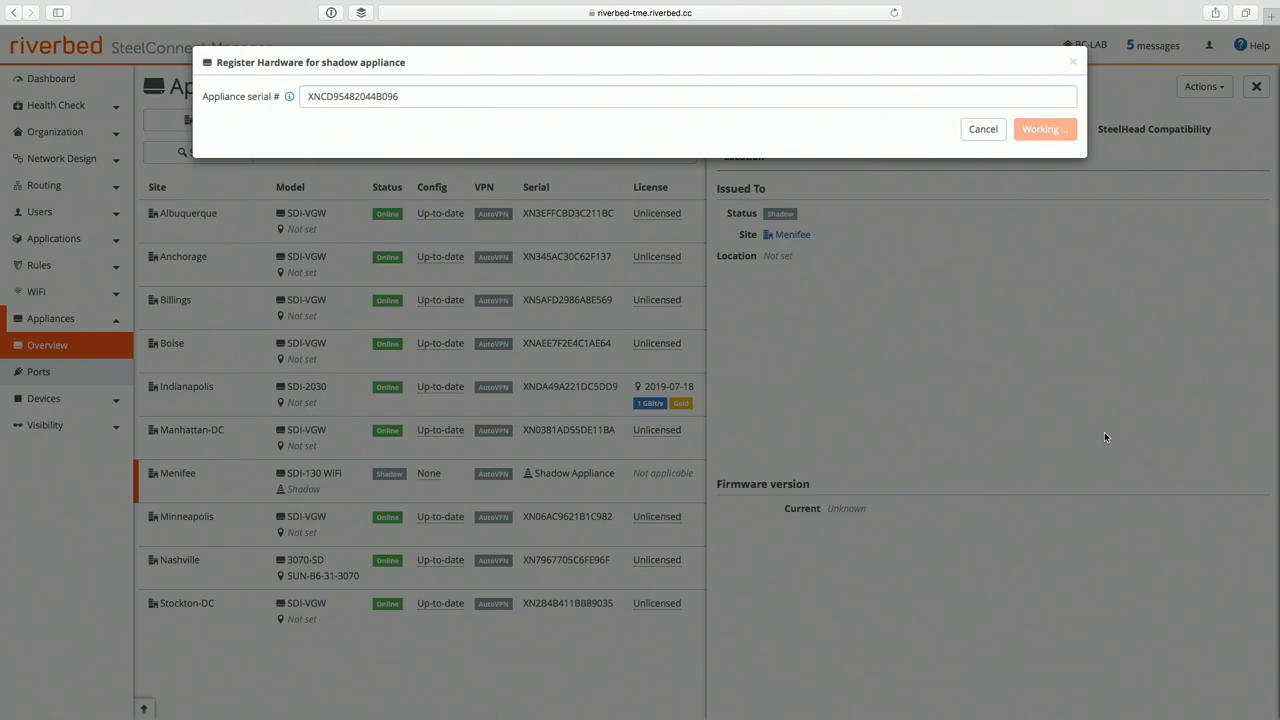
{"action": "left_click", "coordinate": [1044, 128]}
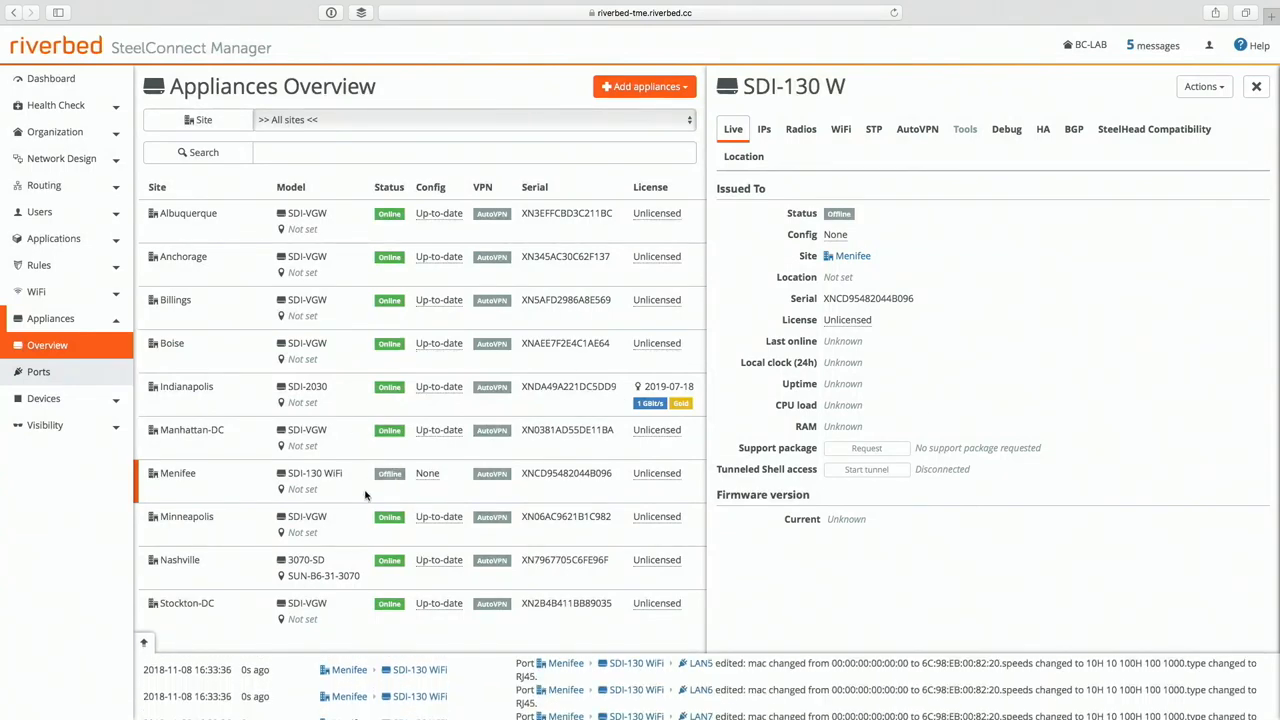
Show the BC-LAB dashboard map of established site tunnels.
{"action": "left_click", "coordinate": [50, 78]}
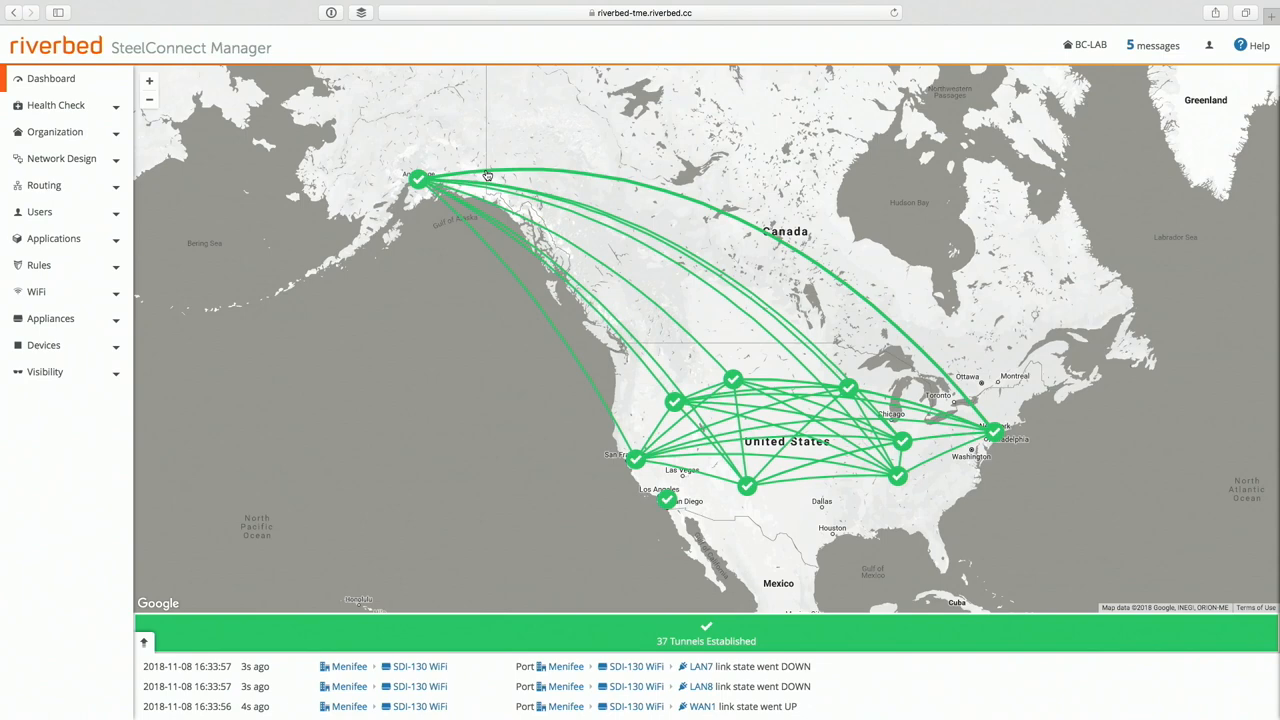
{"action": "mouse_move", "coordinate": [132, 164]}
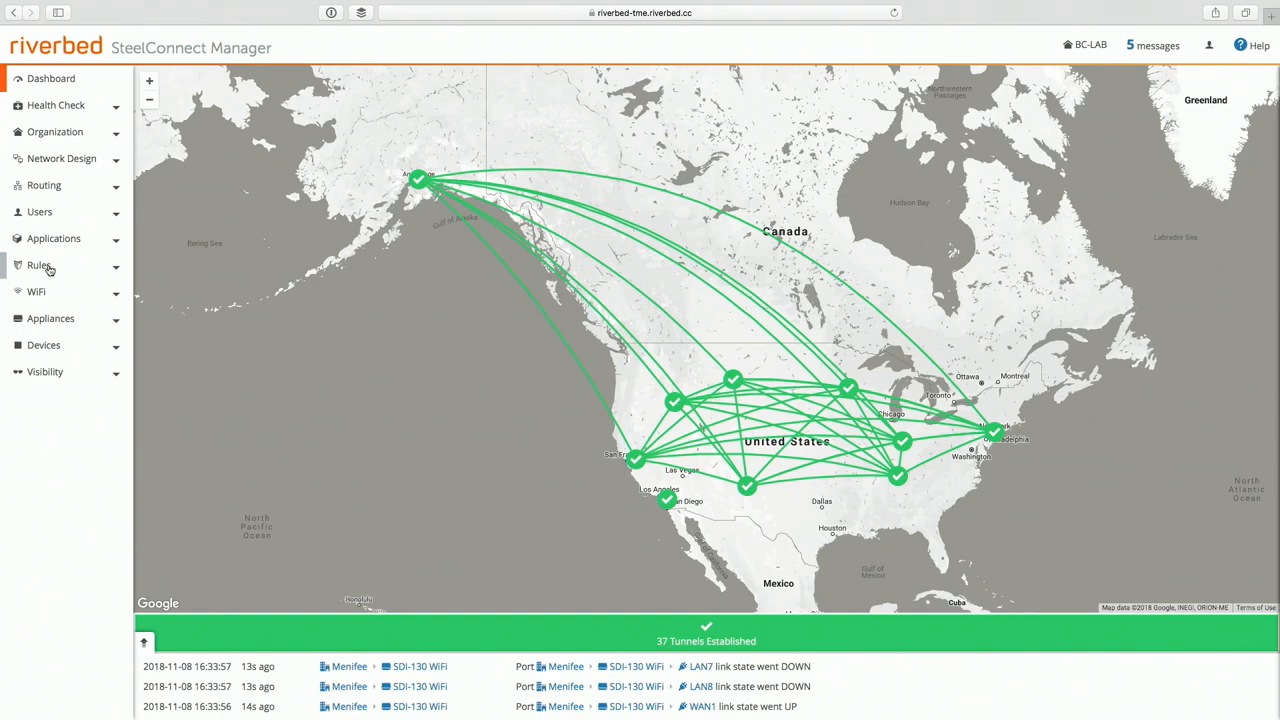
Review the Outbound / Internal rules, starting and cancelling a new policy rule.
{"action": "left_click", "coordinate": [36, 264]}
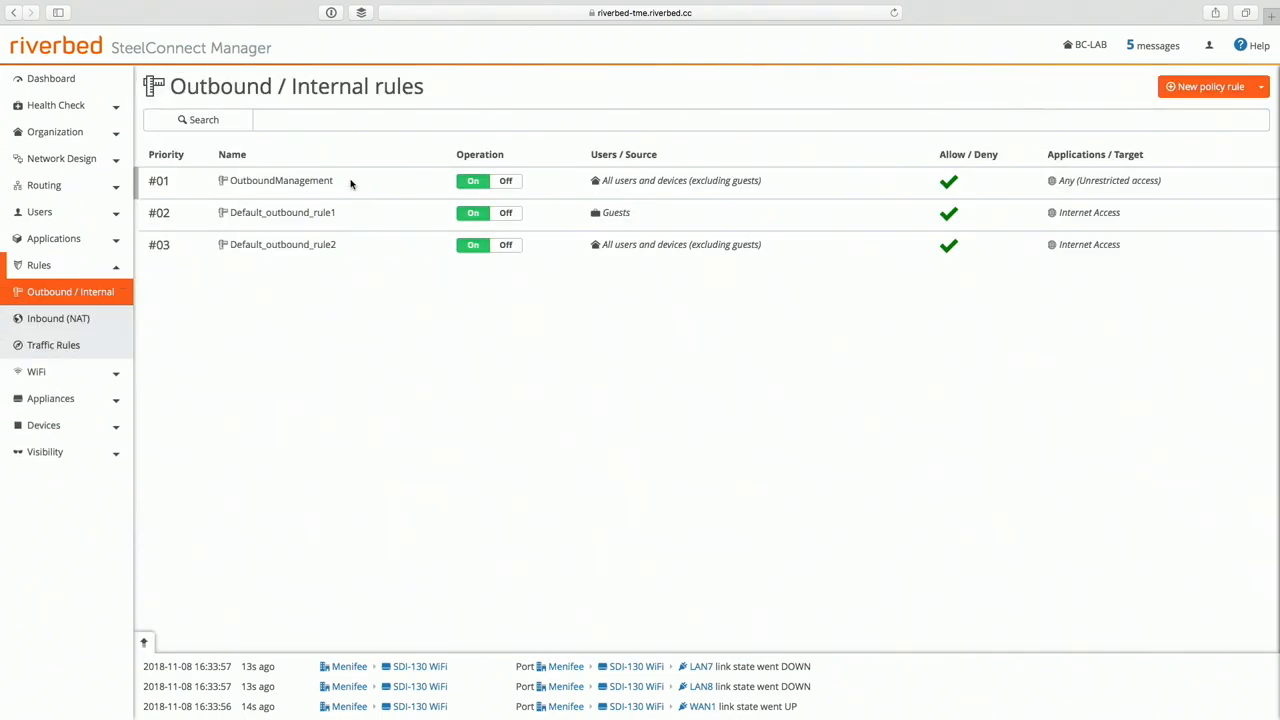
{"action": "mouse_move", "coordinate": [368, 296]}
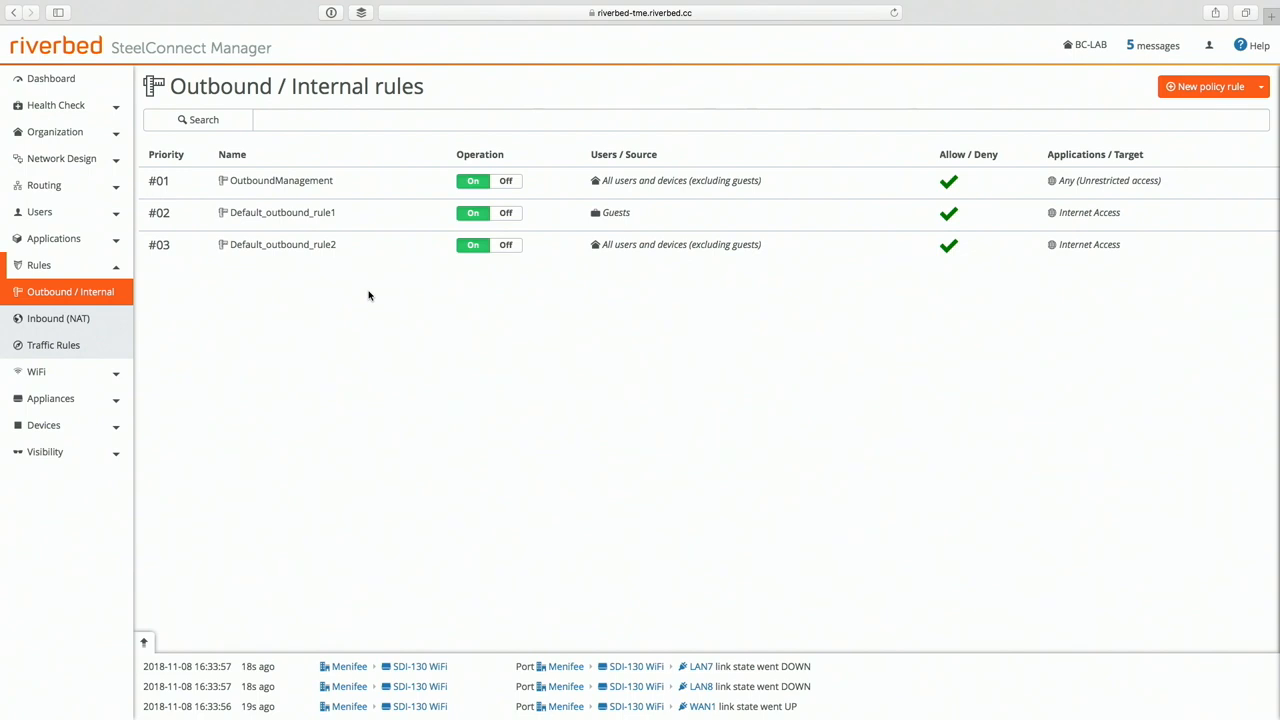
{"action": "left_click", "coordinate": [1214, 88]}
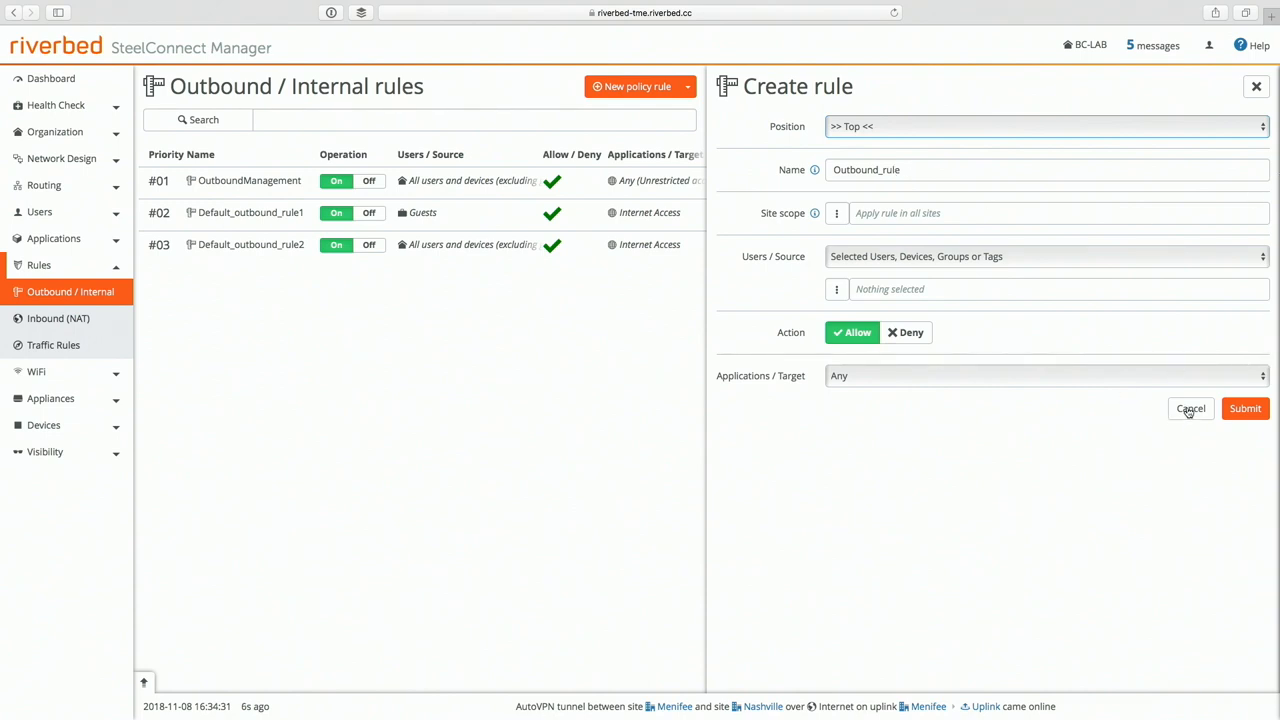
{"action": "left_click", "coordinate": [1190, 408]}
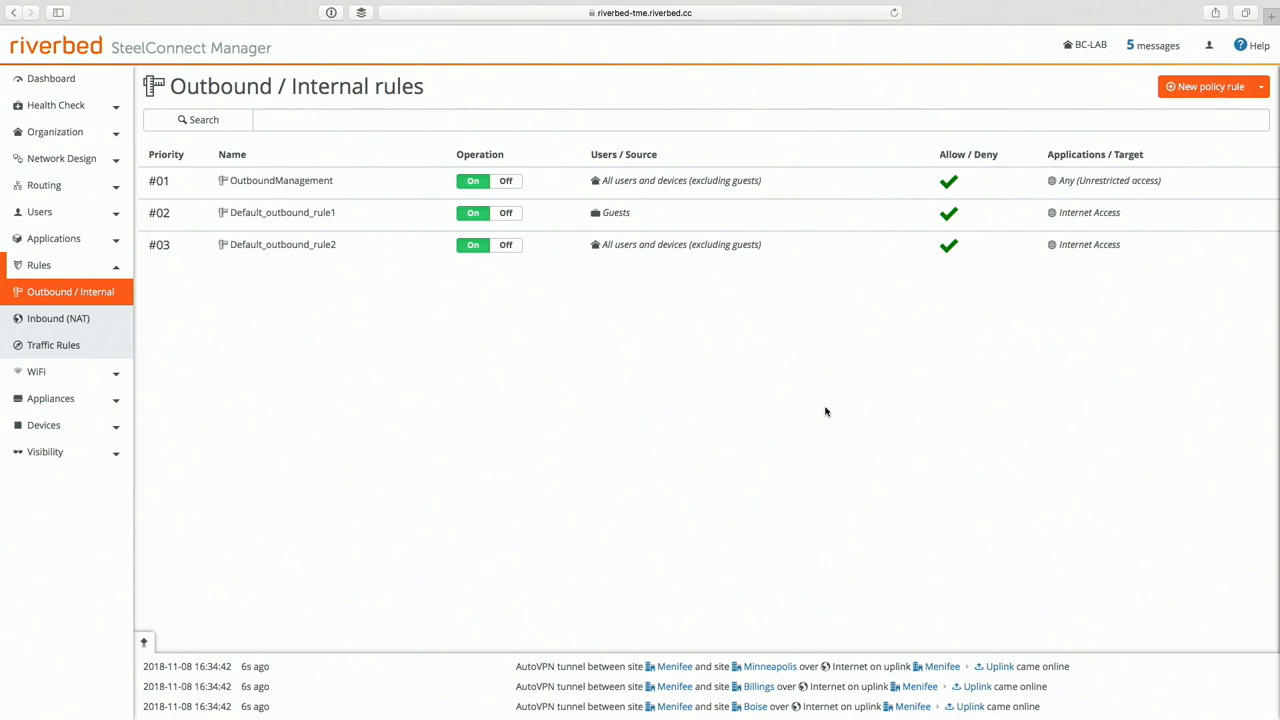
{"action": "mouse_move", "coordinate": [48, 184]}
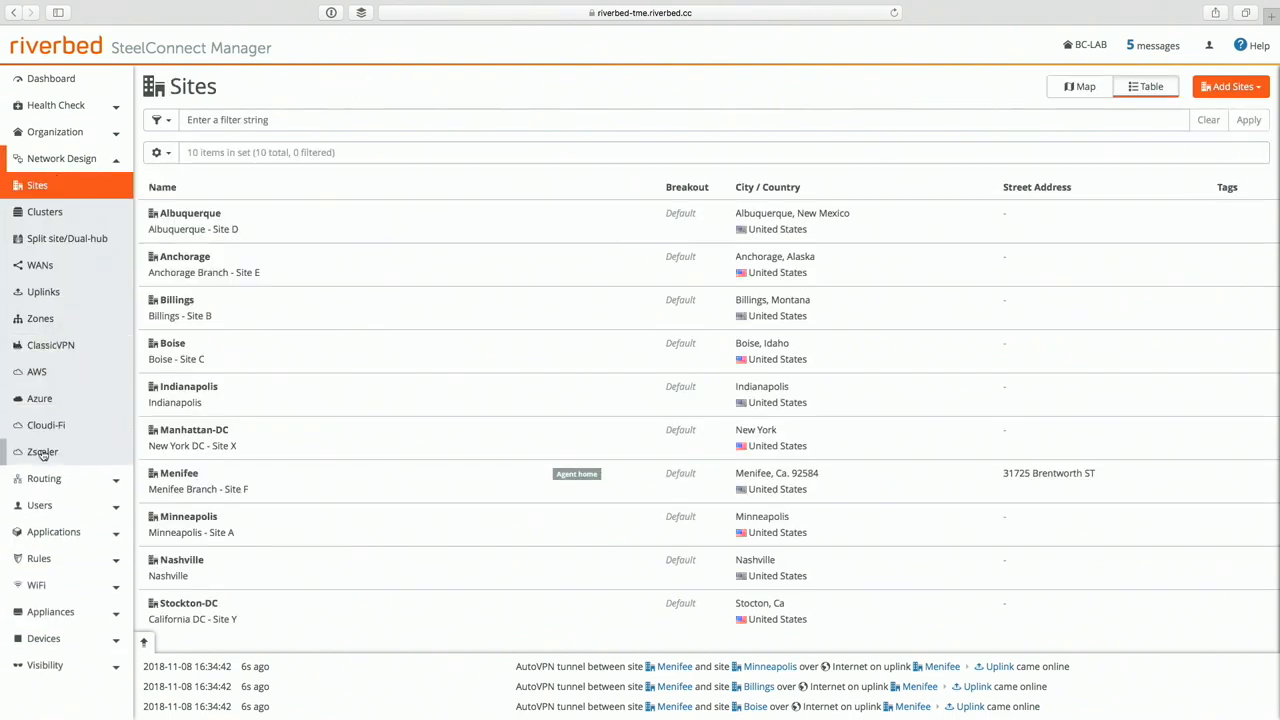
Select zscalertwo as the active Zscaler cloud and review its city gateways.
{"action": "left_click", "coordinate": [44, 452]}
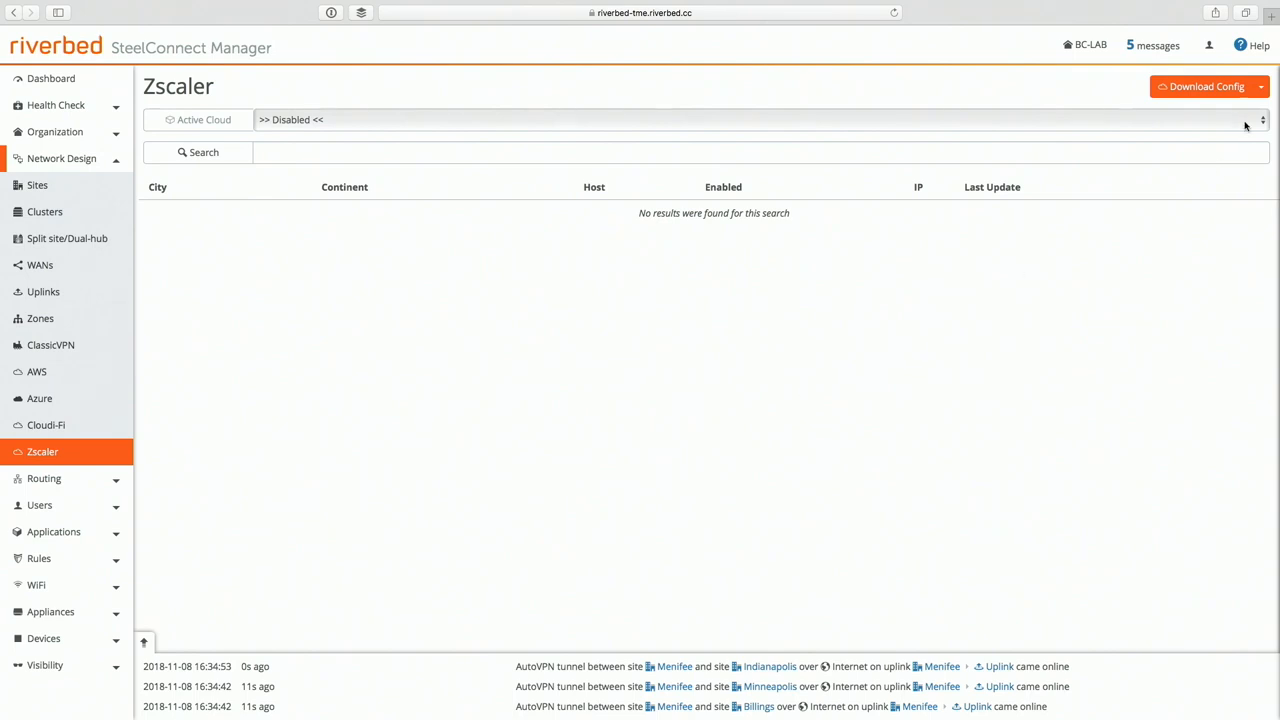
{"action": "mouse_move", "coordinate": [1224, 202]}
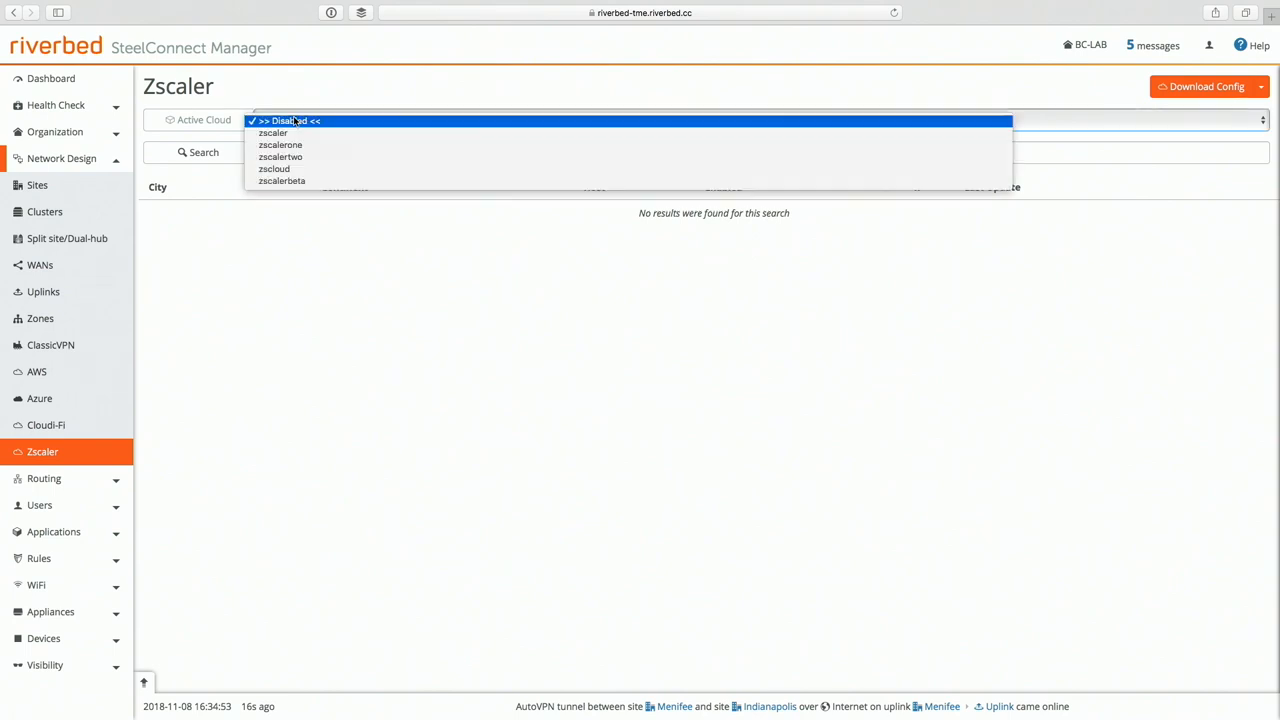
{"action": "mouse_move", "coordinate": [318, 156]}
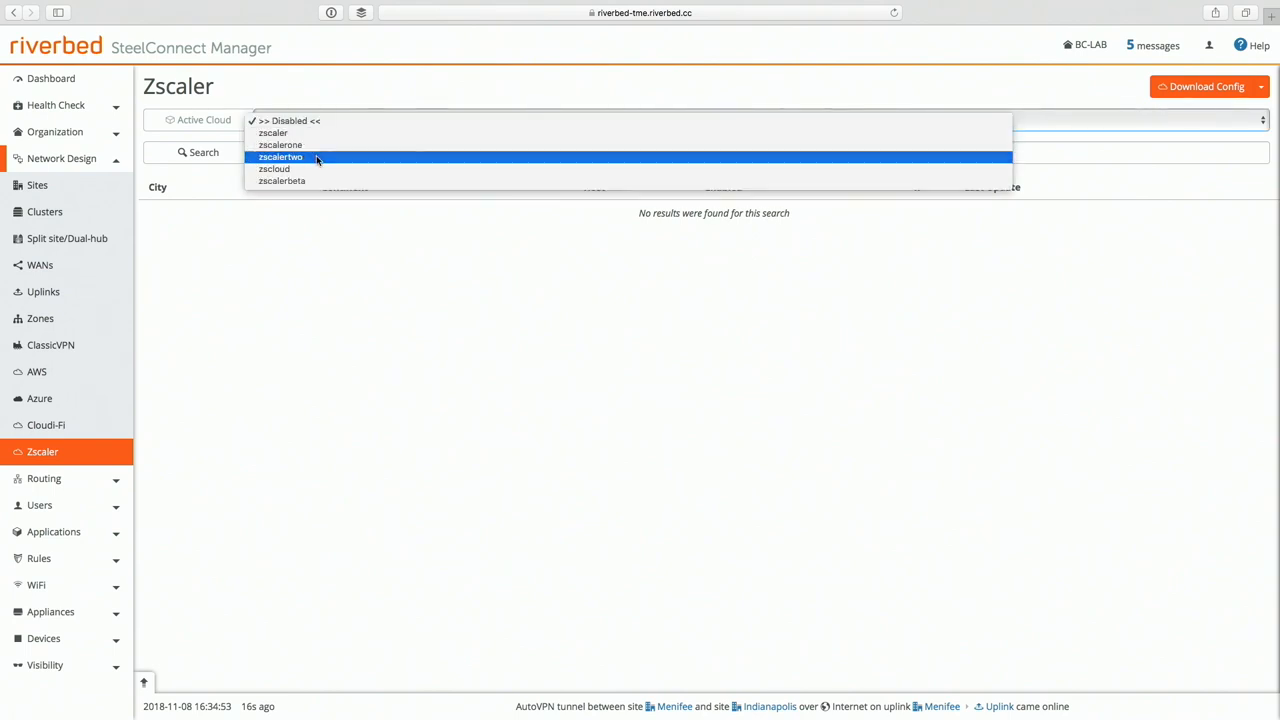
{"action": "left_click", "coordinate": [280, 156]}
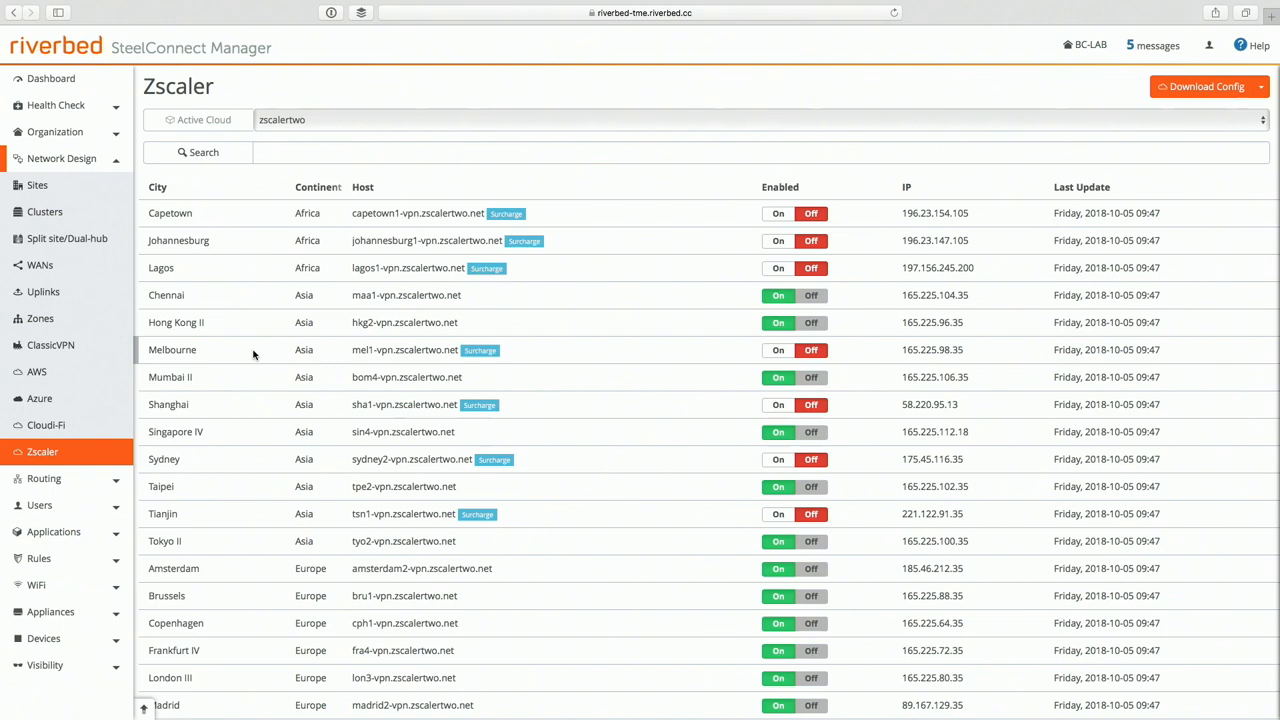
{"action": "scroll", "scroll_direction": "down", "scroll_amount": 3}
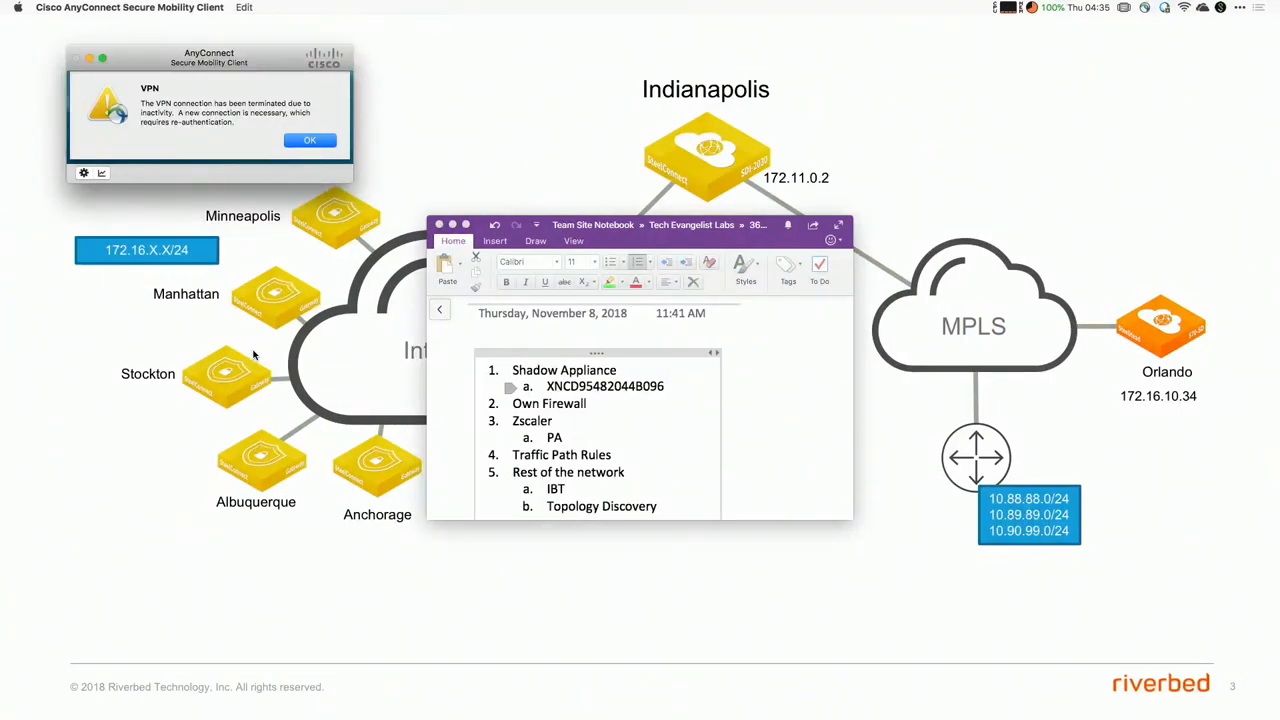
{"action": "mouse_move", "coordinate": [276, 112]}
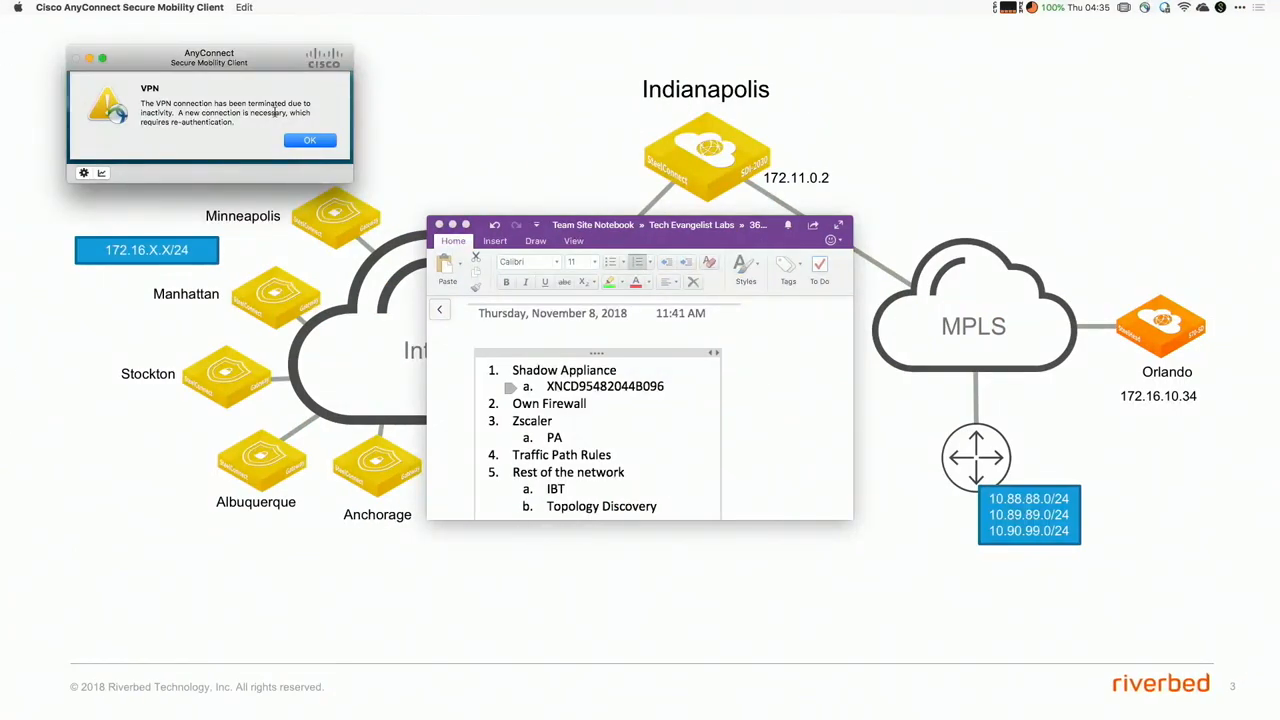
Connect to the ASA VPN under the TechEvangelist group with the account password.
{"action": "left_click", "coordinate": [310, 140]}
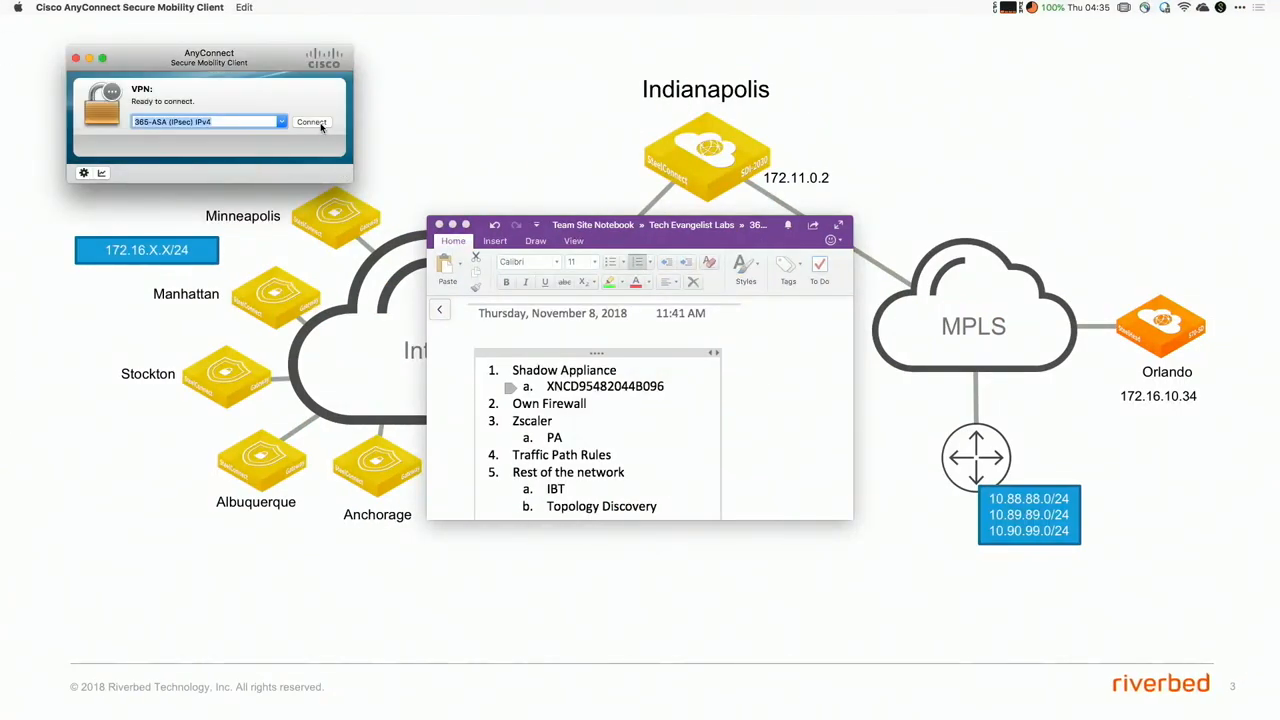
{"action": "left_click", "coordinate": [312, 122]}
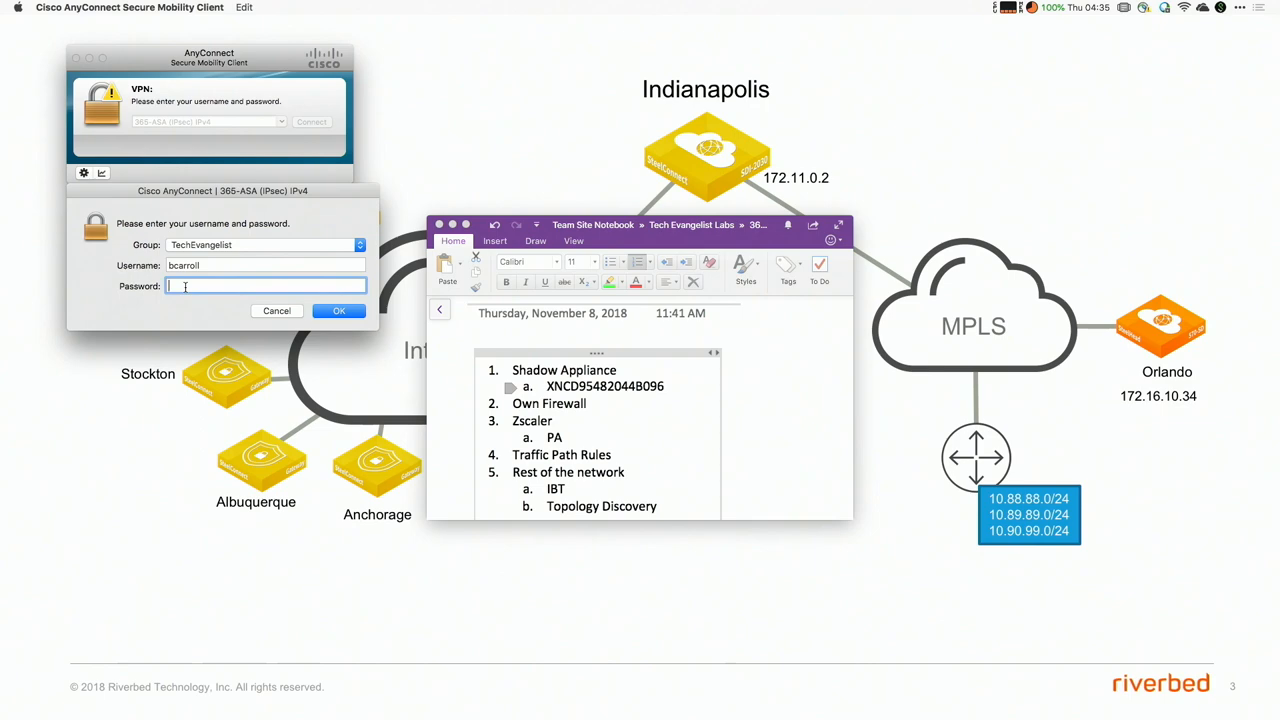
{"action": "type", "text": "password"}
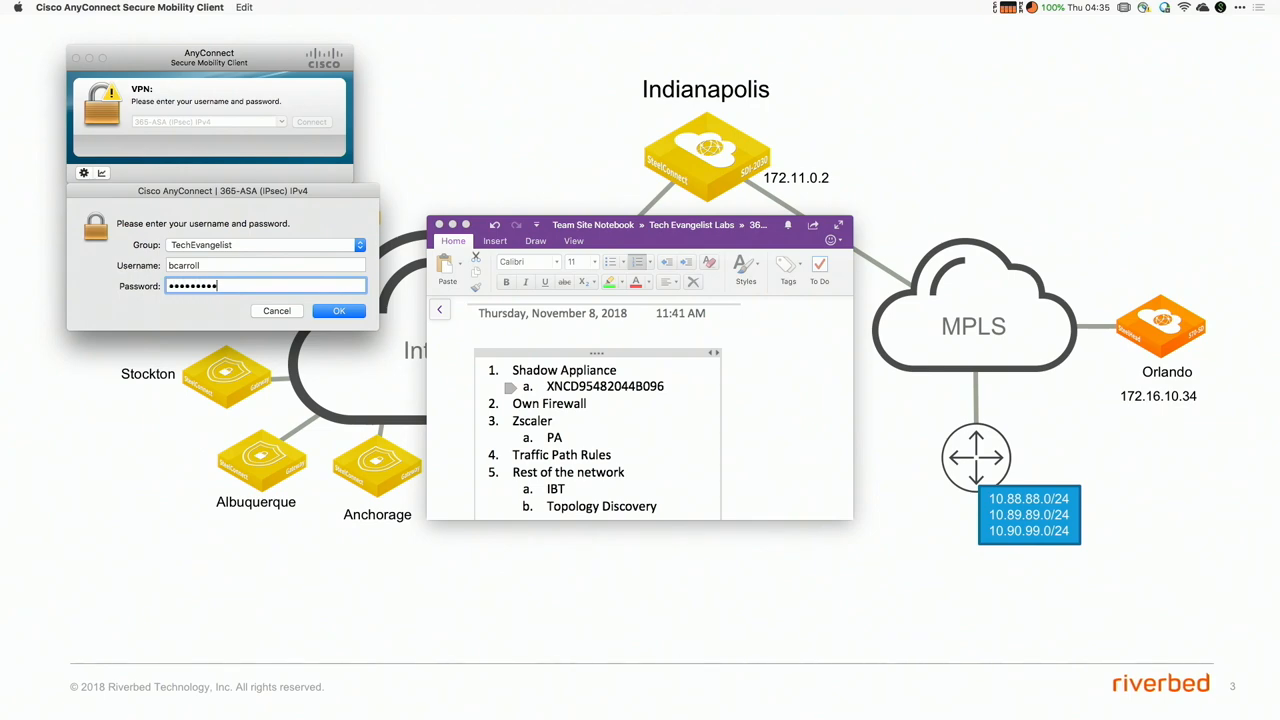
{"action": "left_click", "coordinate": [340, 310]}
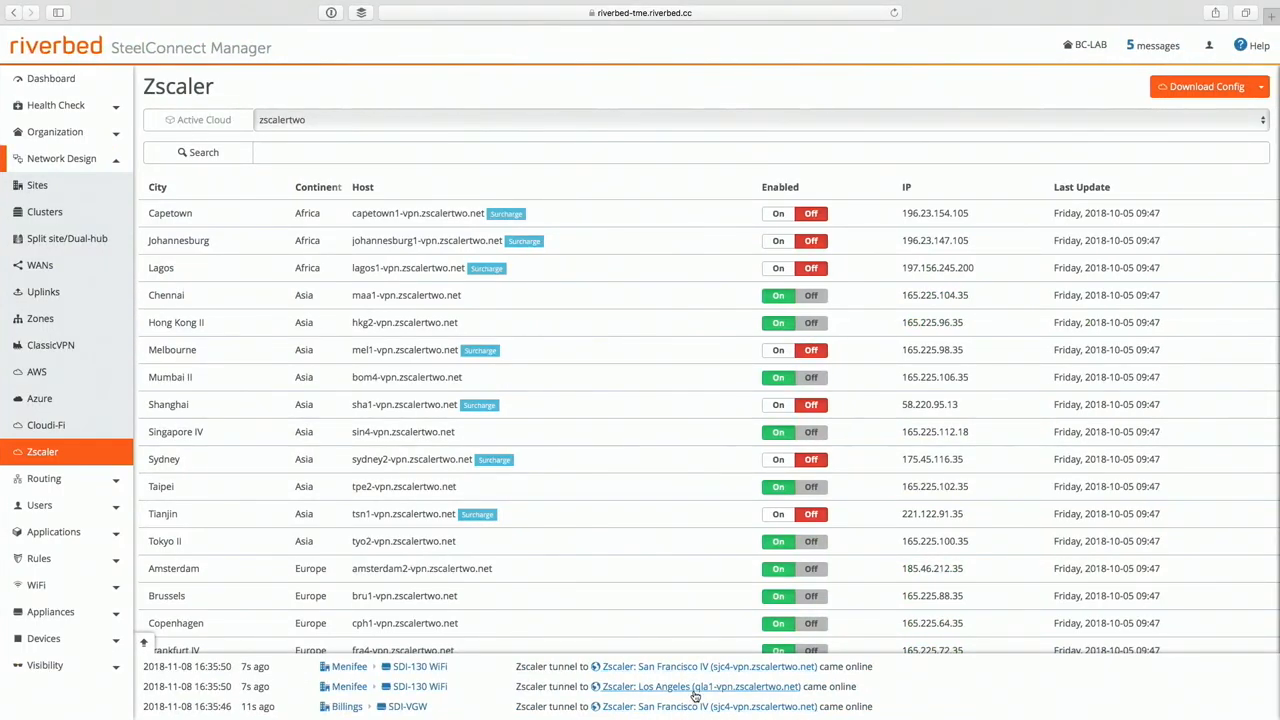
{"action": "mouse_move", "coordinate": [694, 696]}
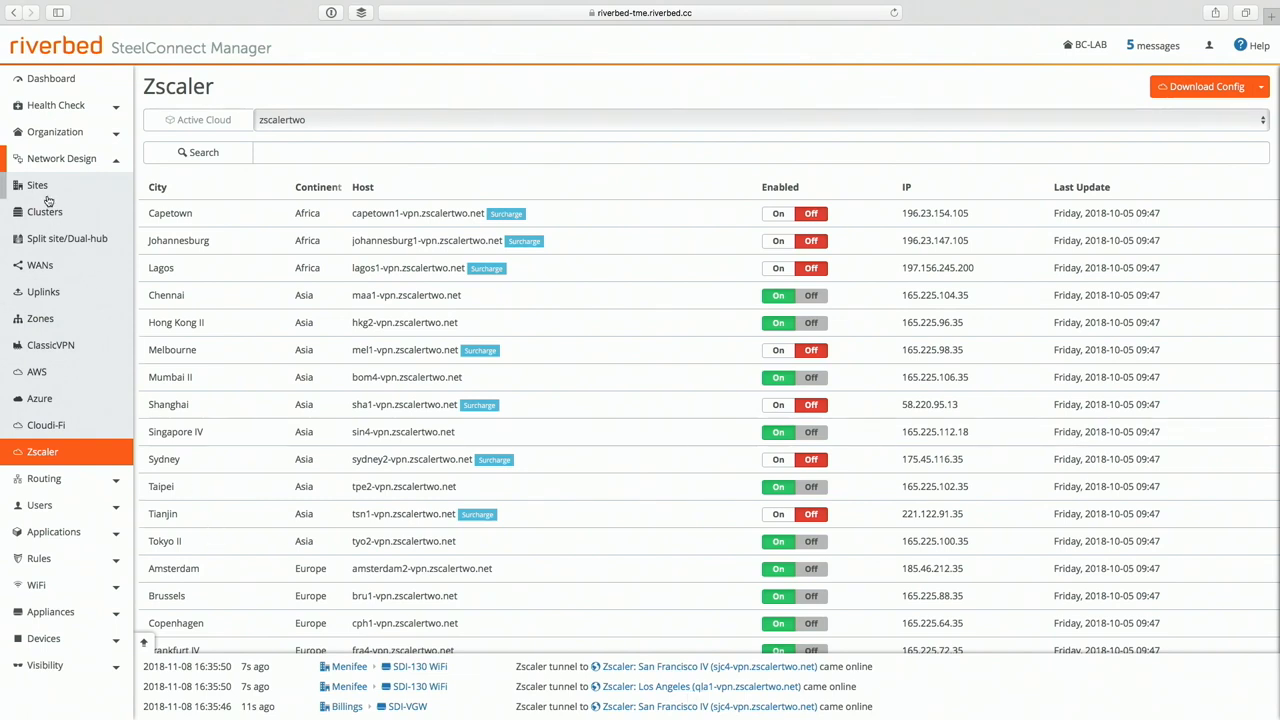
Show Menifee's Zscaler tunnels with Los Angeles primary and San Francisco IV secondary.
{"action": "left_click", "coordinate": [36, 184]}
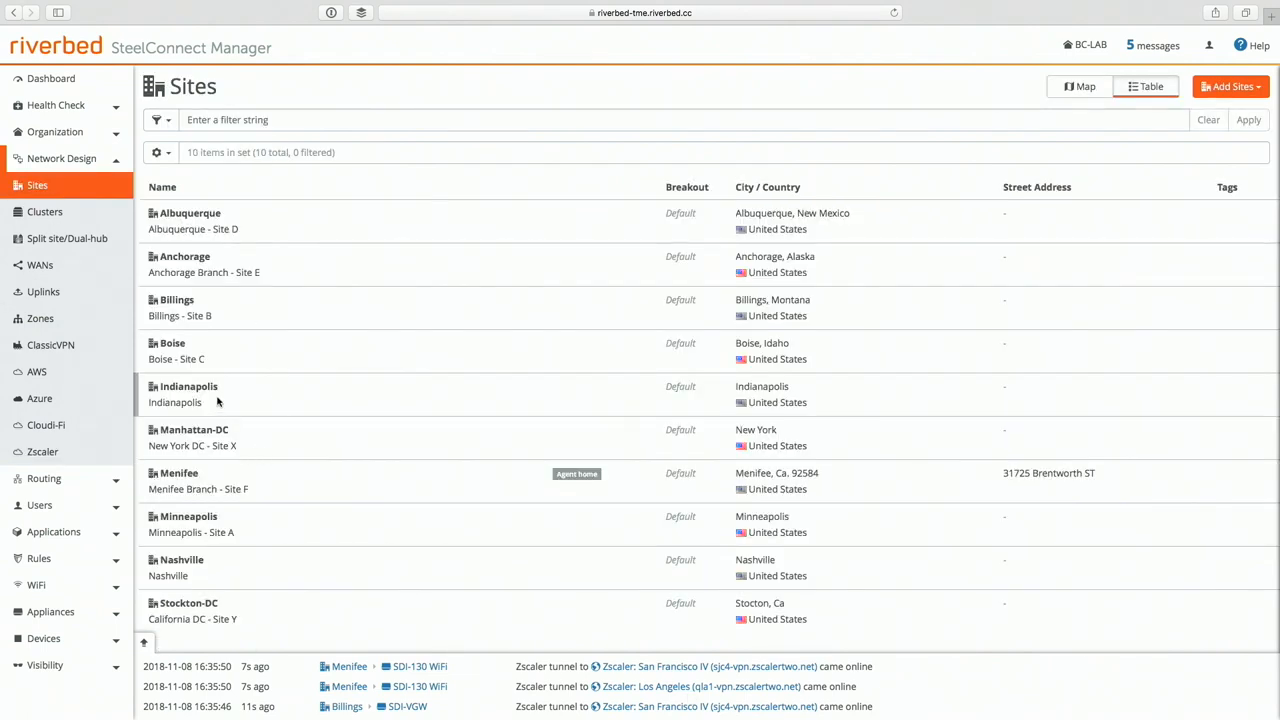
{"action": "left_click", "coordinate": [180, 472]}
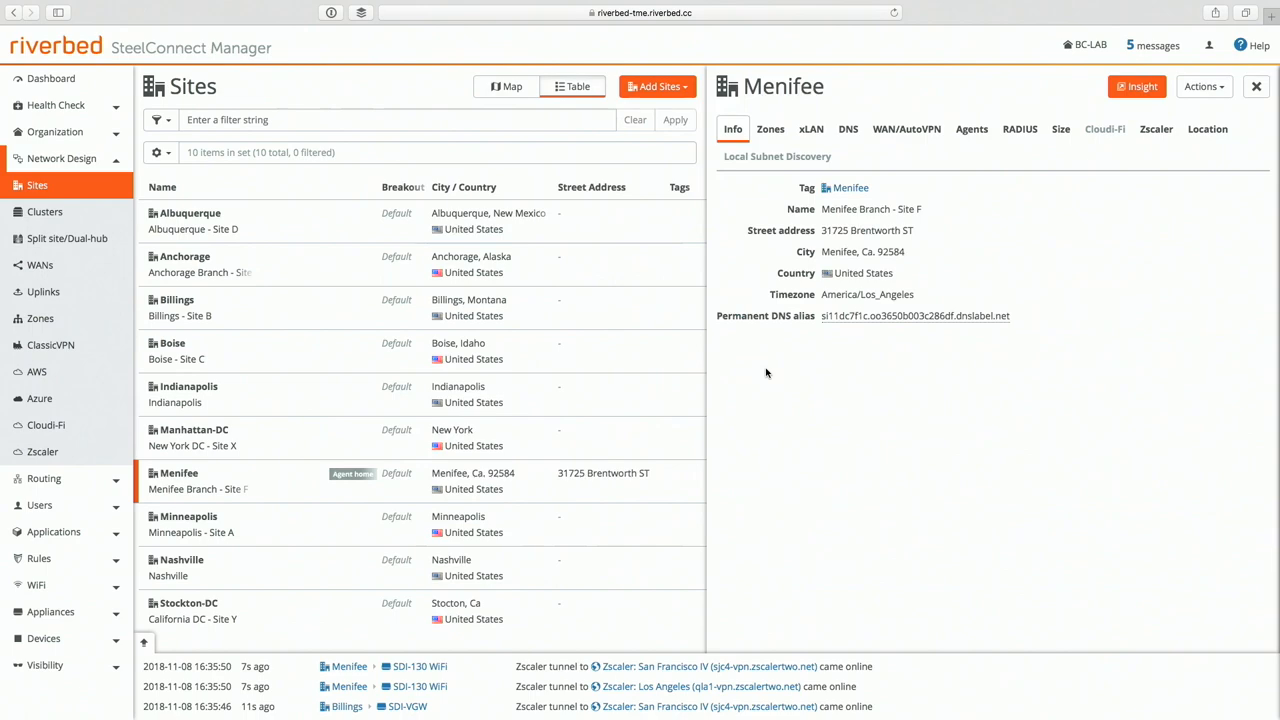
{"action": "left_click", "coordinate": [1156, 128]}
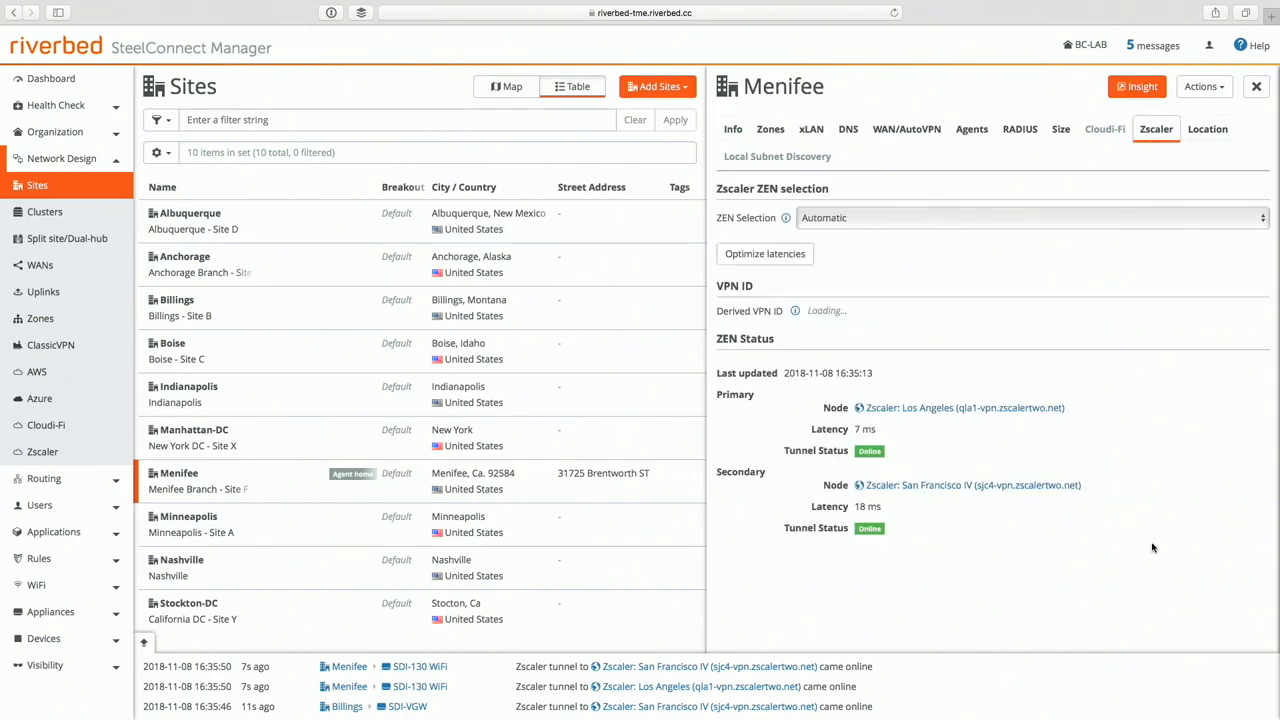
{"action": "mouse_move", "coordinate": [1176, 552]}
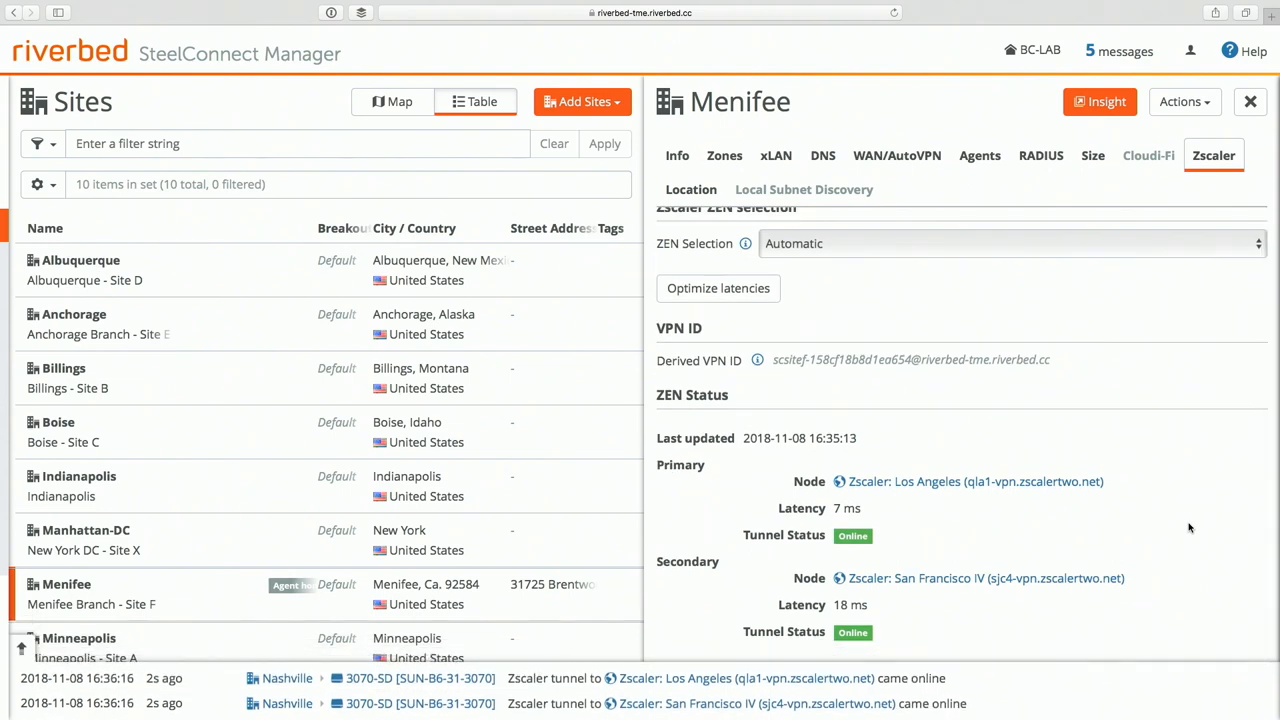
{"action": "mouse_move", "coordinate": [596, 352]}
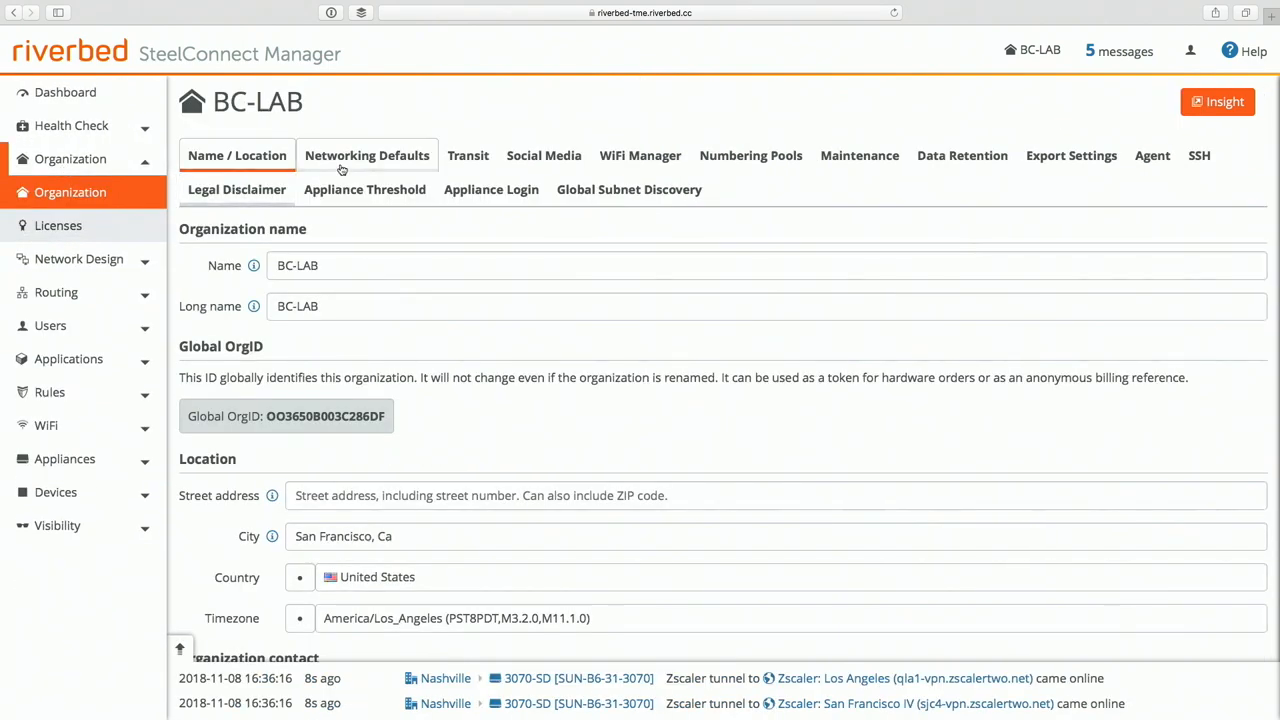
Show BC-LAB's Networking Defaults: Zscaler breakout, RouteVPN then MPLS for WAN.
{"action": "left_click", "coordinate": [366, 156]}
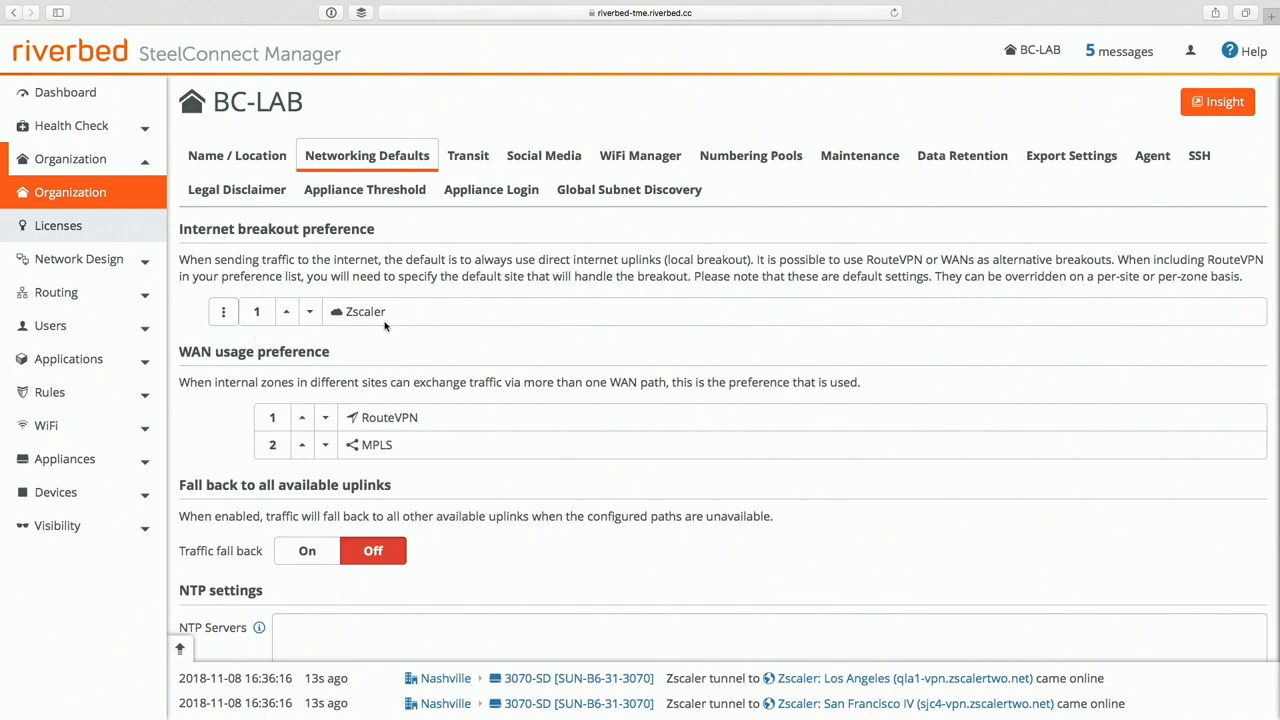
{"action": "mouse_move", "coordinate": [332, 348]}
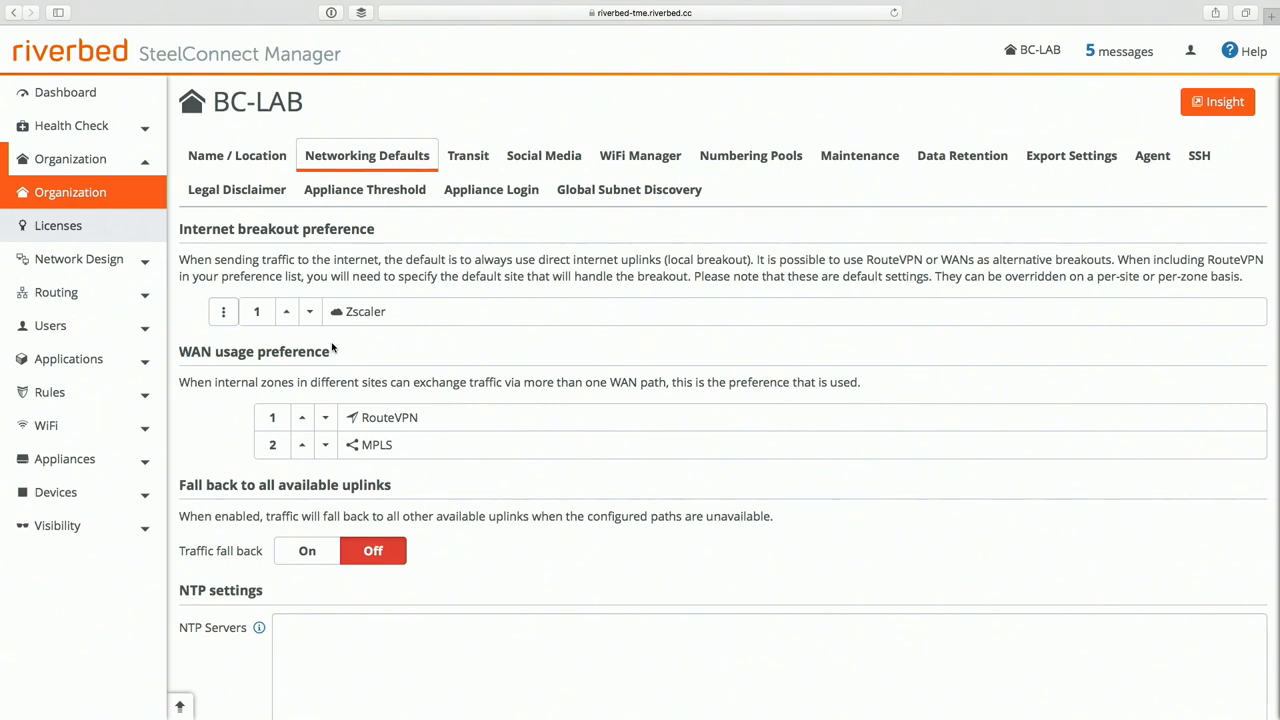
{"action": "mouse_move", "coordinate": [310, 352]}
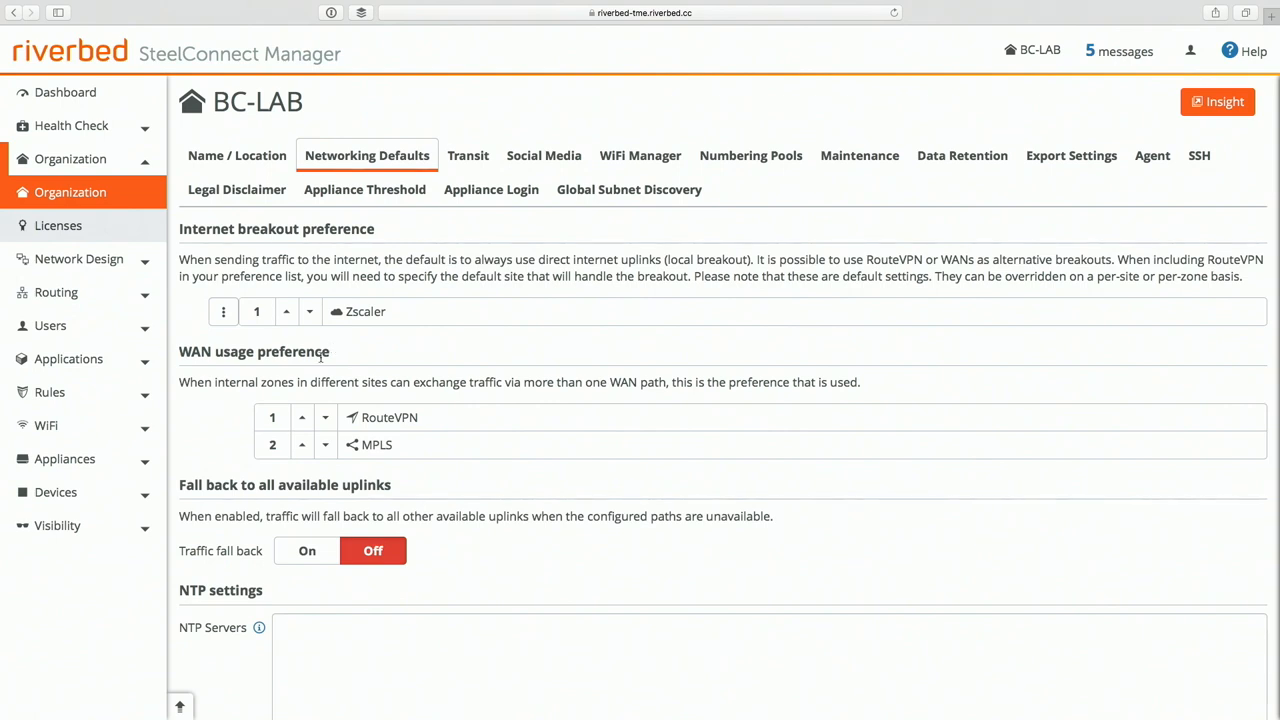
{"action": "mouse_move", "coordinate": [84, 338]}
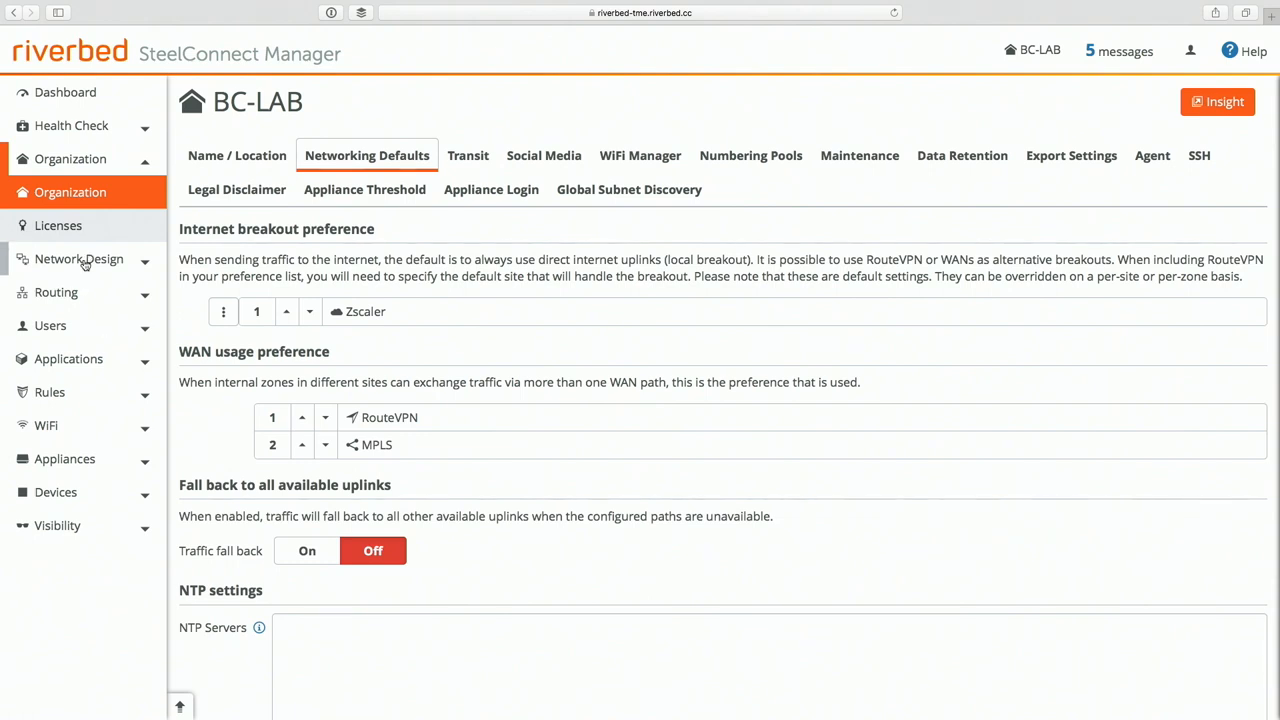
Bring up the Voice traffic rule for editing from the Traffic Rules list.
{"action": "left_click", "coordinate": [78, 260]}
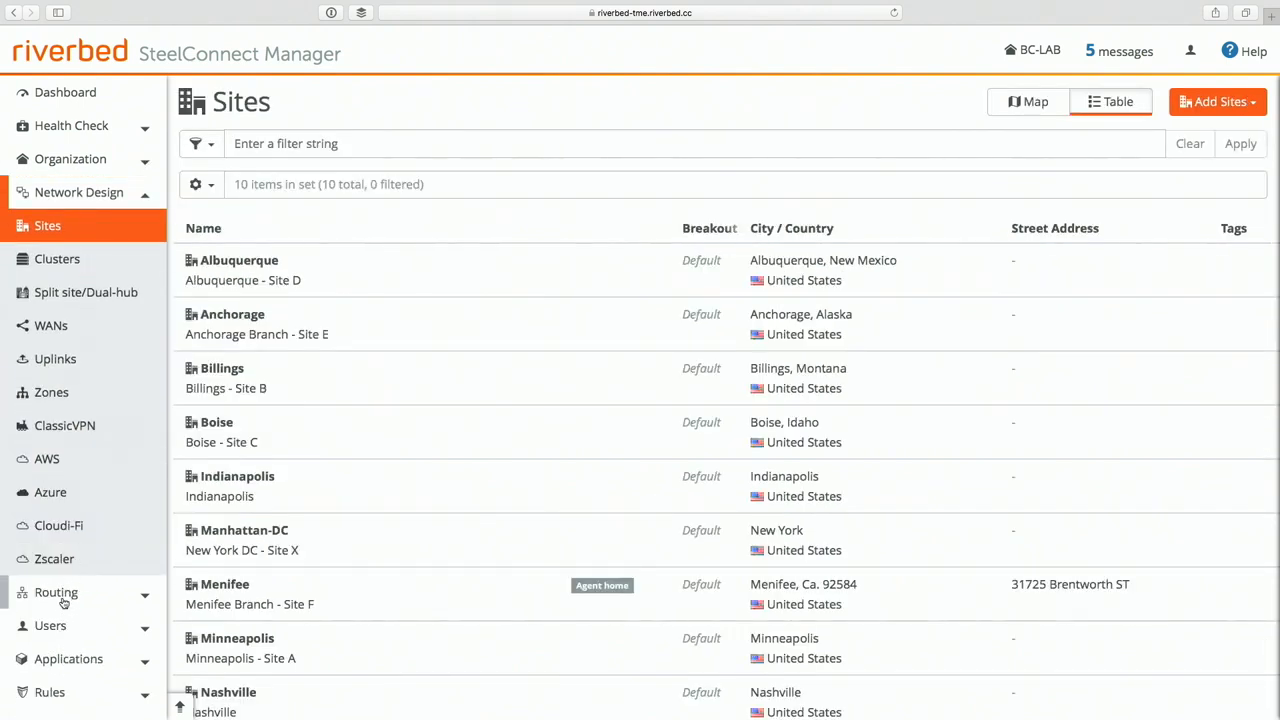
{"action": "left_click", "coordinate": [90, 358]}
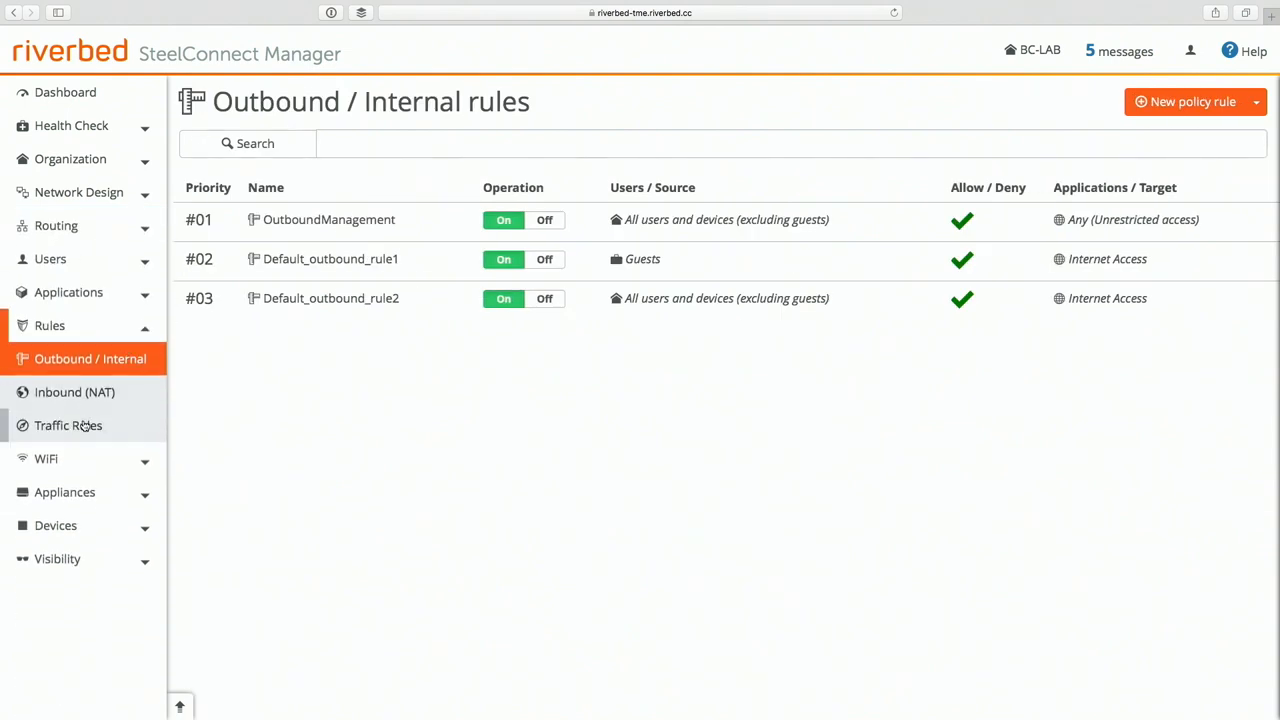
{"action": "left_click", "coordinate": [64, 426]}
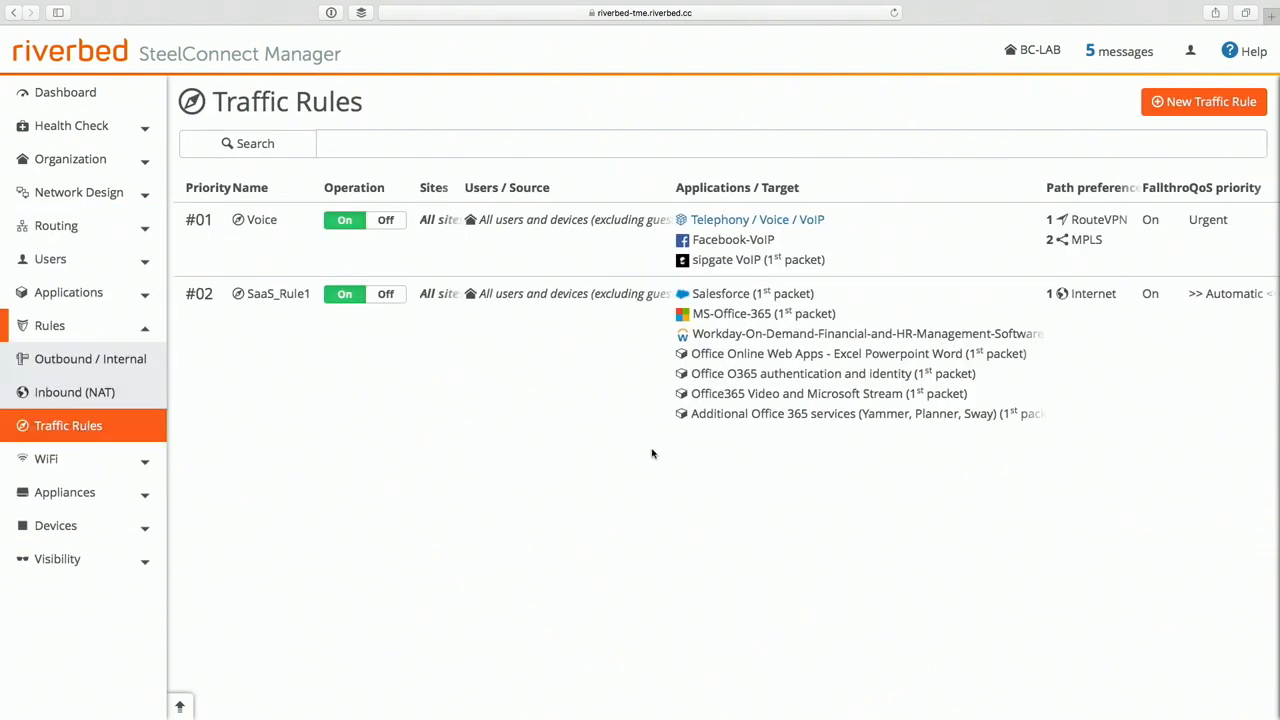
{"action": "mouse_move", "coordinate": [598, 568]}
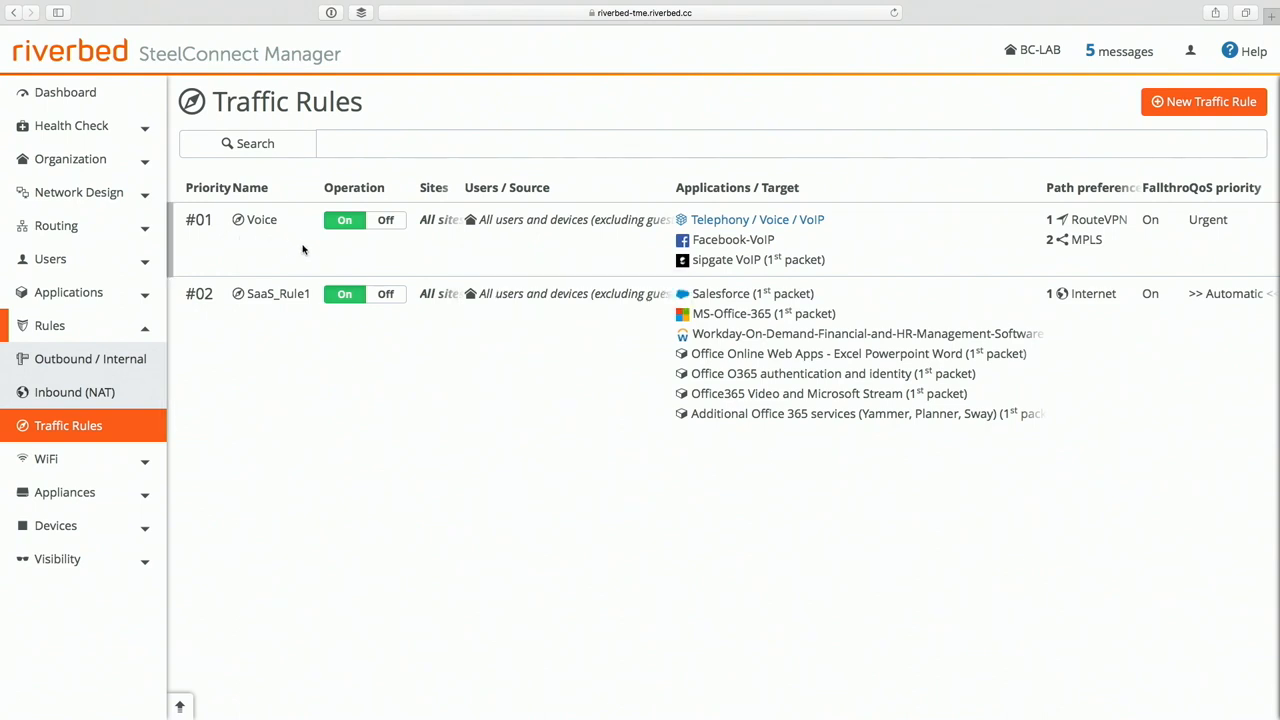
{"action": "left_click", "coordinate": [262, 218]}
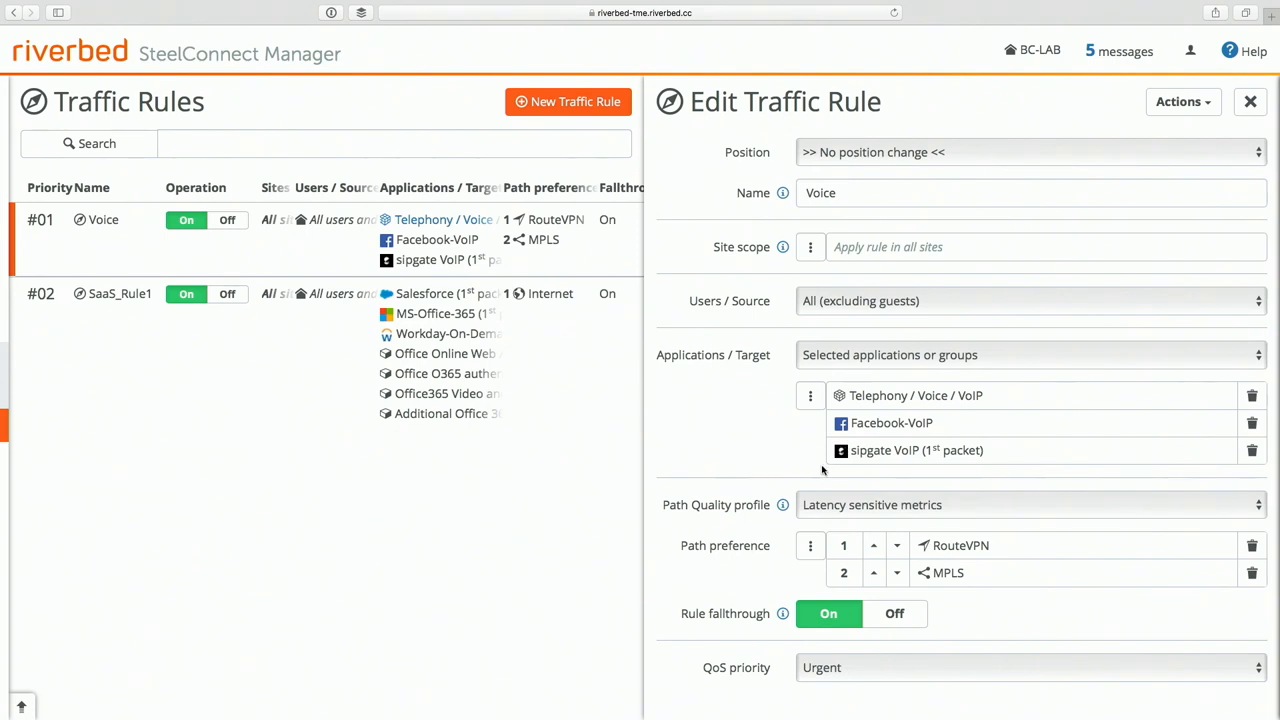
{"action": "mouse_move", "coordinate": [812, 472]}
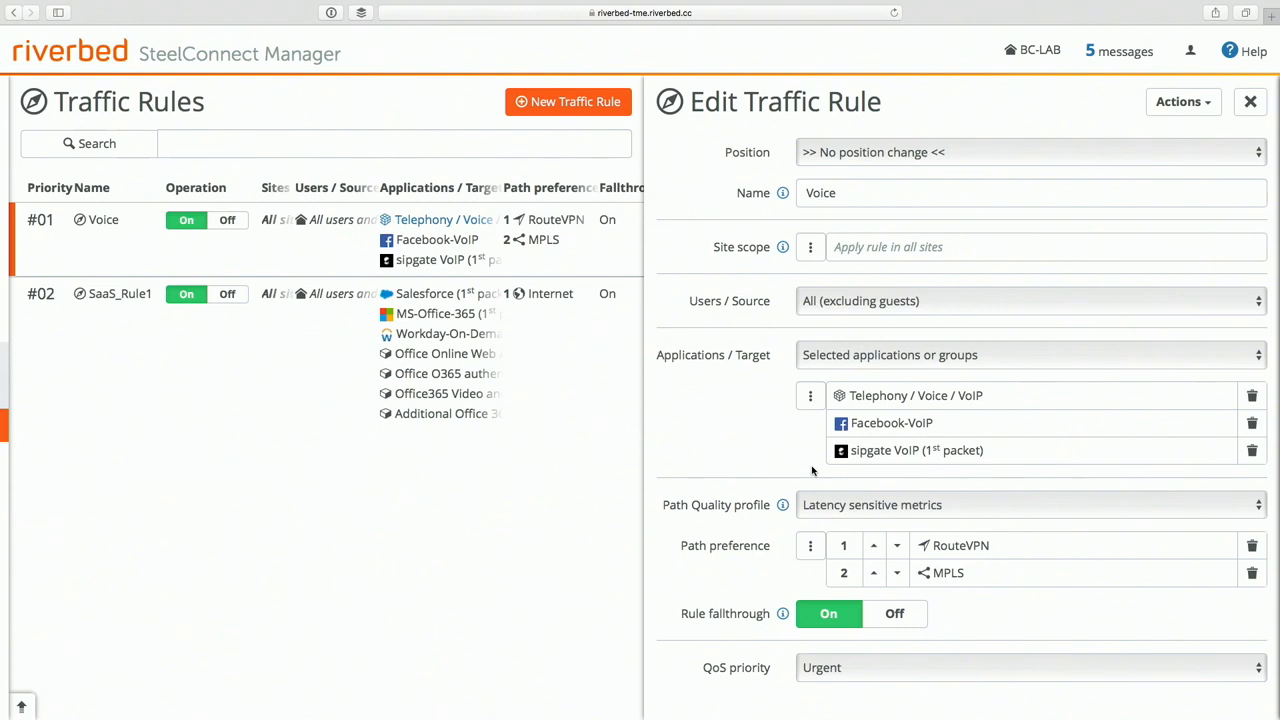
{"action": "mouse_move", "coordinate": [814, 338]}
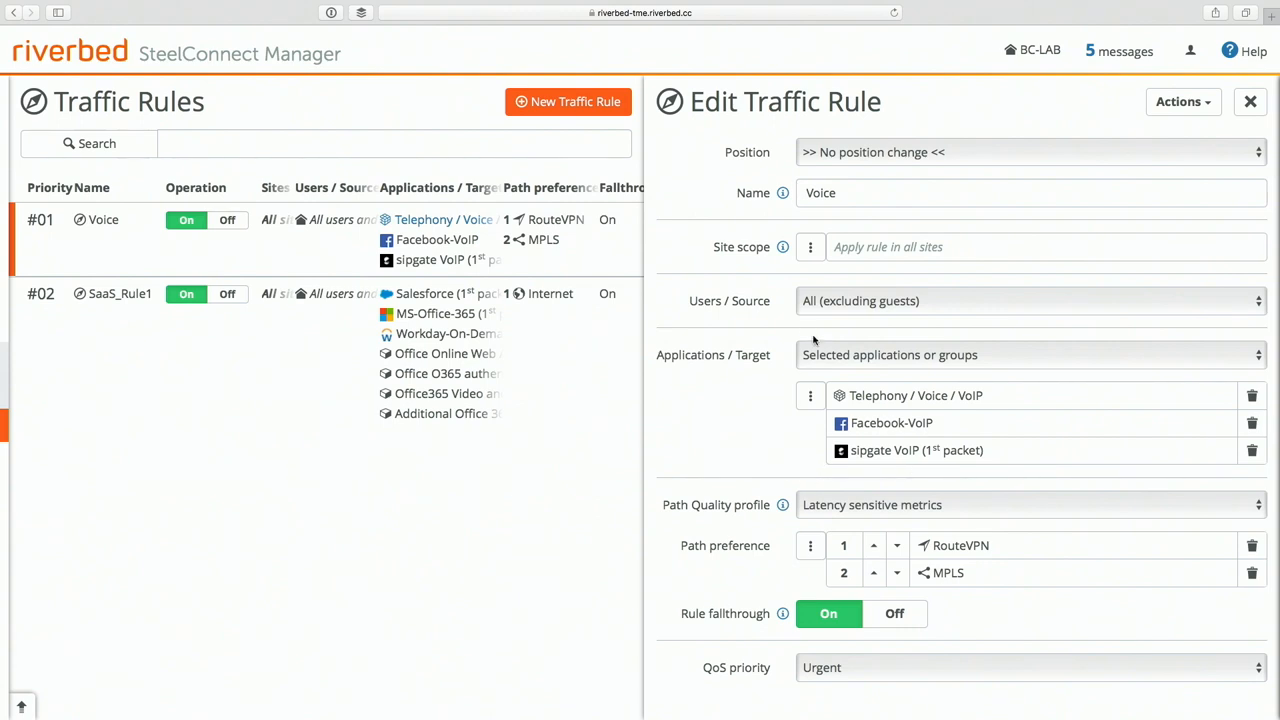
{"action": "mouse_move", "coordinate": [802, 324]}
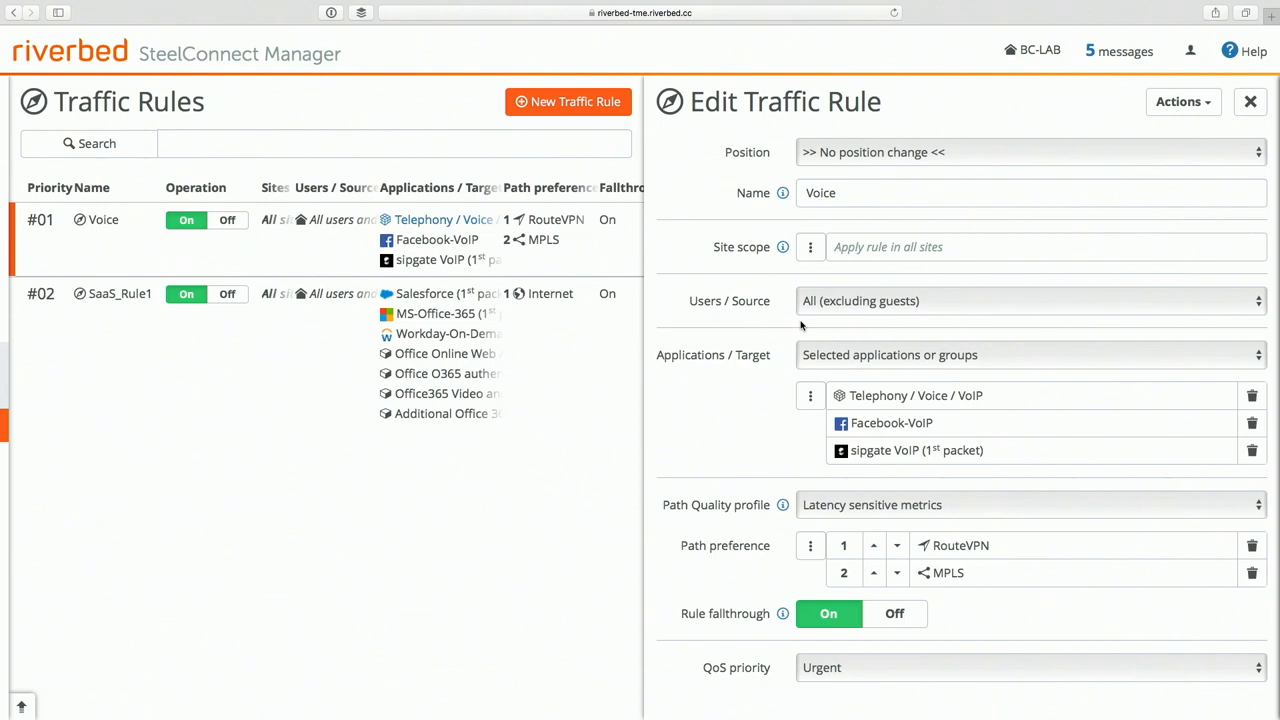
{"action": "mouse_move", "coordinate": [804, 344]}
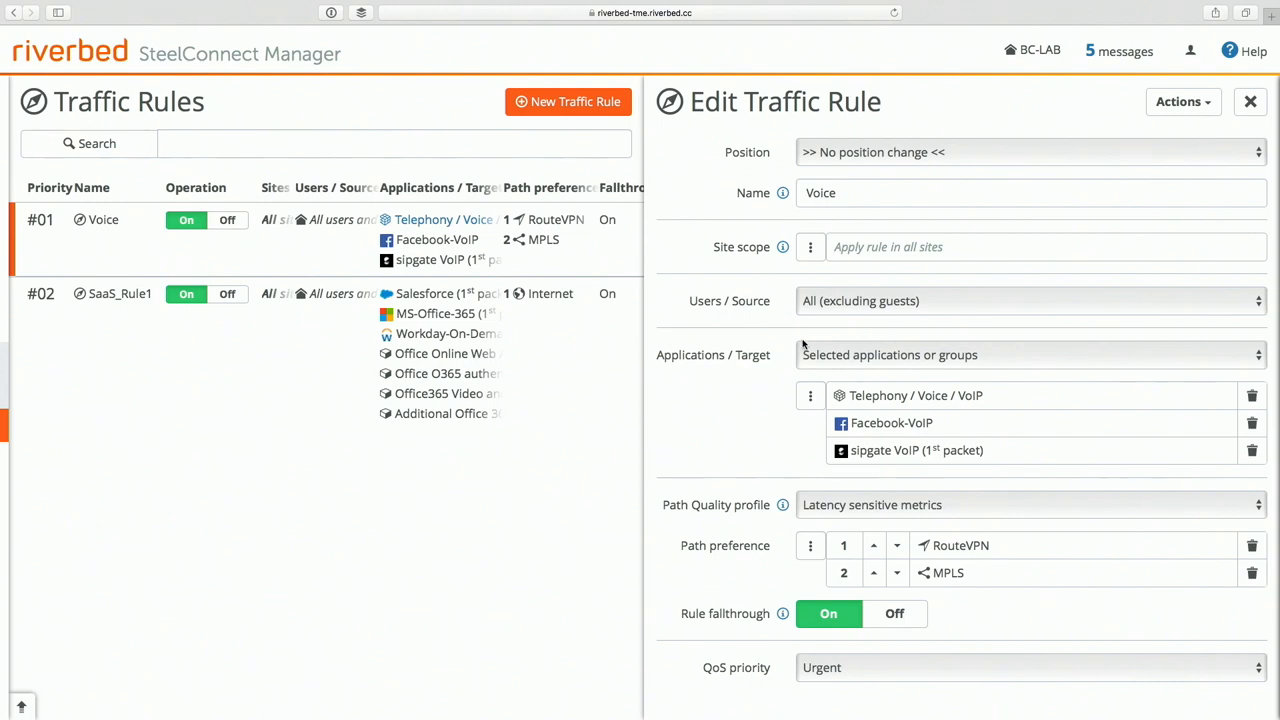
{"action": "mouse_move", "coordinate": [812, 424]}
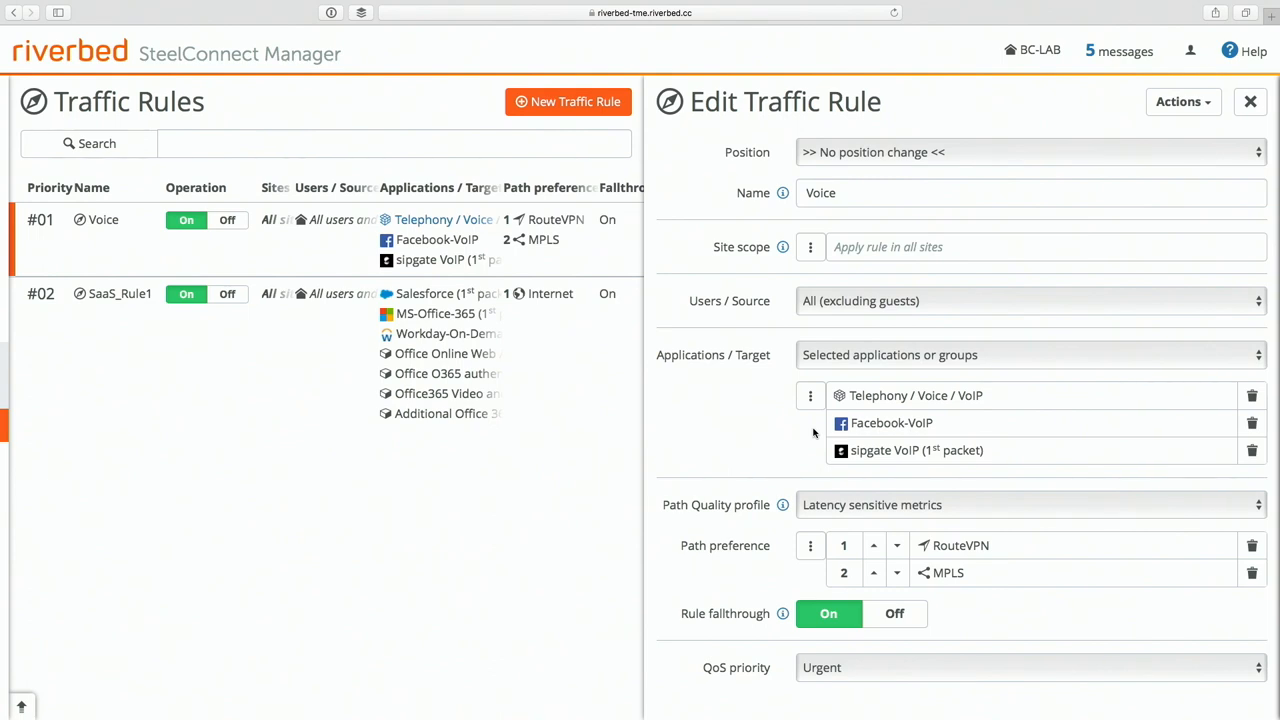
{"action": "mouse_move", "coordinate": [690, 524]}
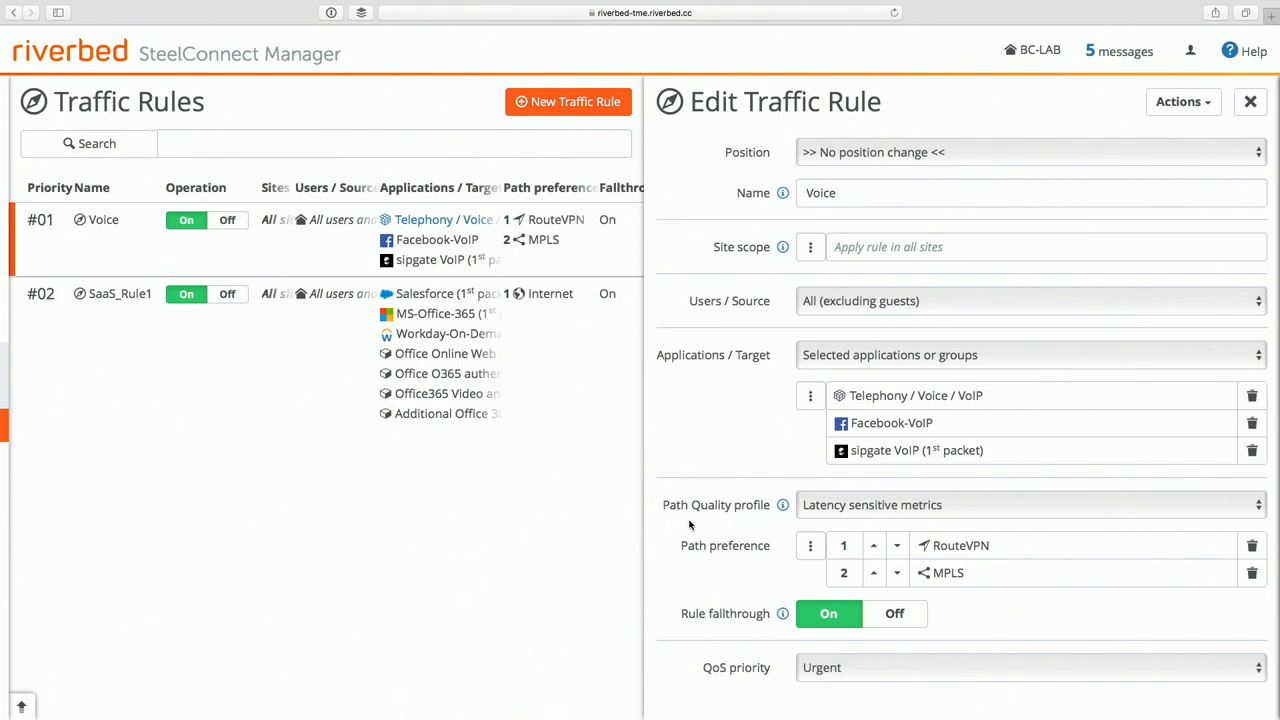
{"action": "mouse_move", "coordinate": [700, 524]}
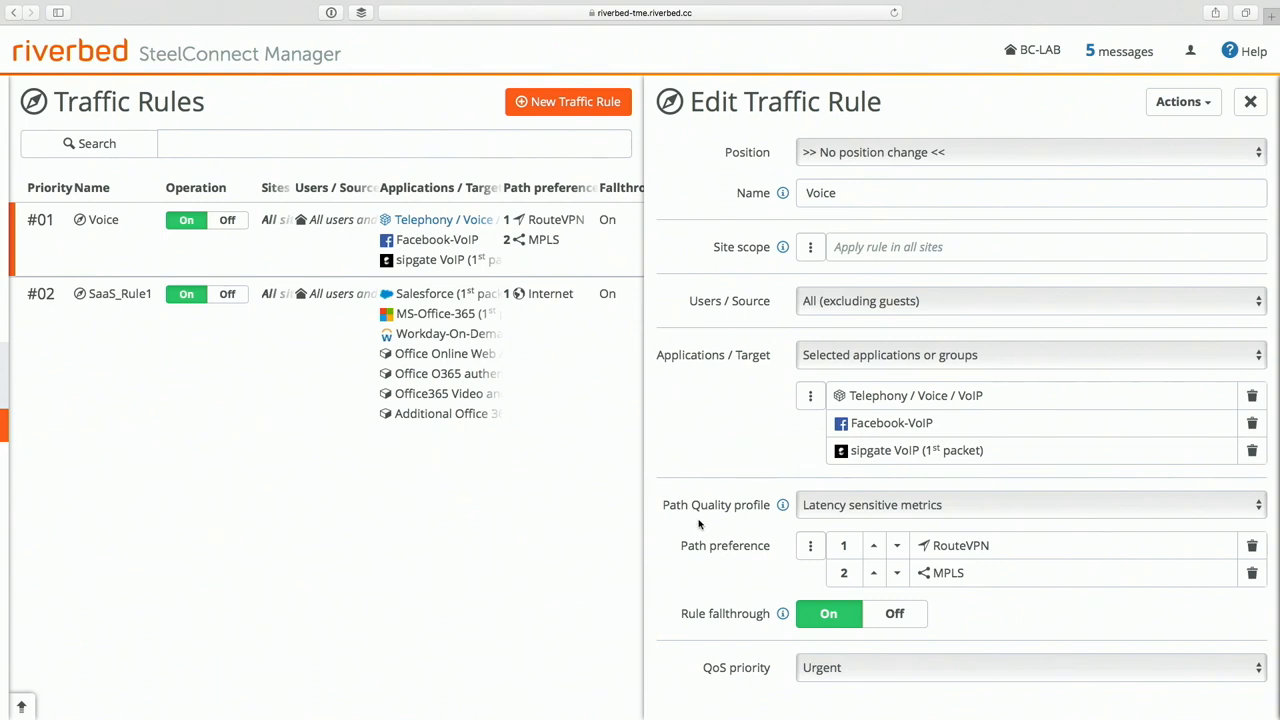
{"action": "mouse_move", "coordinate": [1006, 552]}
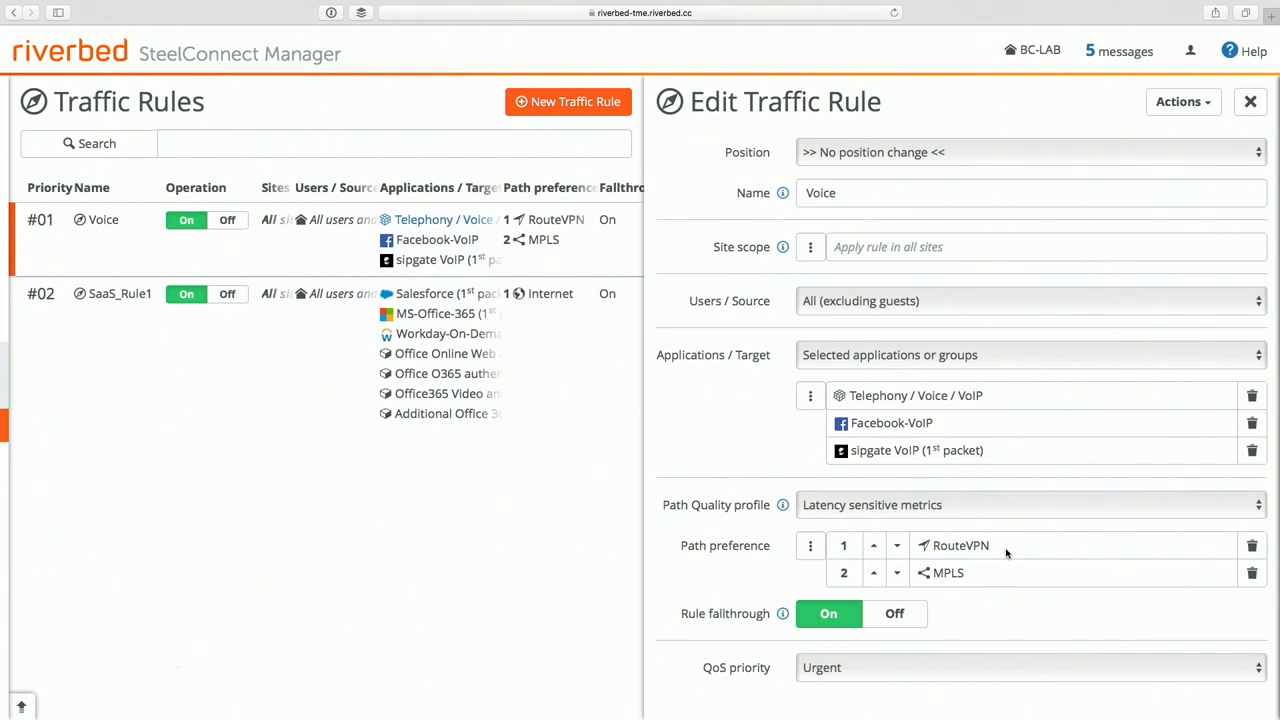
{"action": "mouse_move", "coordinate": [1012, 560]}
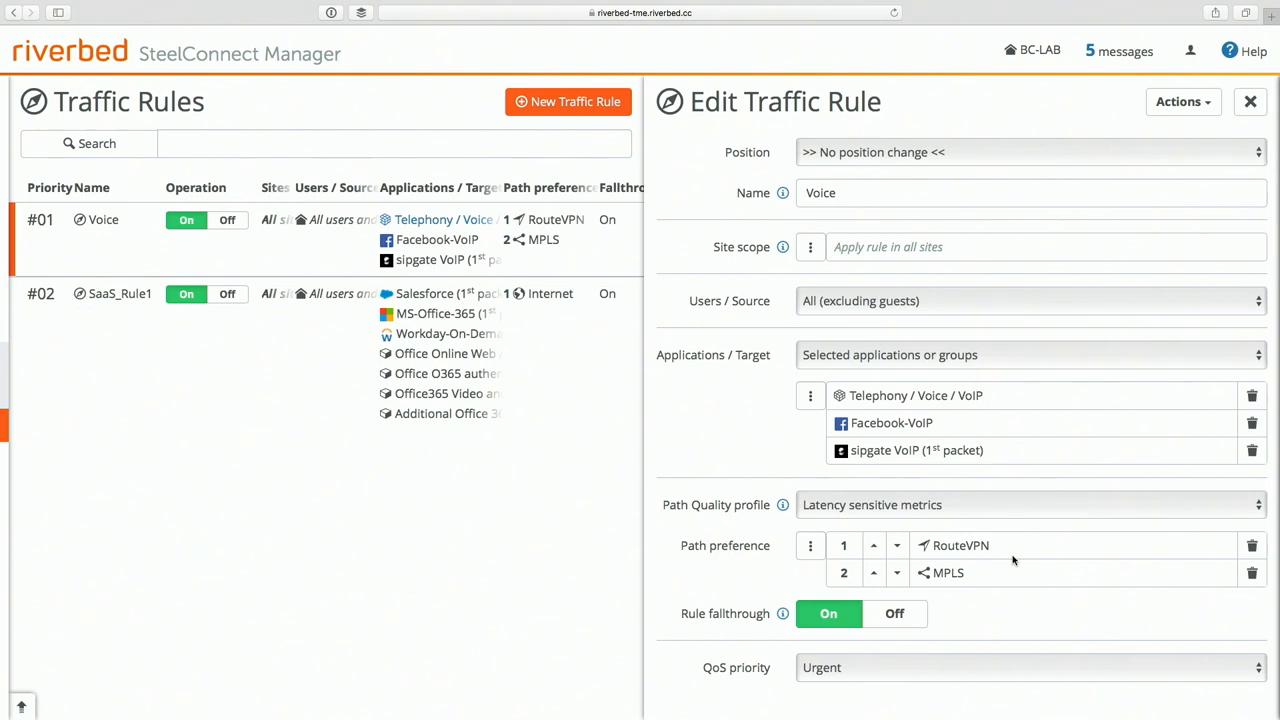
{"action": "mouse_move", "coordinate": [880, 510]}
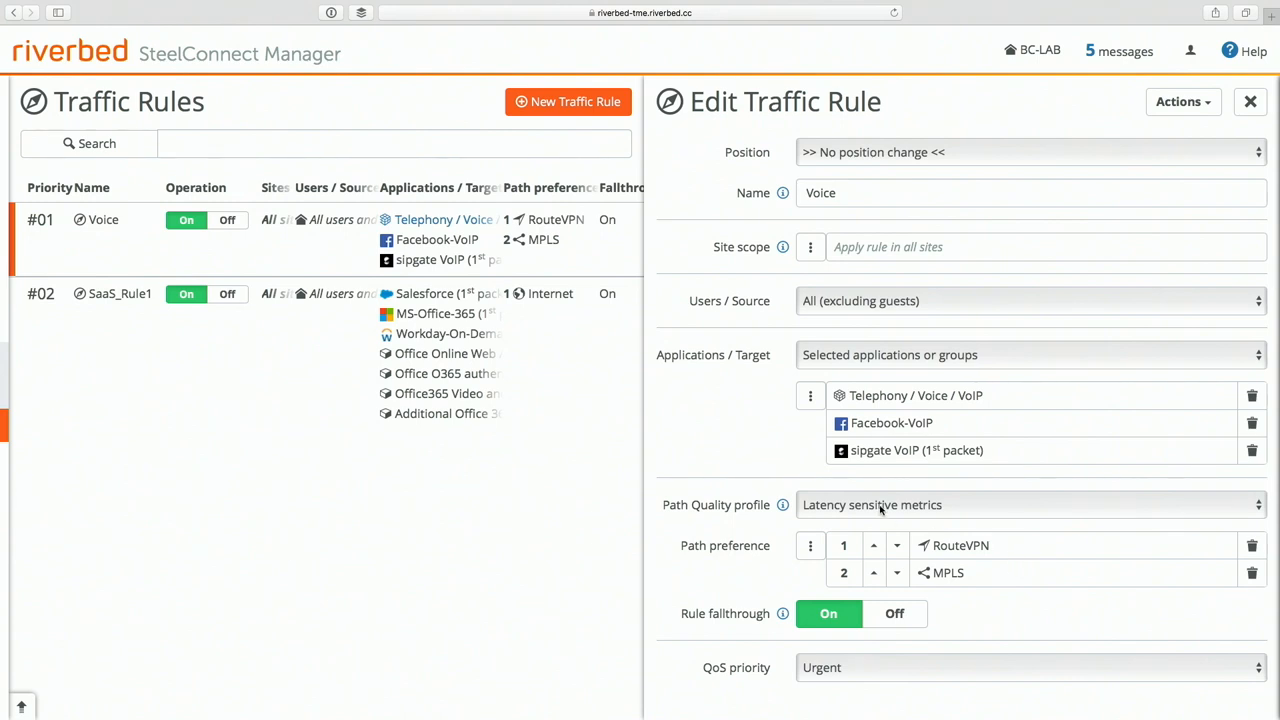
Keep the Voice rule's Path Quality profile at None and view path preference options.
{"action": "left_click", "coordinate": [1030, 504]}
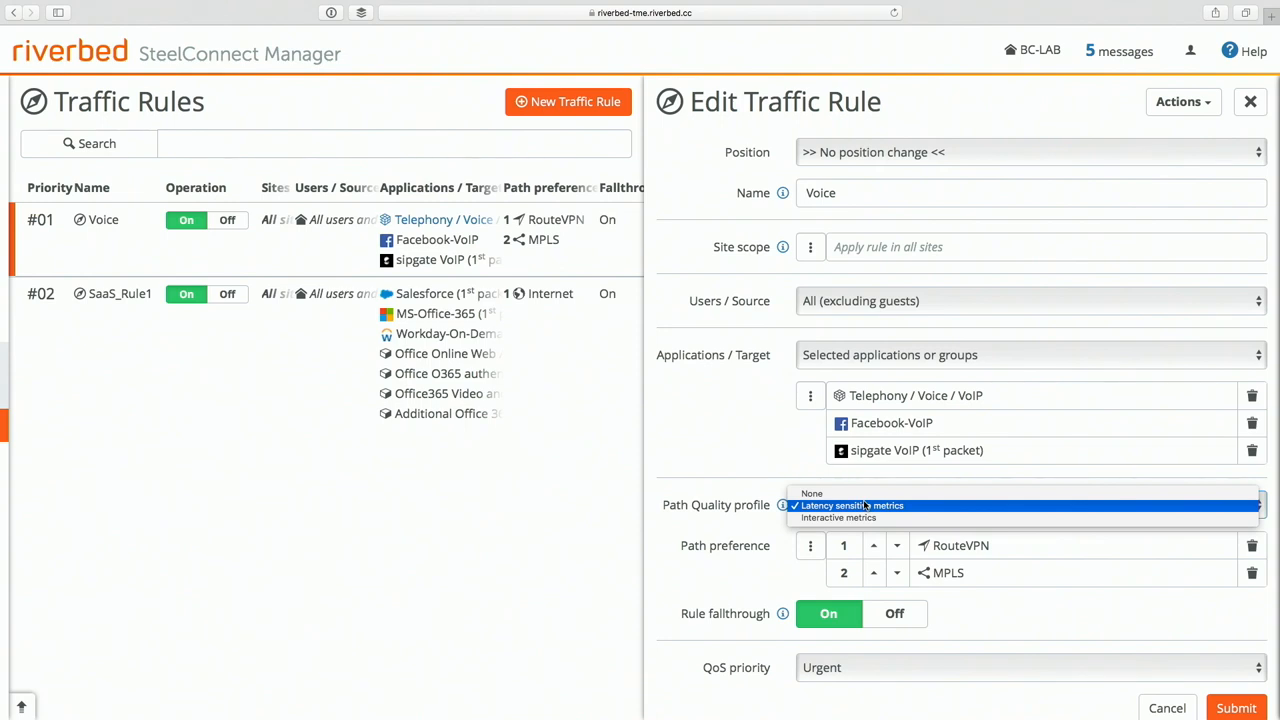
{"action": "mouse_move", "coordinate": [864, 504]}
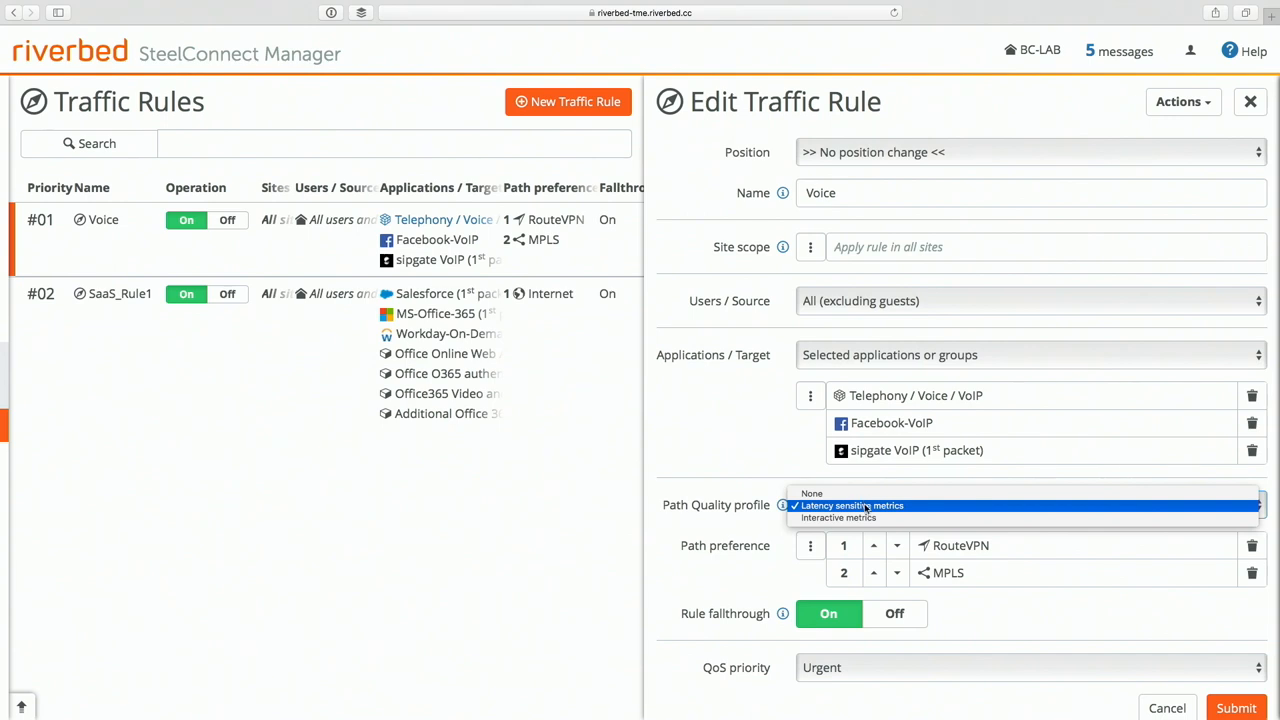
{"action": "mouse_move", "coordinate": [832, 492]}
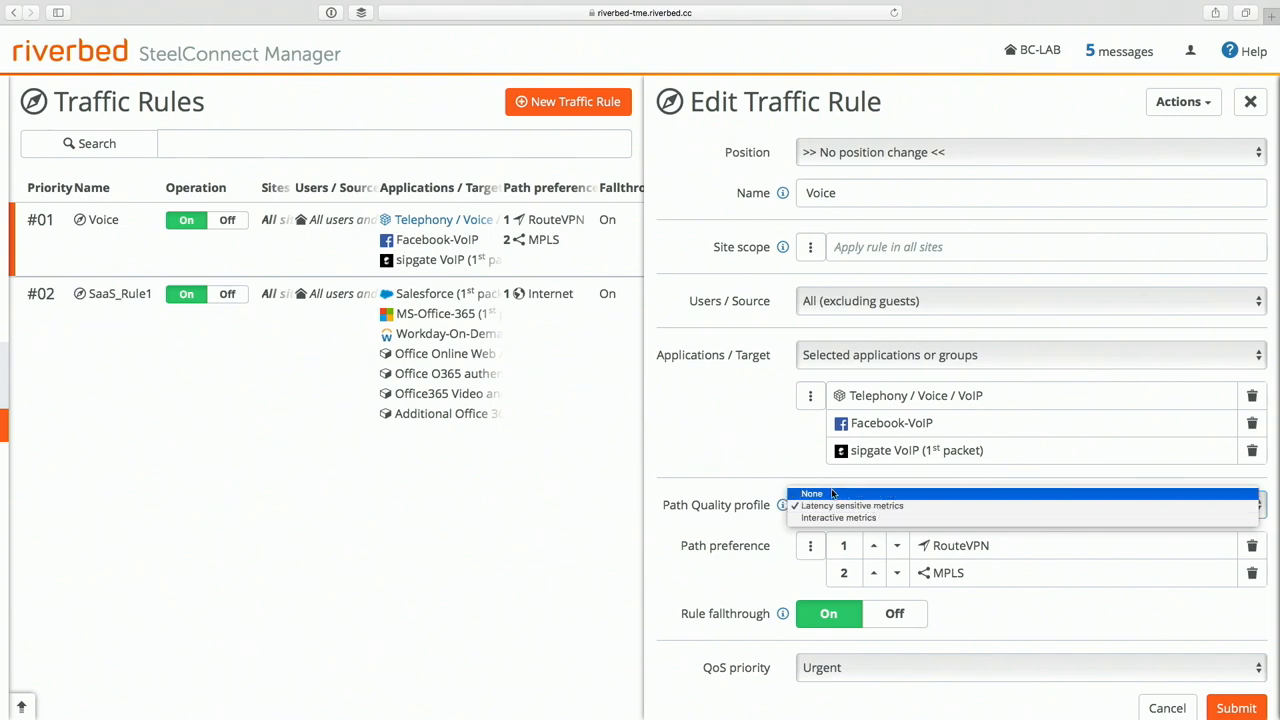
{"action": "left_click", "coordinate": [812, 492]}
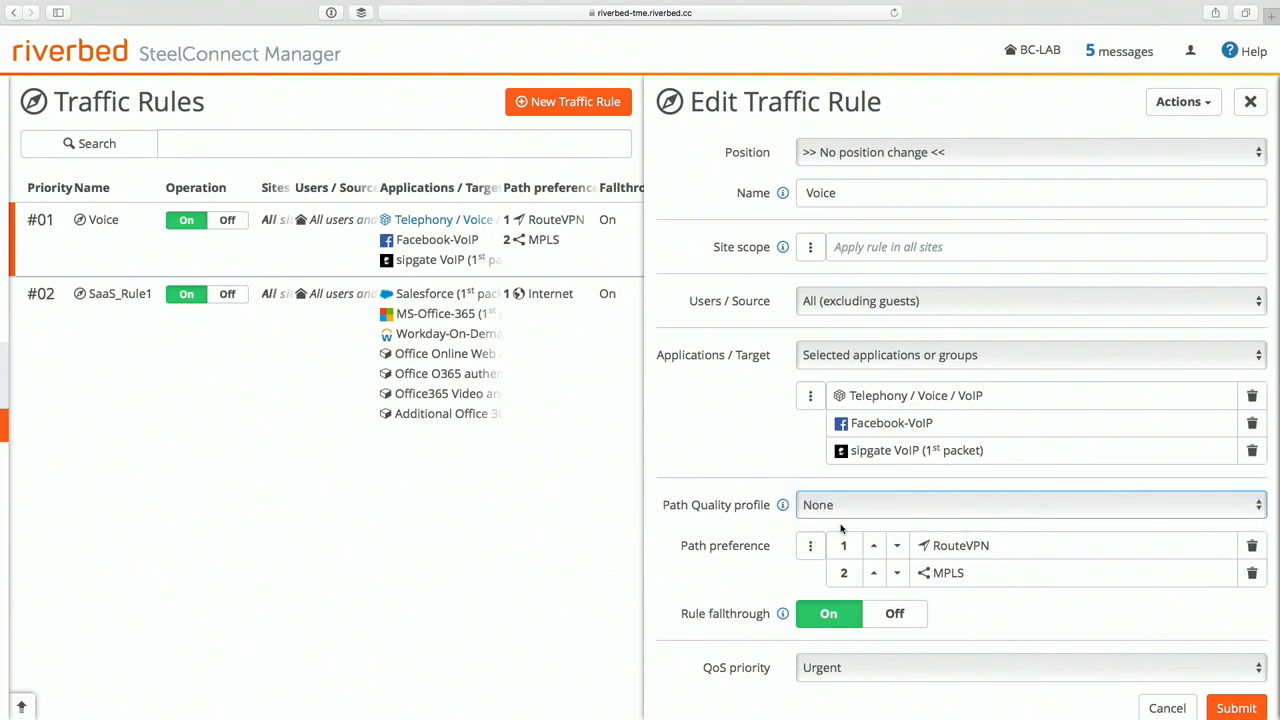
{"action": "scroll", "scroll_direction": "down", "scroll_amount": 3}
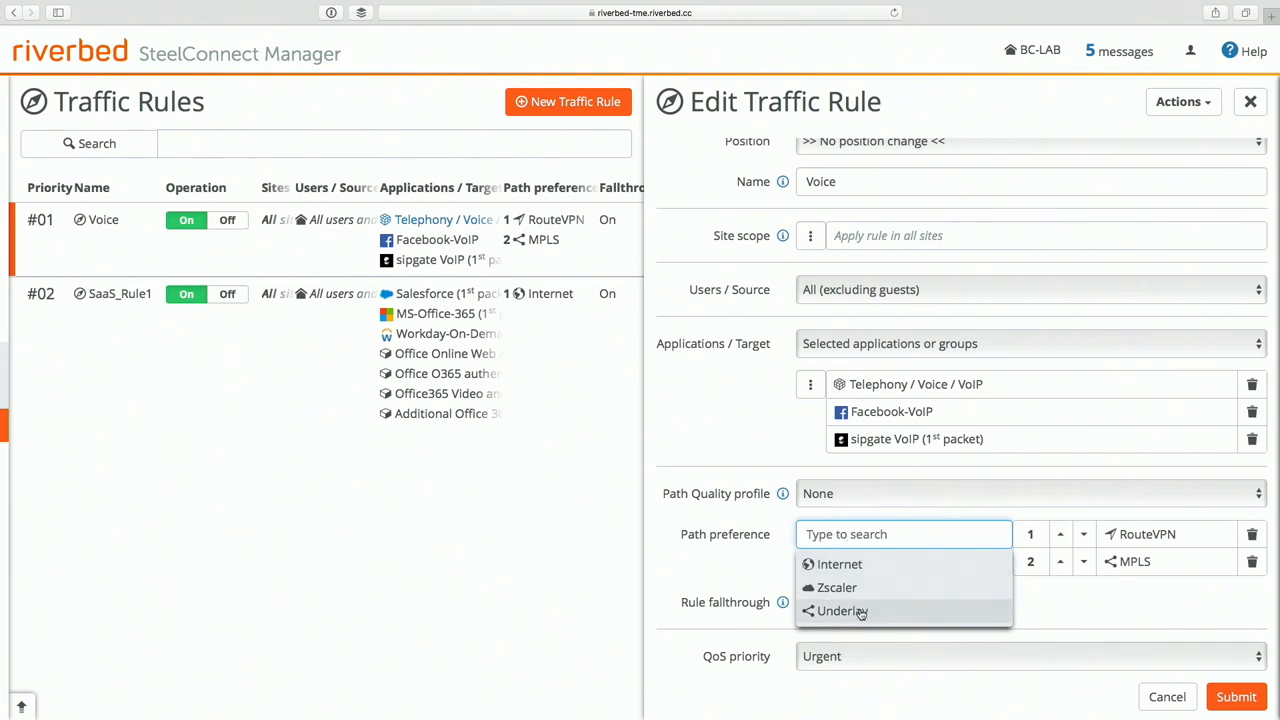
{"action": "mouse_move", "coordinate": [840, 588]}
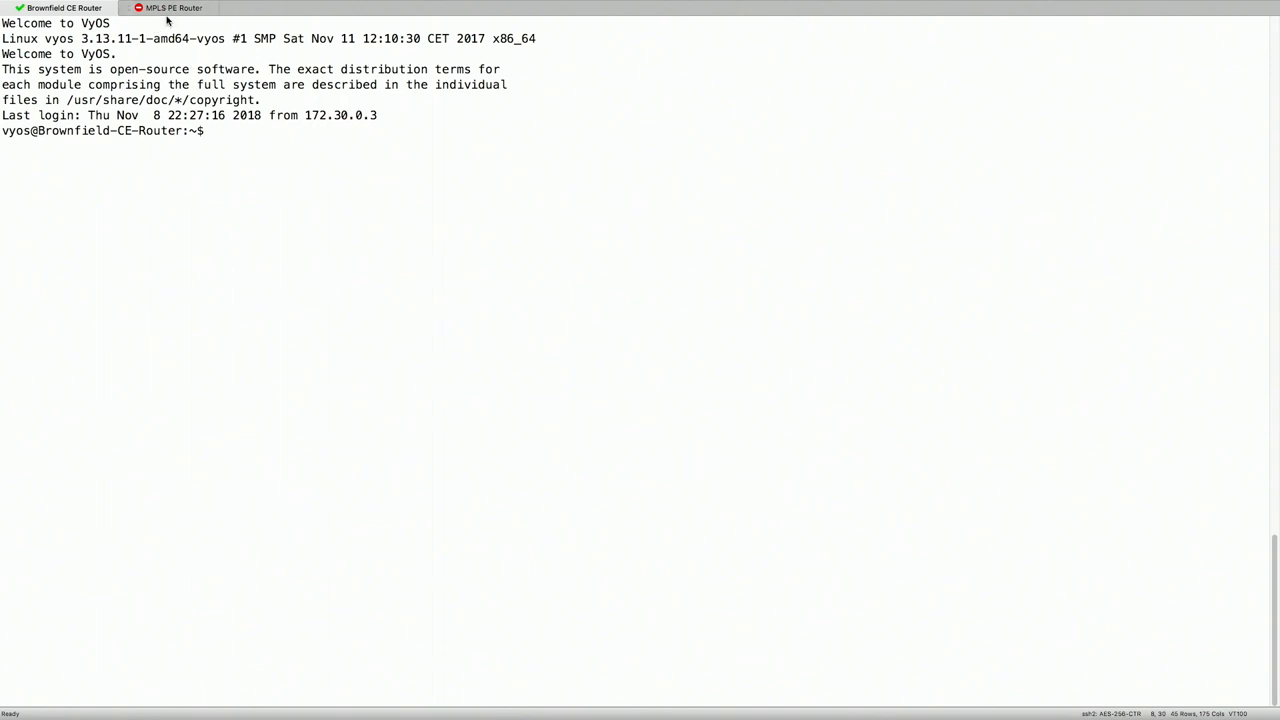
Run 'sh ip route' on the MPLS PE router, then return to the Brownfield CE router.
{"action": "left_click", "coordinate": [174, 8]}
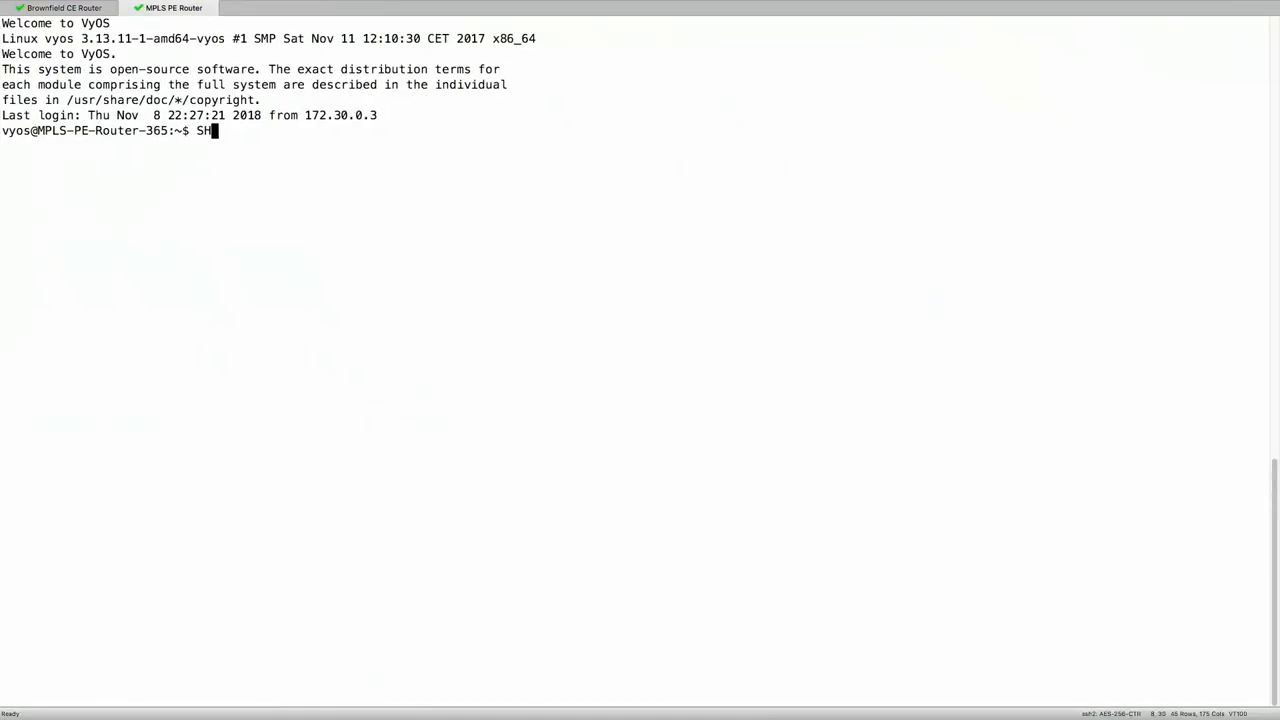
{"action": "type", "text": "IP ROUTE"}
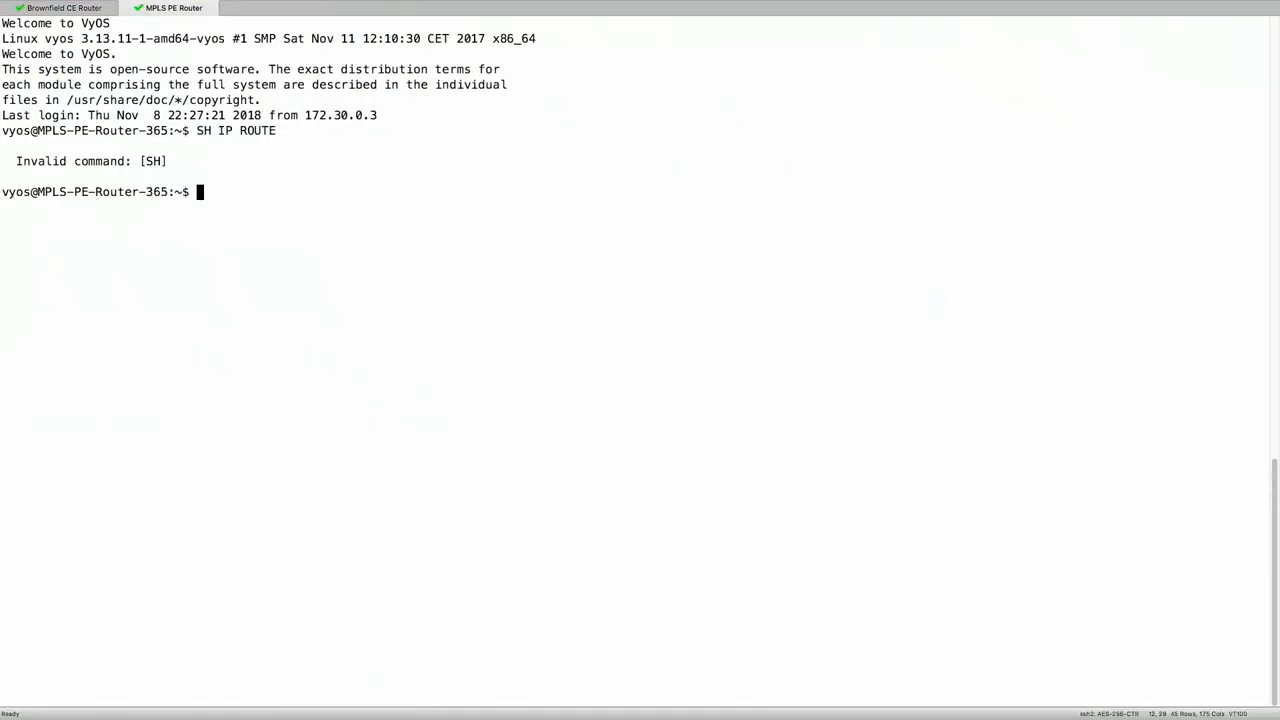
{"action": "type", "text": "sh ip route"}
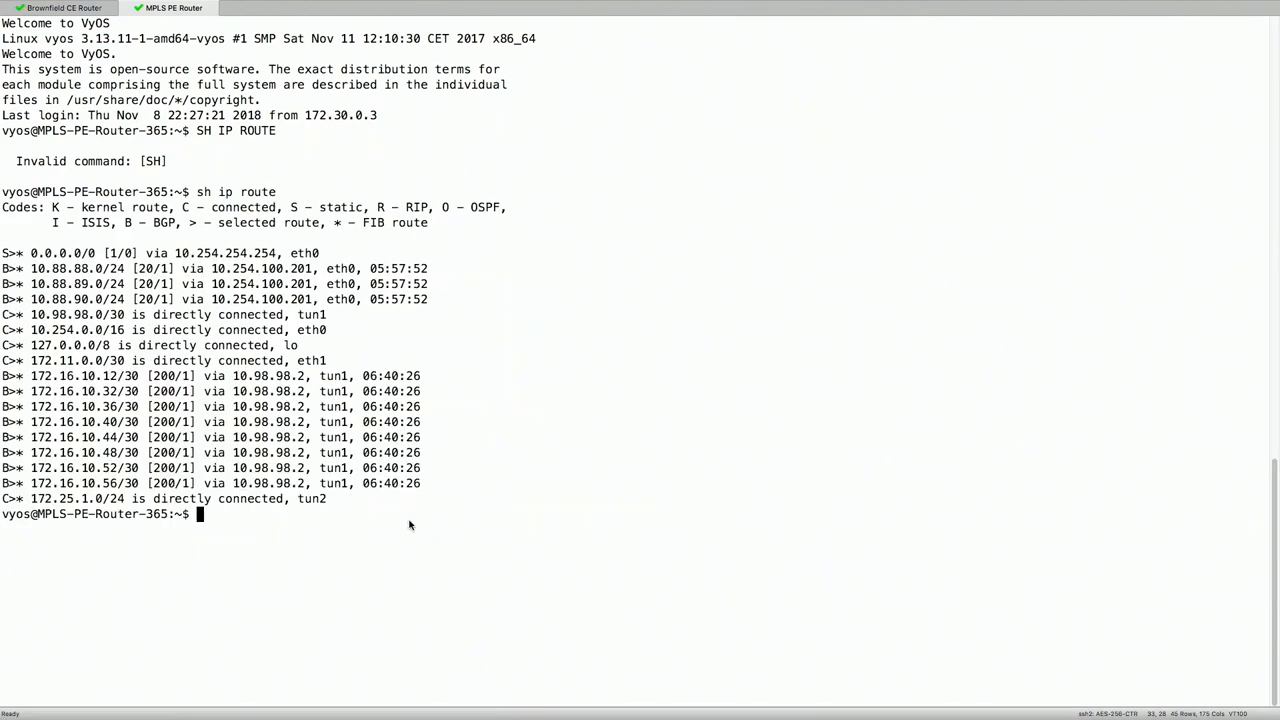
{"action": "mouse_move", "coordinate": [58, 452]}
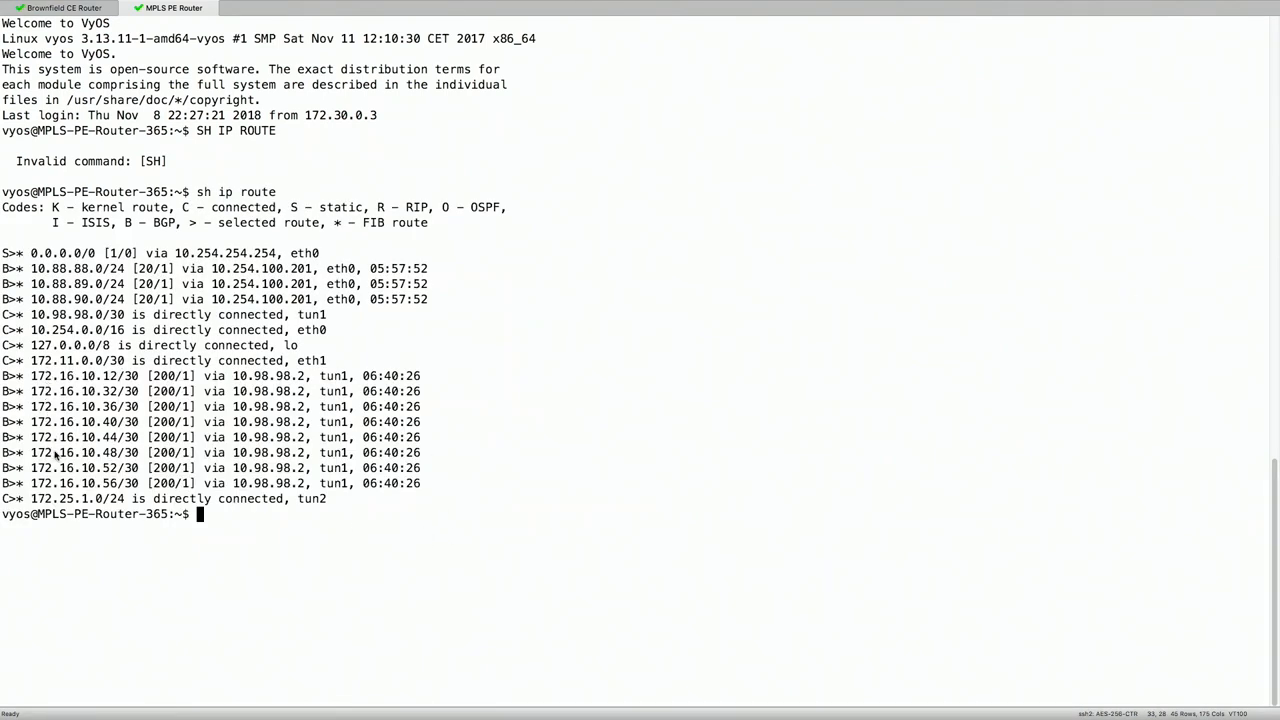
{"action": "mouse_move", "coordinate": [56, 496]}
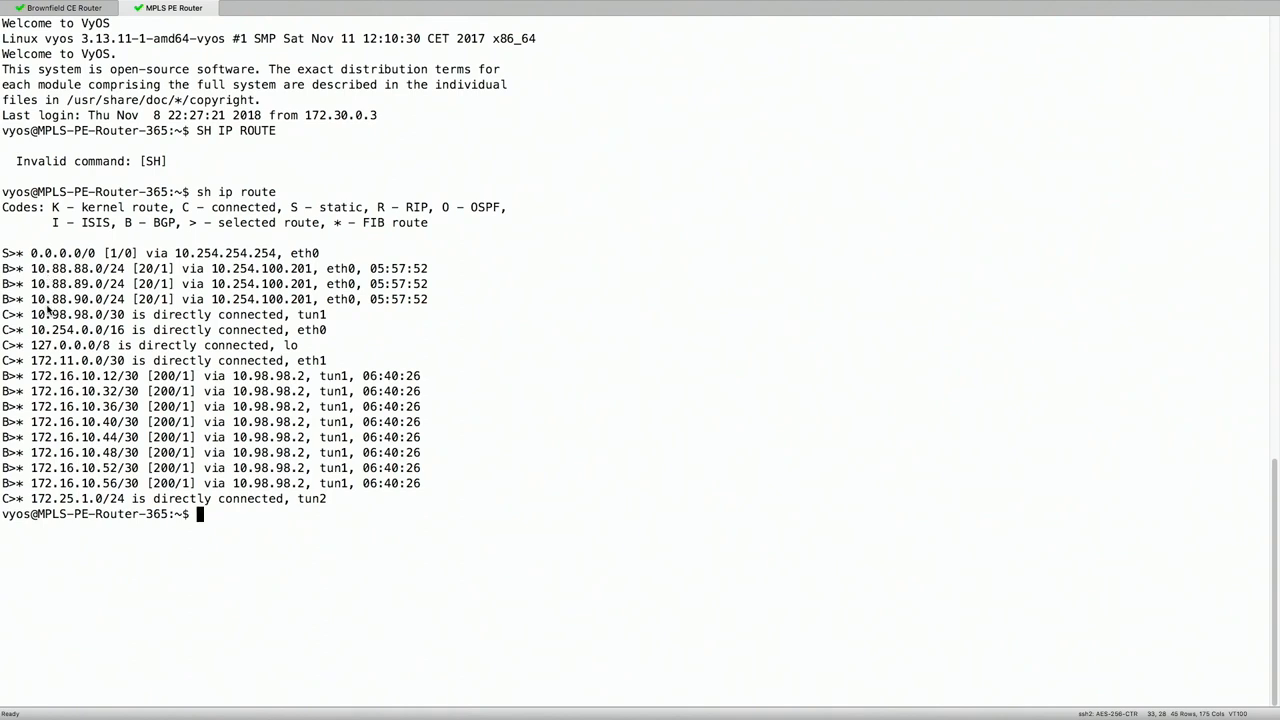
{"action": "left_click", "coordinate": [50, 8]}
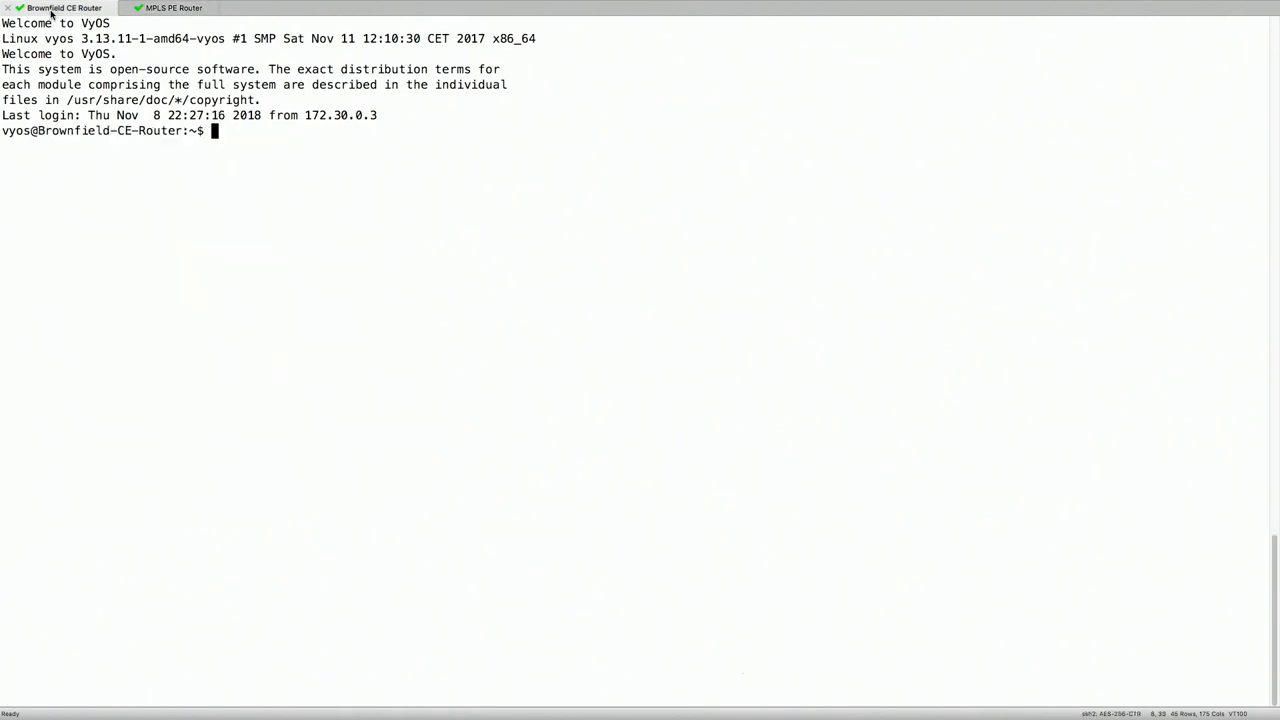
{"action": "type", "text": "sh ip"}
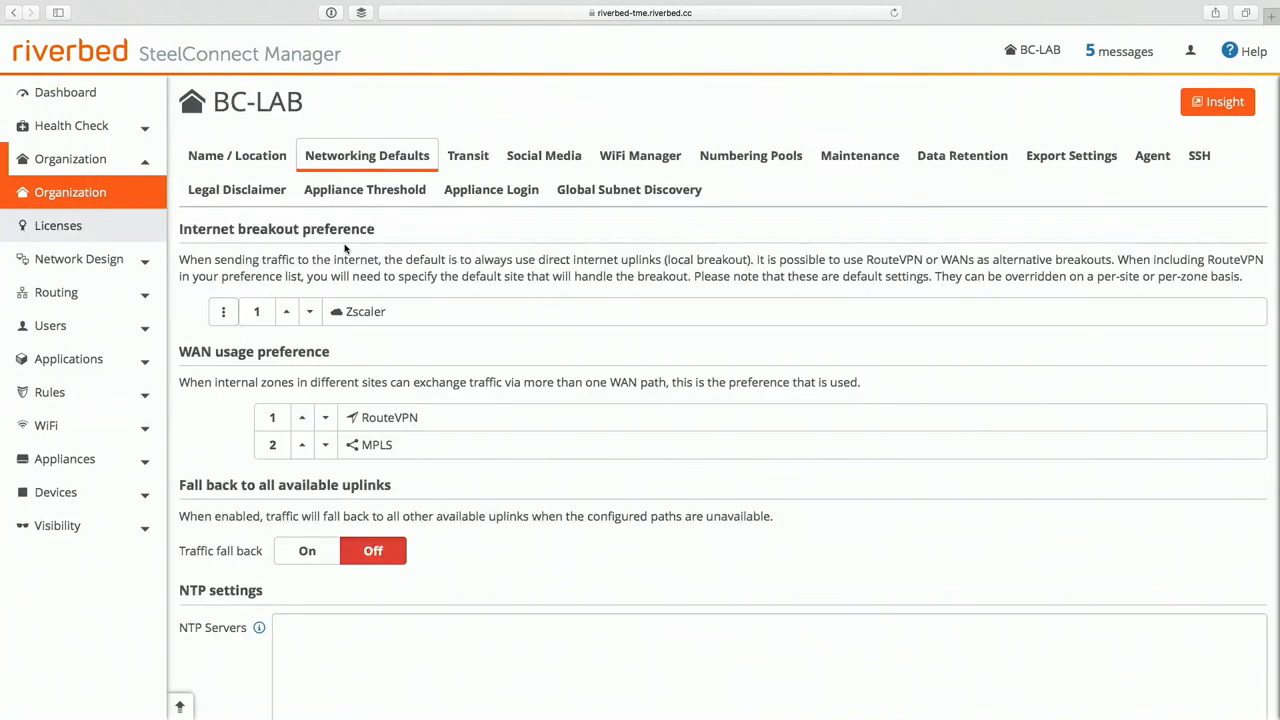
Set Indianapolis as transit hub with eBGP community tag 11:11 and confirm.
{"action": "left_click", "coordinate": [468, 156]}
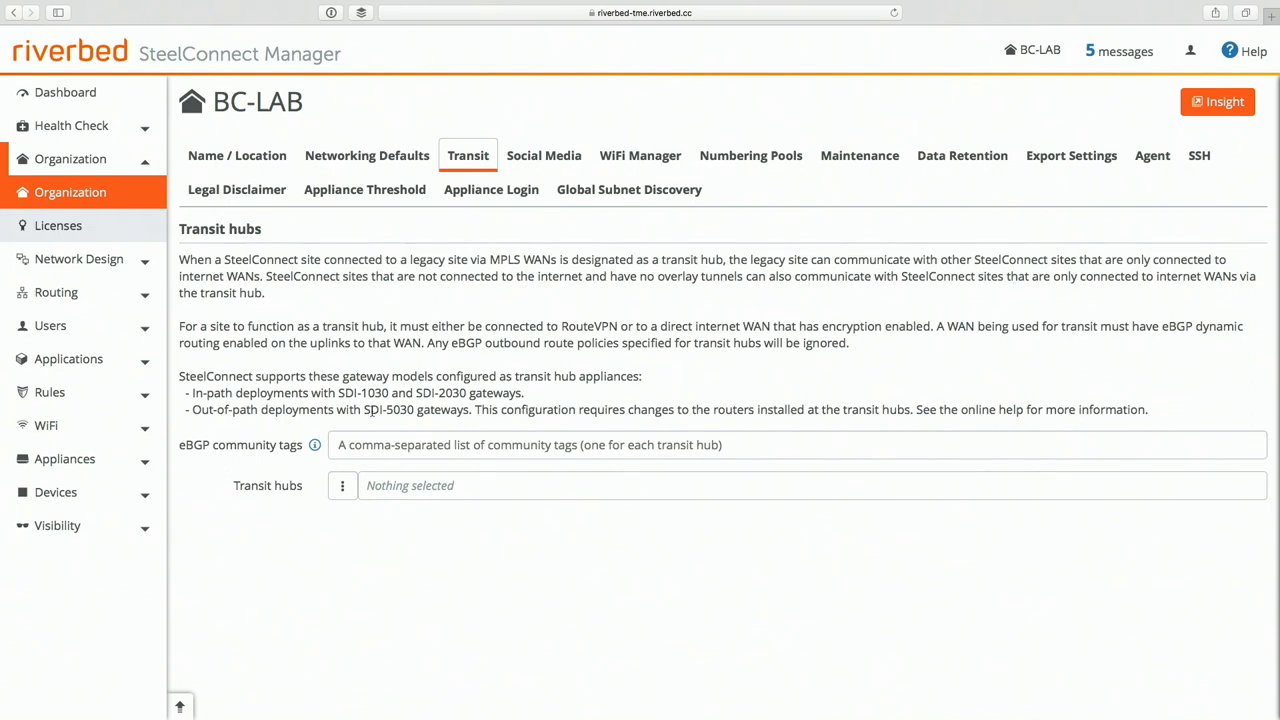
{"action": "left_click", "coordinate": [700, 444]}
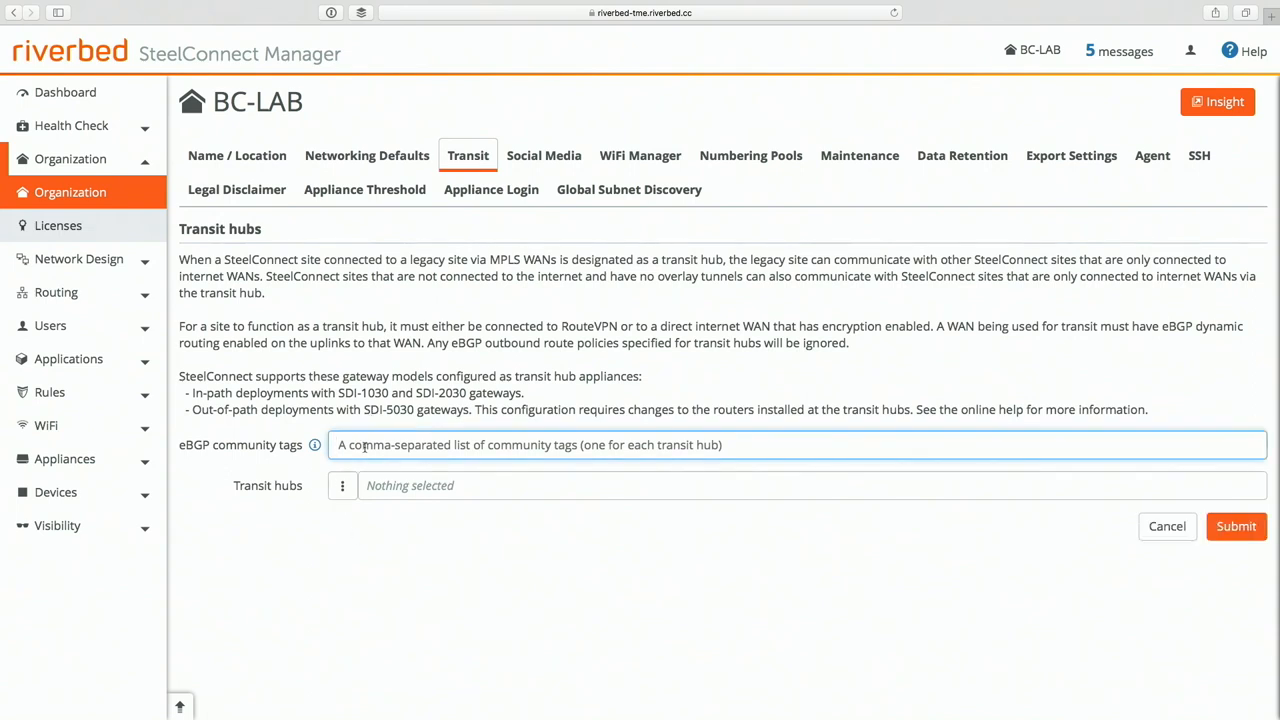
{"action": "type", "text": "11:11"}
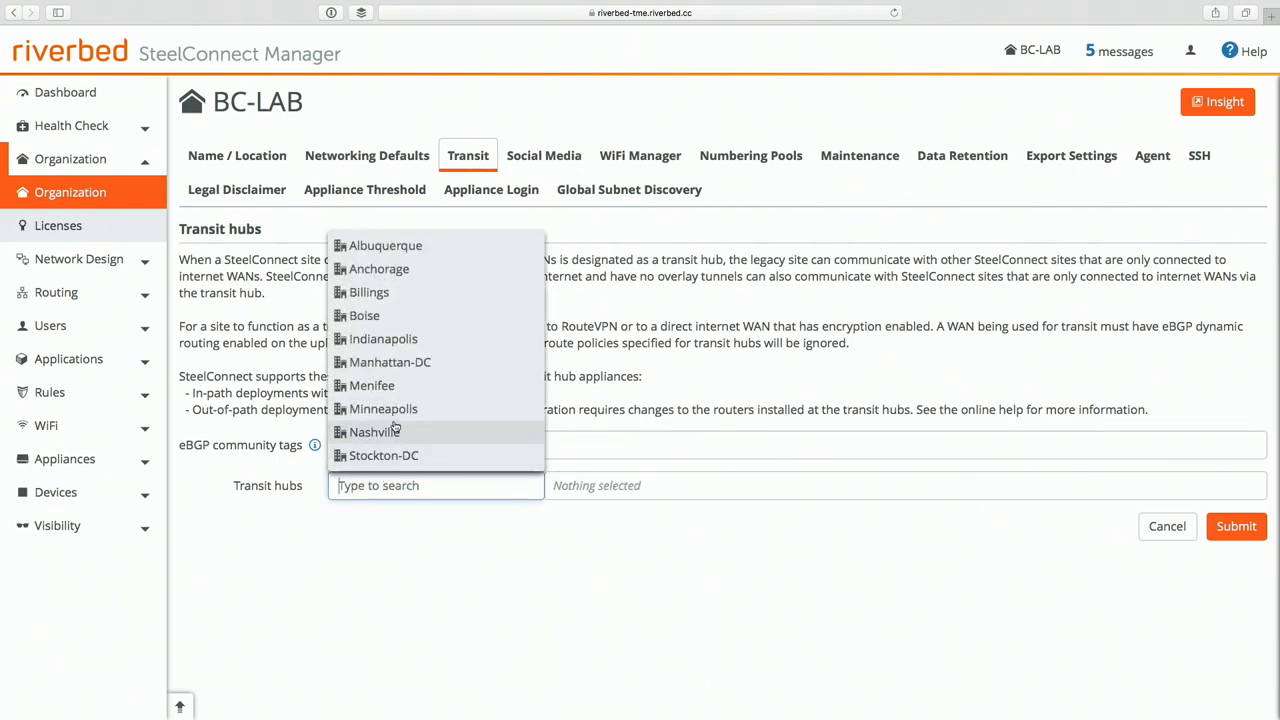
{"action": "left_click", "coordinate": [384, 340]}
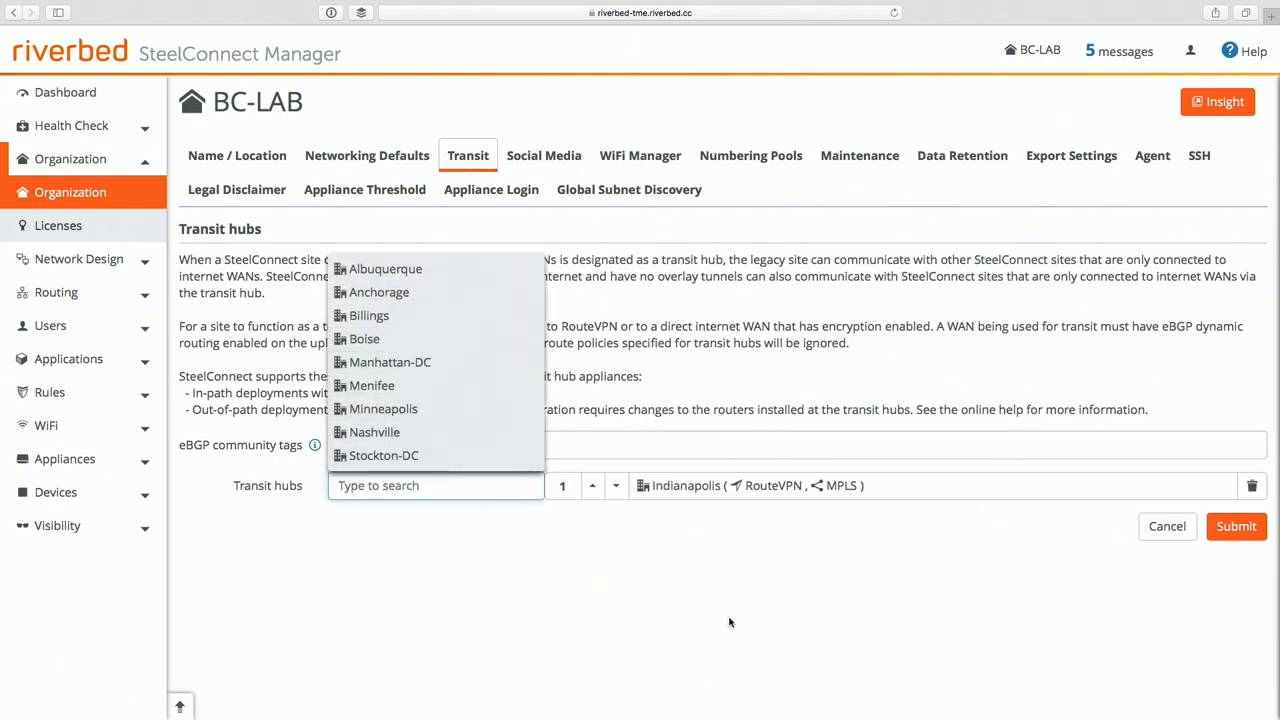
{"action": "left_click", "coordinate": [1236, 526]}
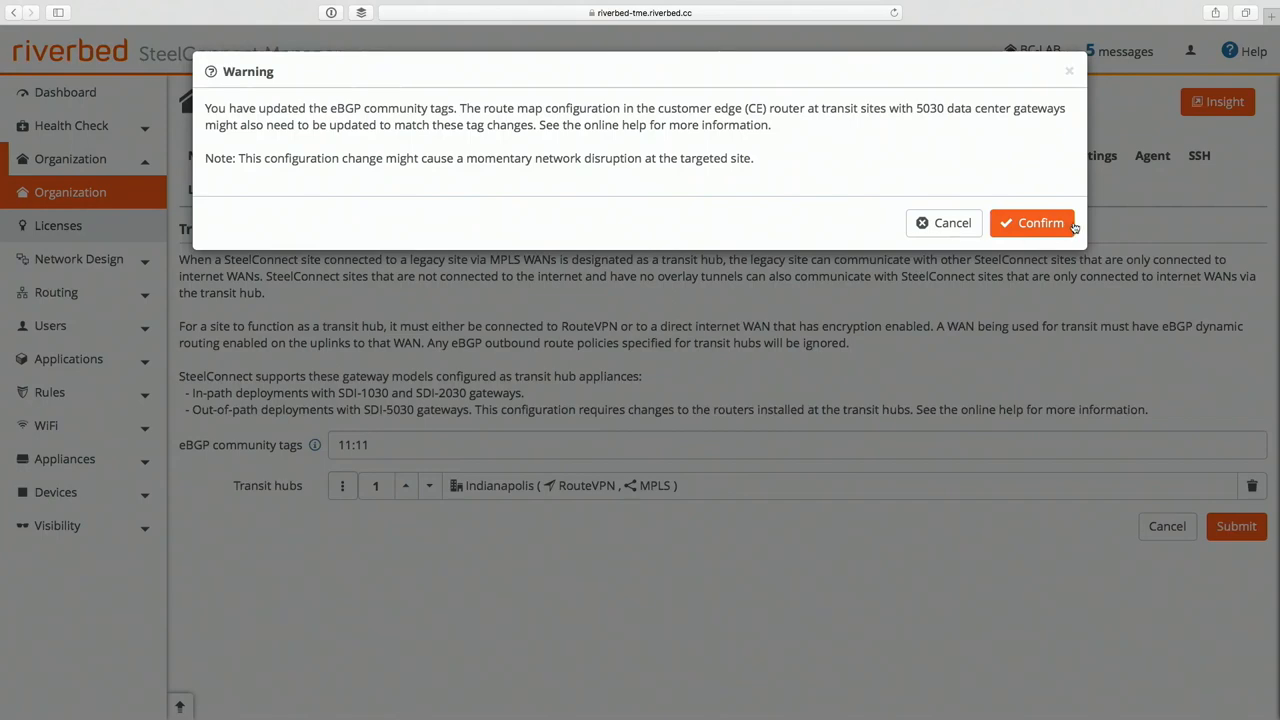
{"action": "left_click", "coordinate": [1032, 222]}
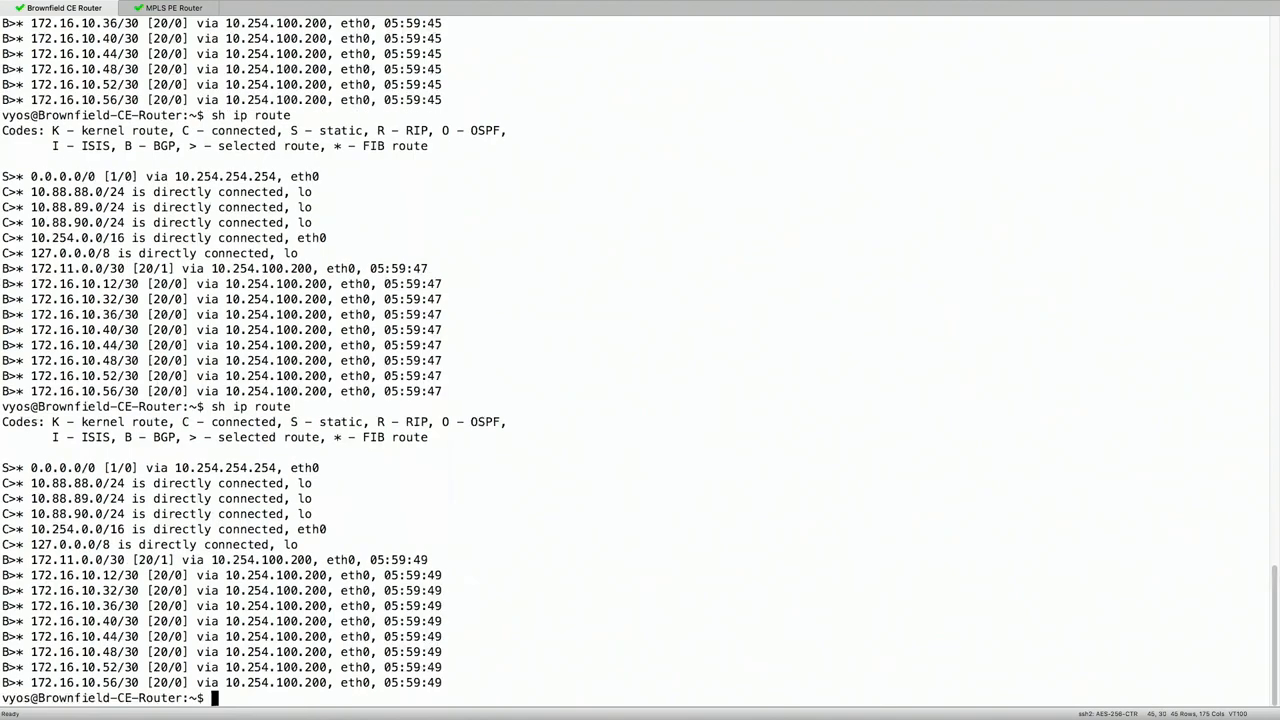
Run 'sh ip route' on the Brownfield CE router to see BGP routes via 10.254.100.200.
{"action": "type", "text": "sh ip route"}
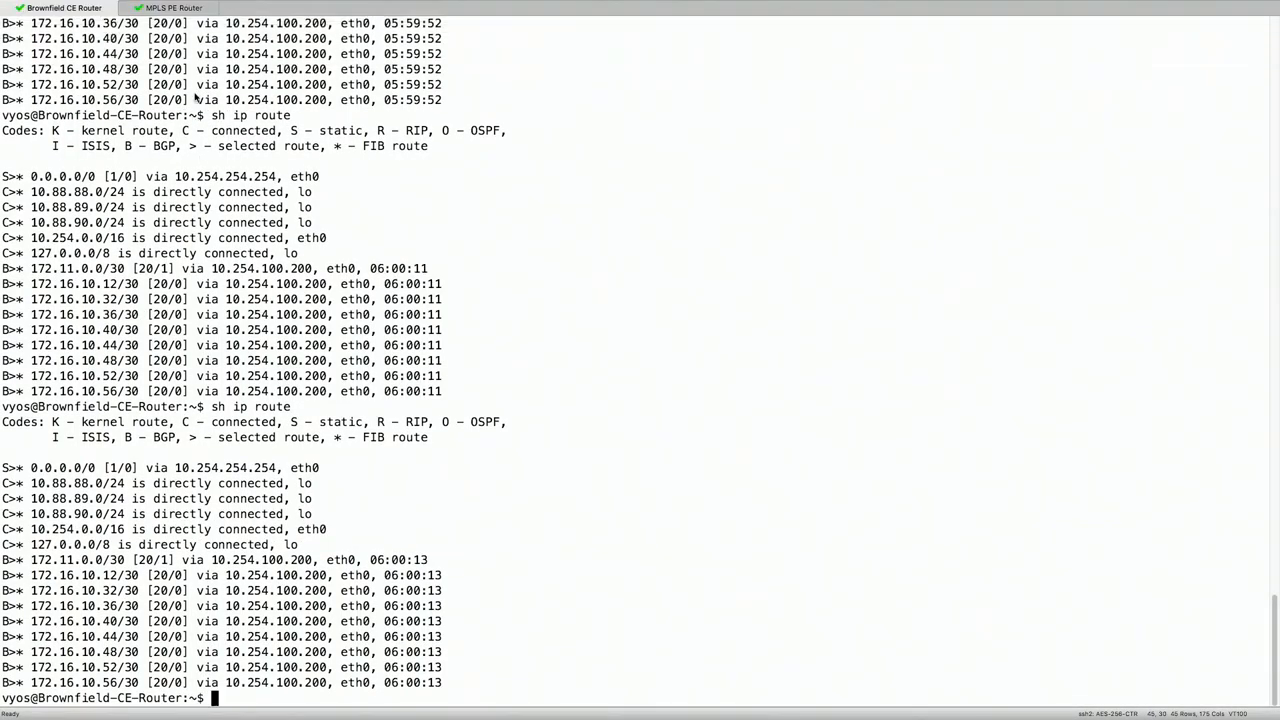
{"action": "left_click", "coordinate": [176, 6]}
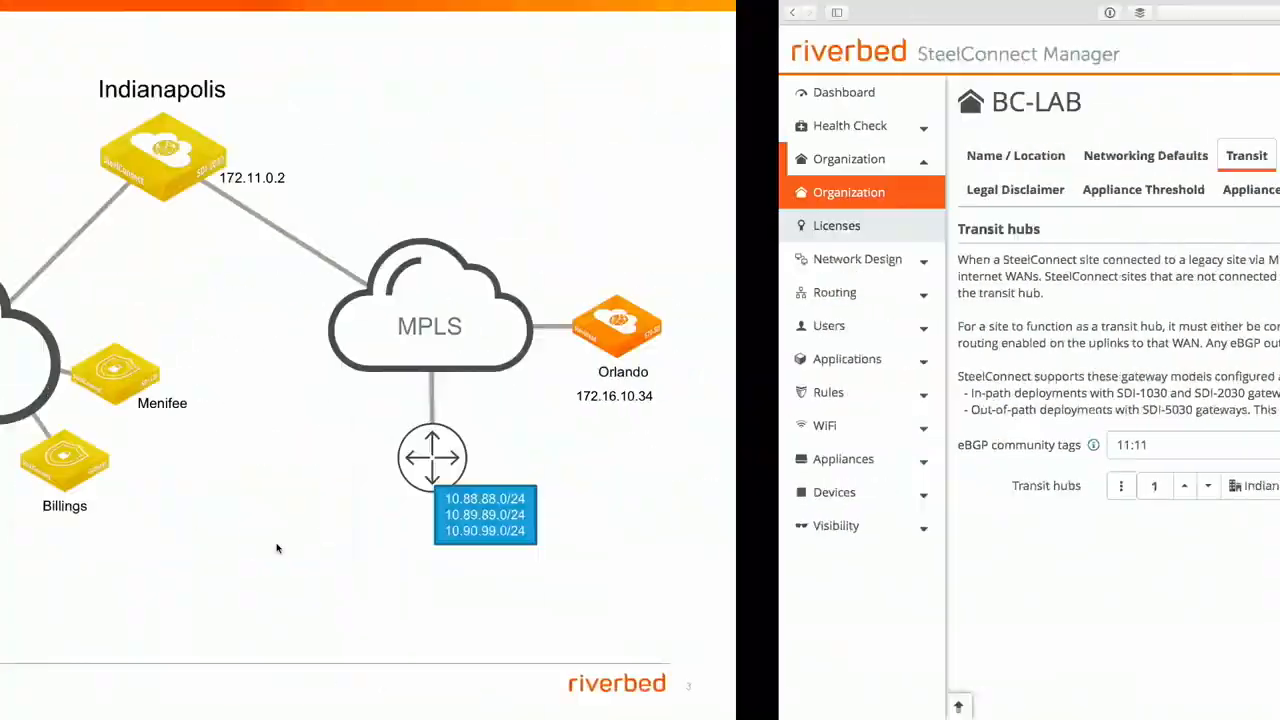
Show the Health Check summary with 46 tunnels and 12 uplinks up.
{"action": "left_click", "coordinate": [848, 124]}
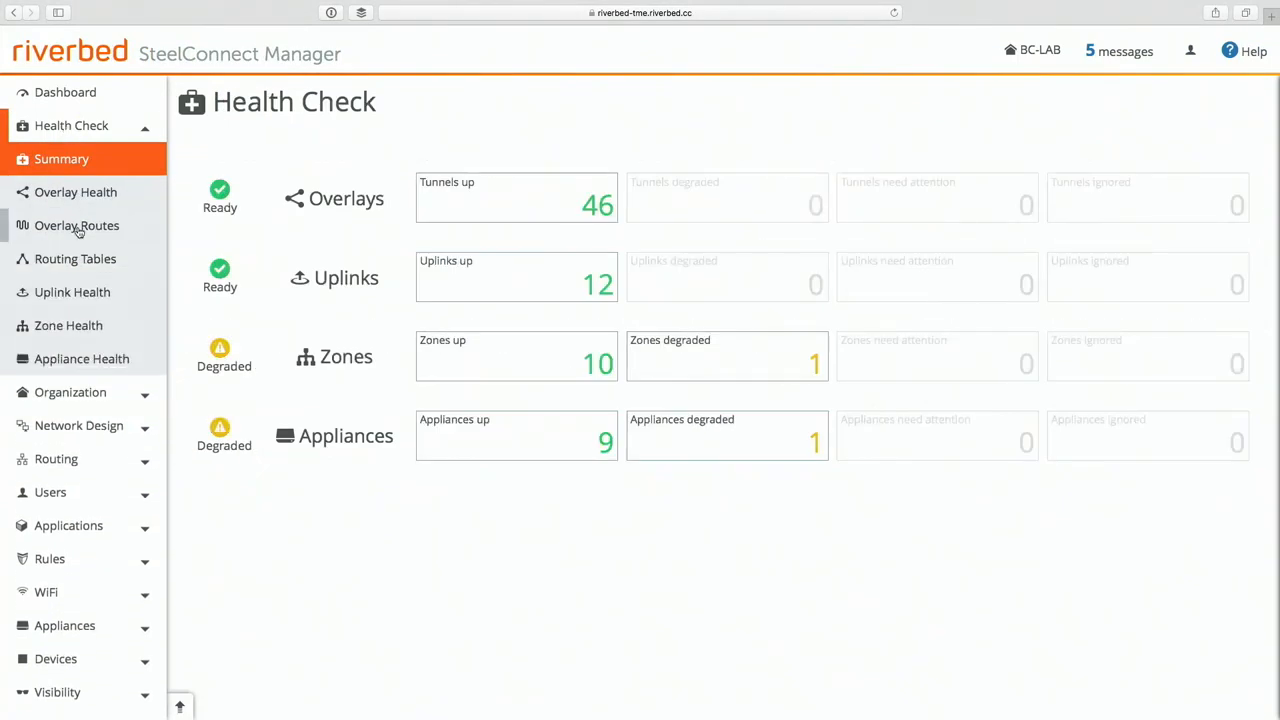
Inspect the overlay routes Anchorage learns through Indianapolis, then close the panel.
{"action": "left_click", "coordinate": [76, 224]}
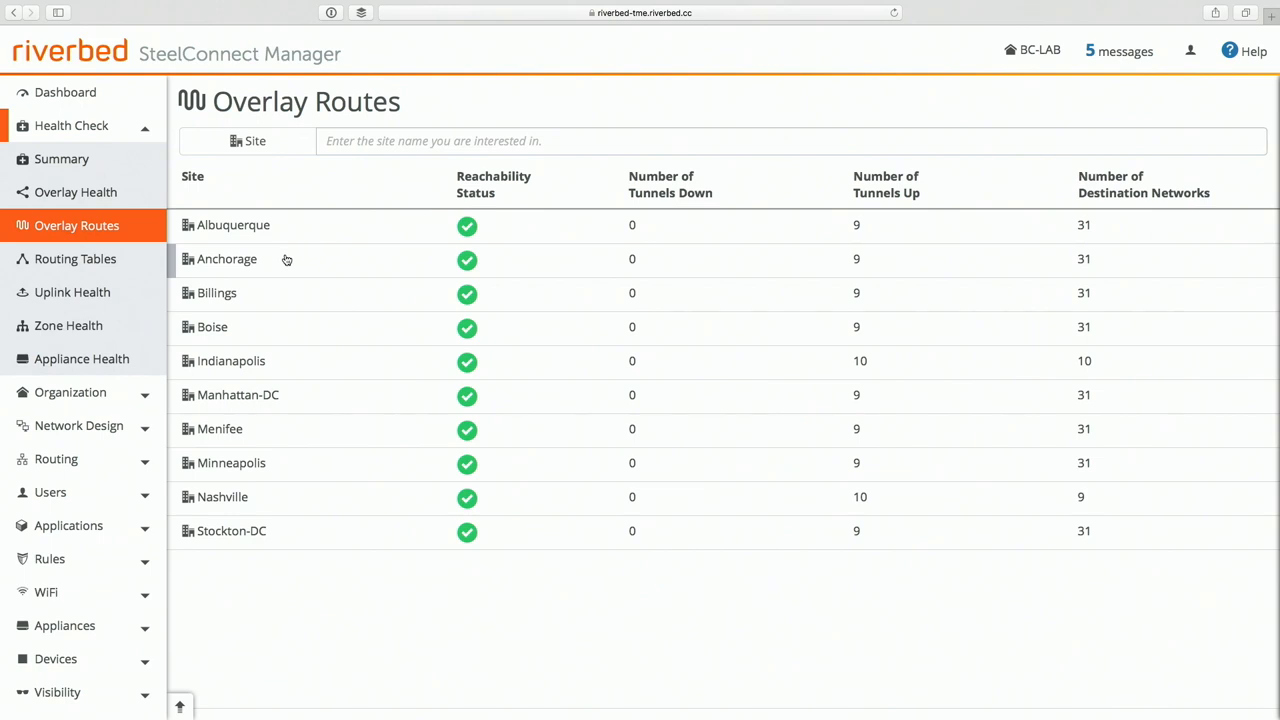
{"action": "left_click", "coordinate": [226, 260]}
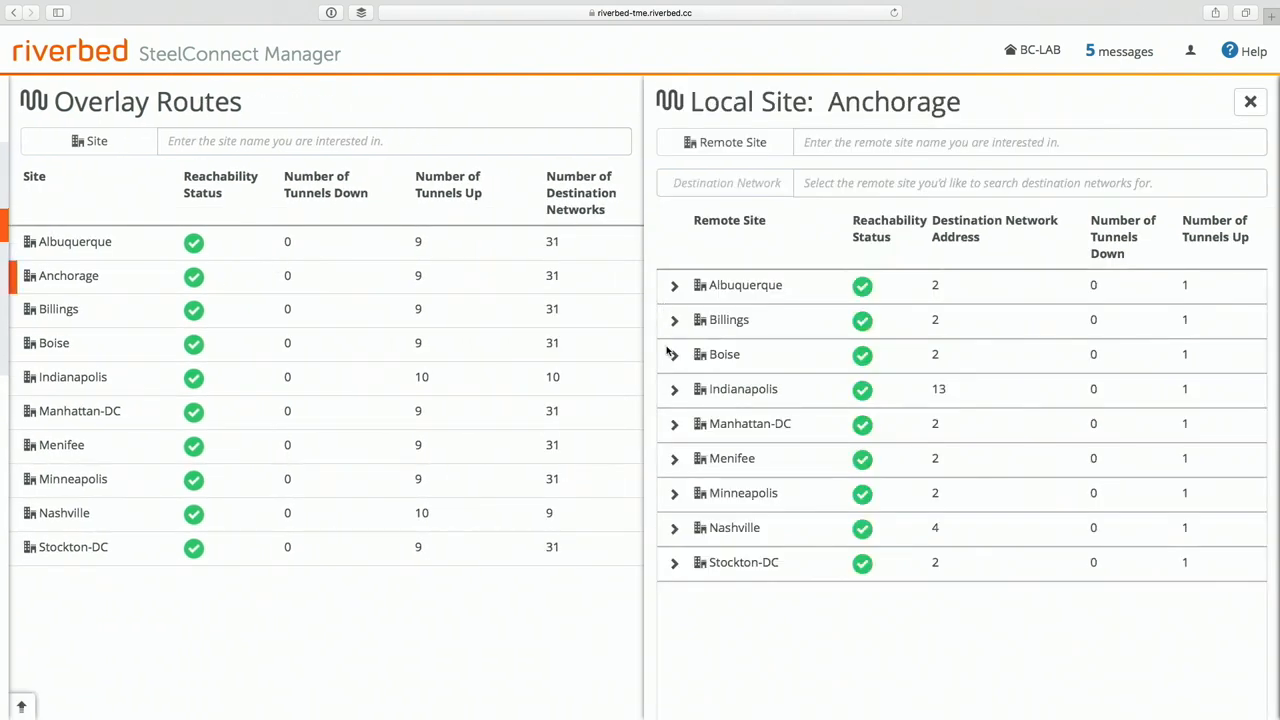
{"action": "left_click", "coordinate": [674, 388]}
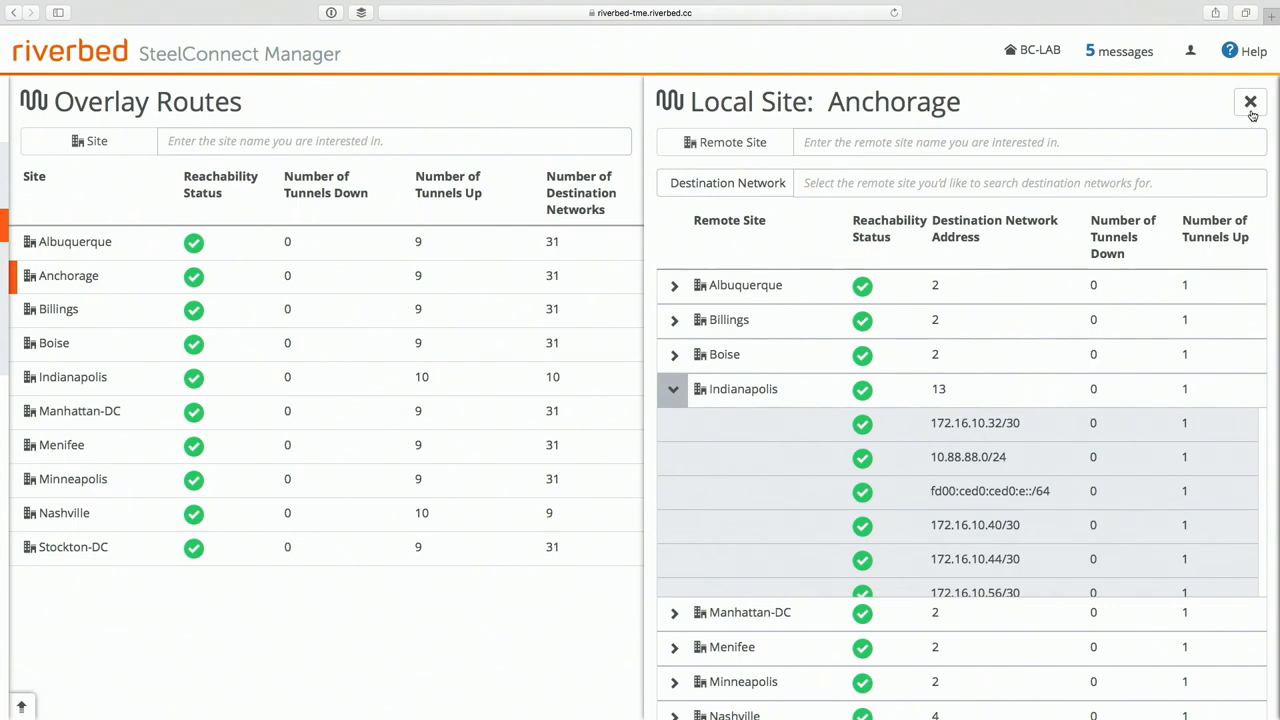
{"action": "left_click", "coordinate": [1240, 102]}
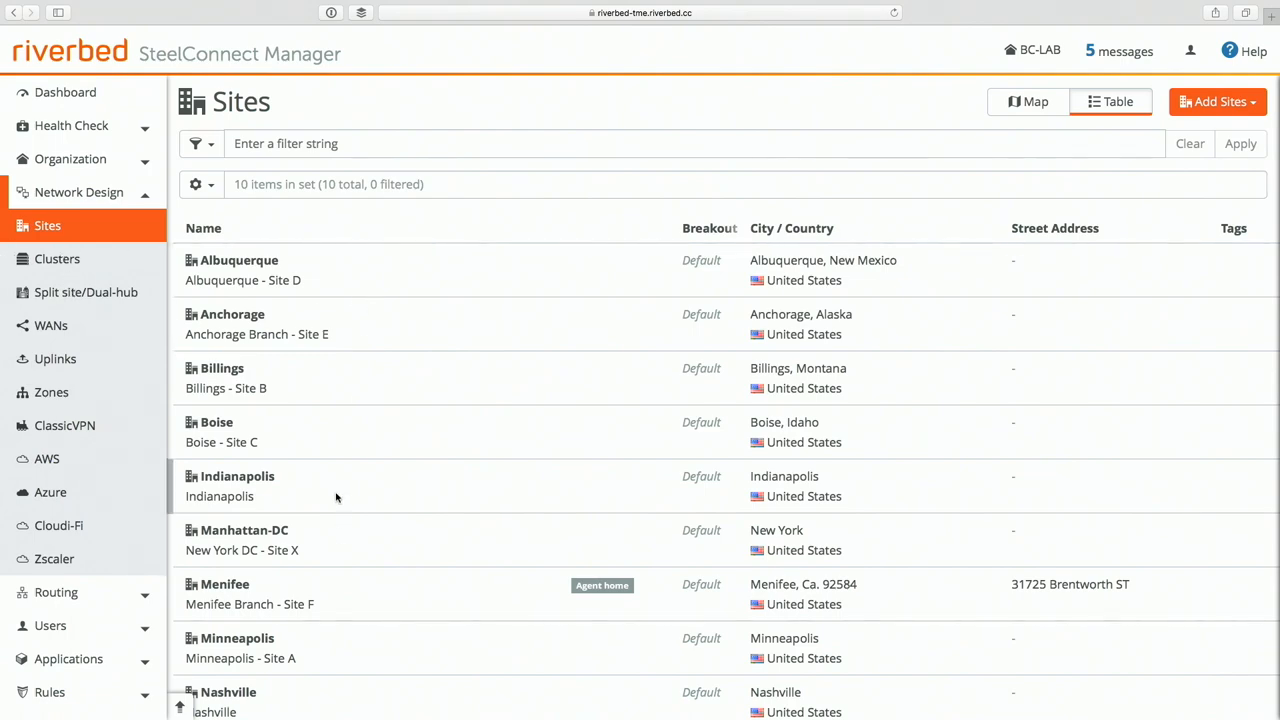
Add the Indianapolis-MPLS uplink to the Indianapolis site's Local Subnet Discovery inclusion list.
{"action": "left_click", "coordinate": [236, 476]}
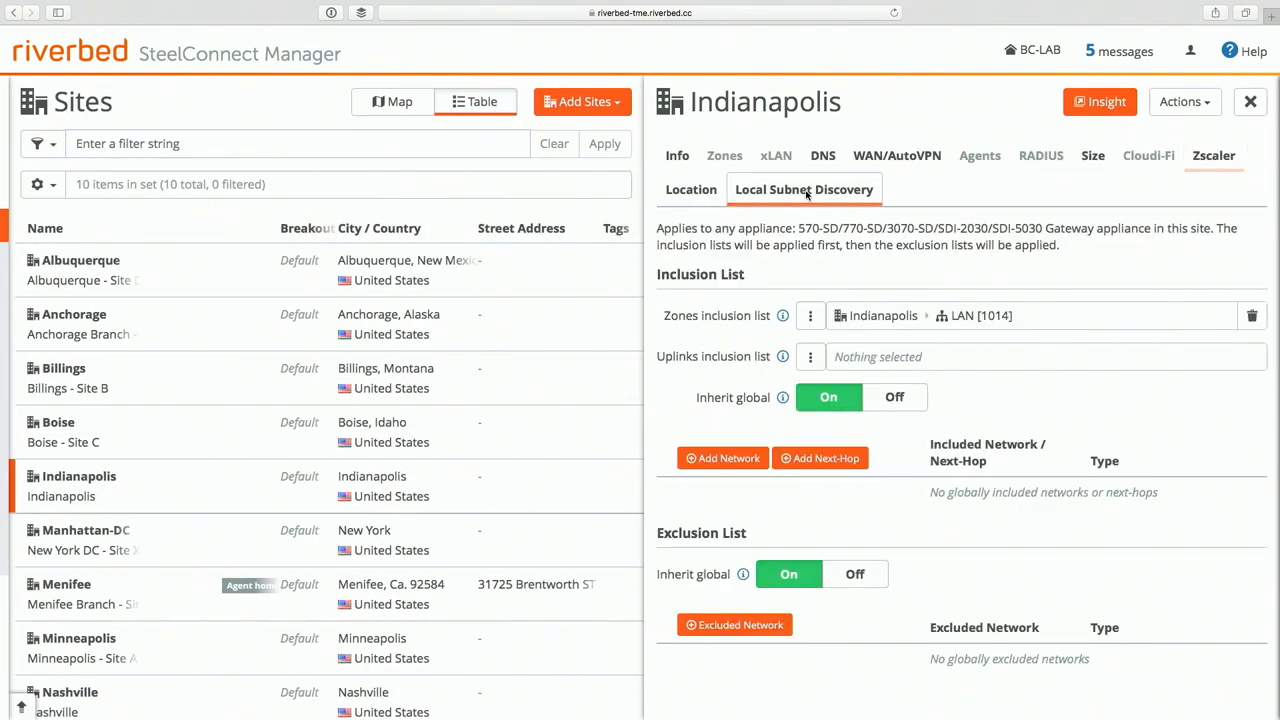
{"action": "mouse_move", "coordinate": [698, 364]}
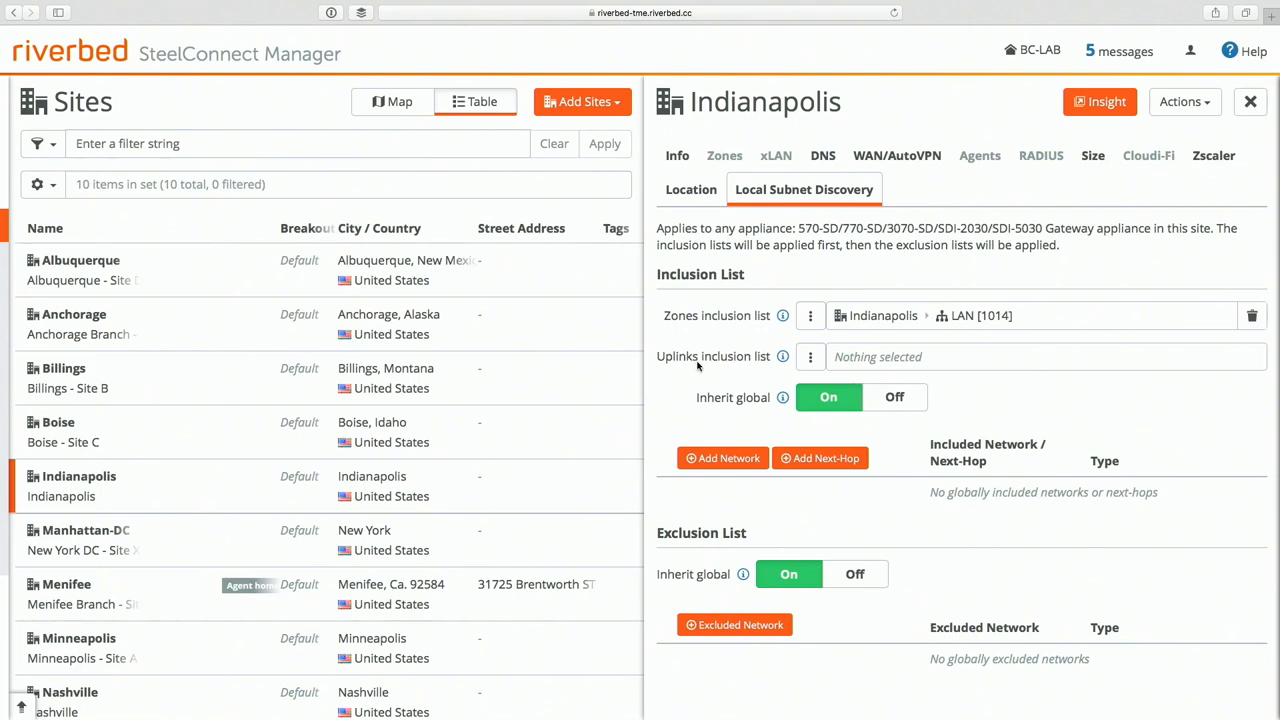
{"action": "left_click", "coordinate": [1044, 356]}
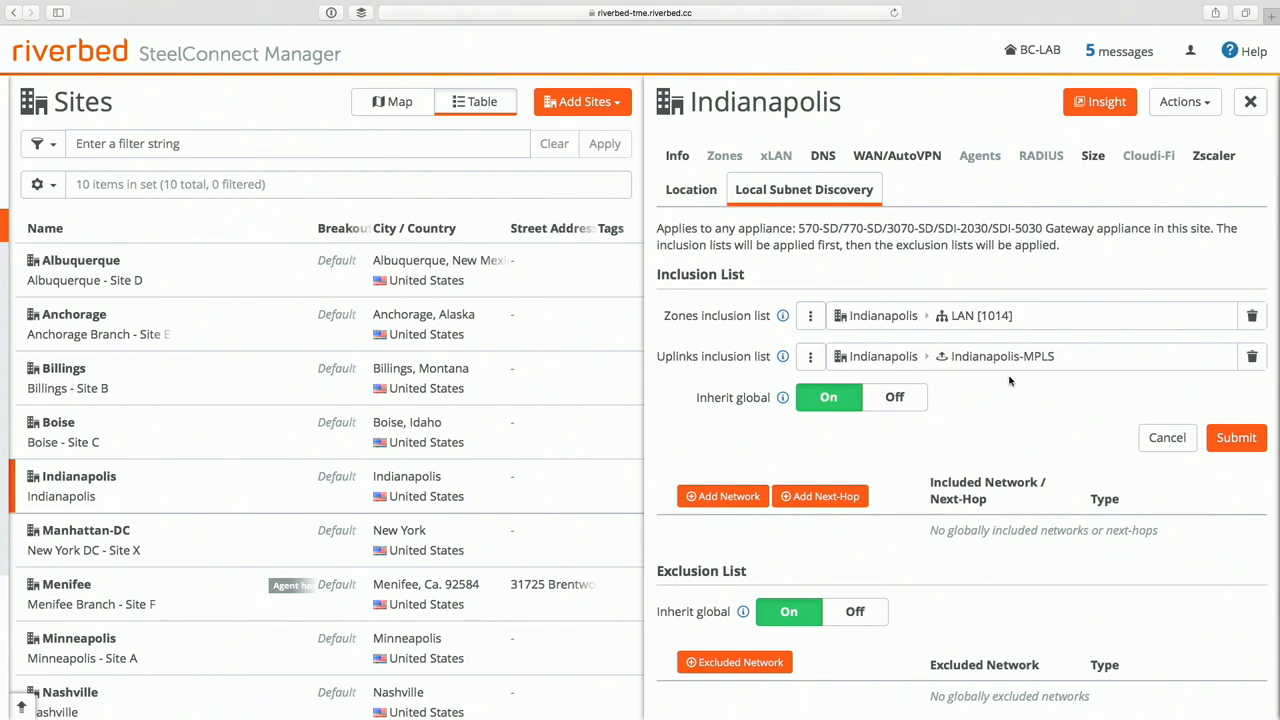
{"action": "mouse_move", "coordinate": [828, 548]}
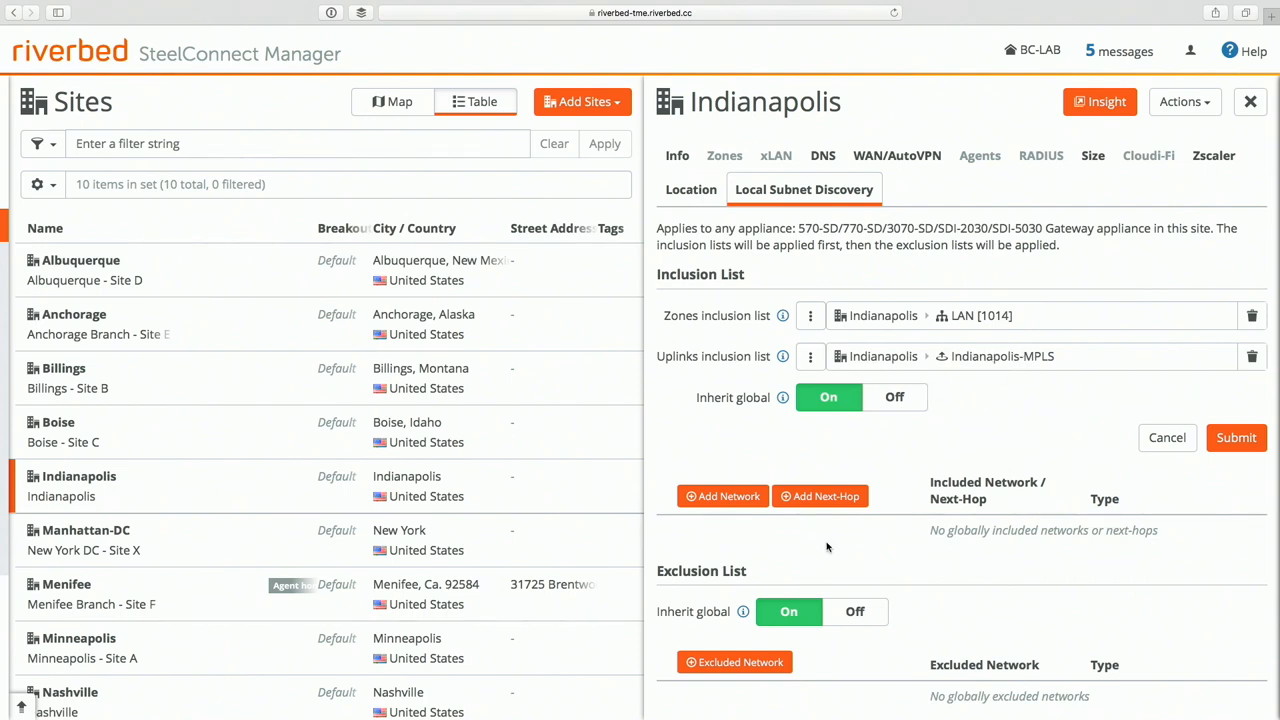
{"action": "mouse_move", "coordinate": [722, 500]}
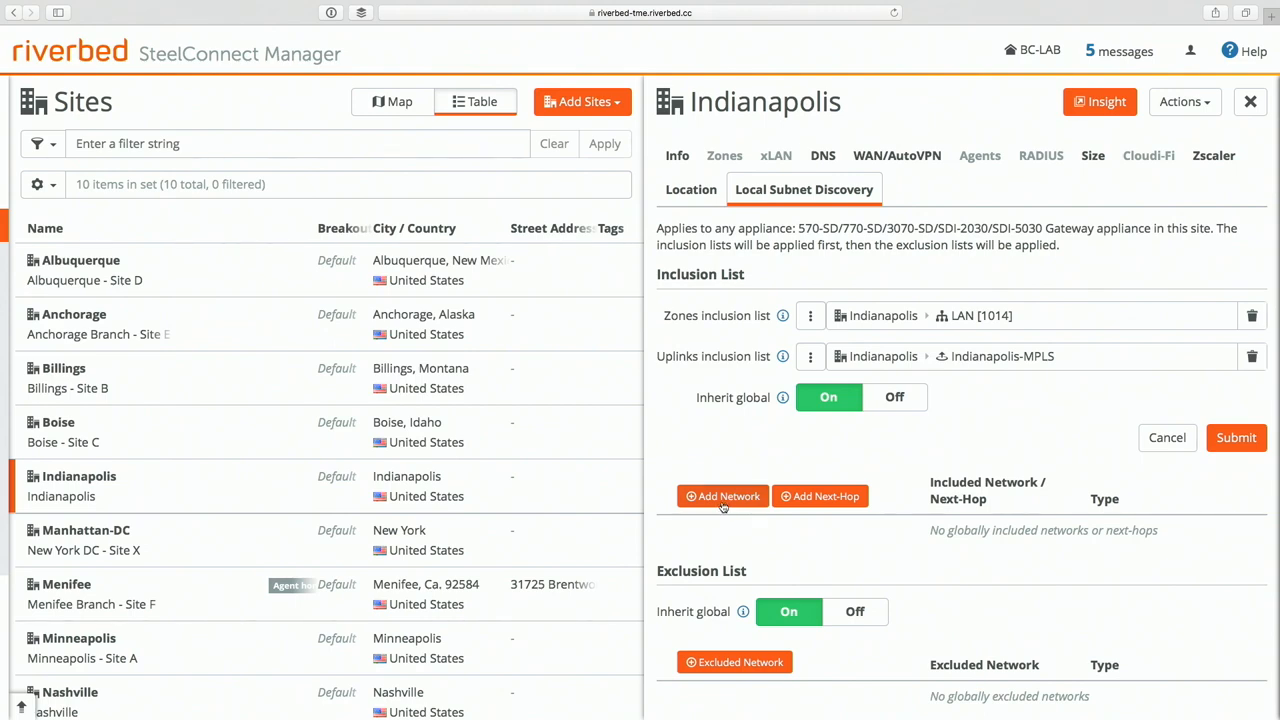
Start an Add Included Network entry under Indianapolis's inclusion list, prefix still empty.
{"action": "left_click", "coordinate": [722, 496]}
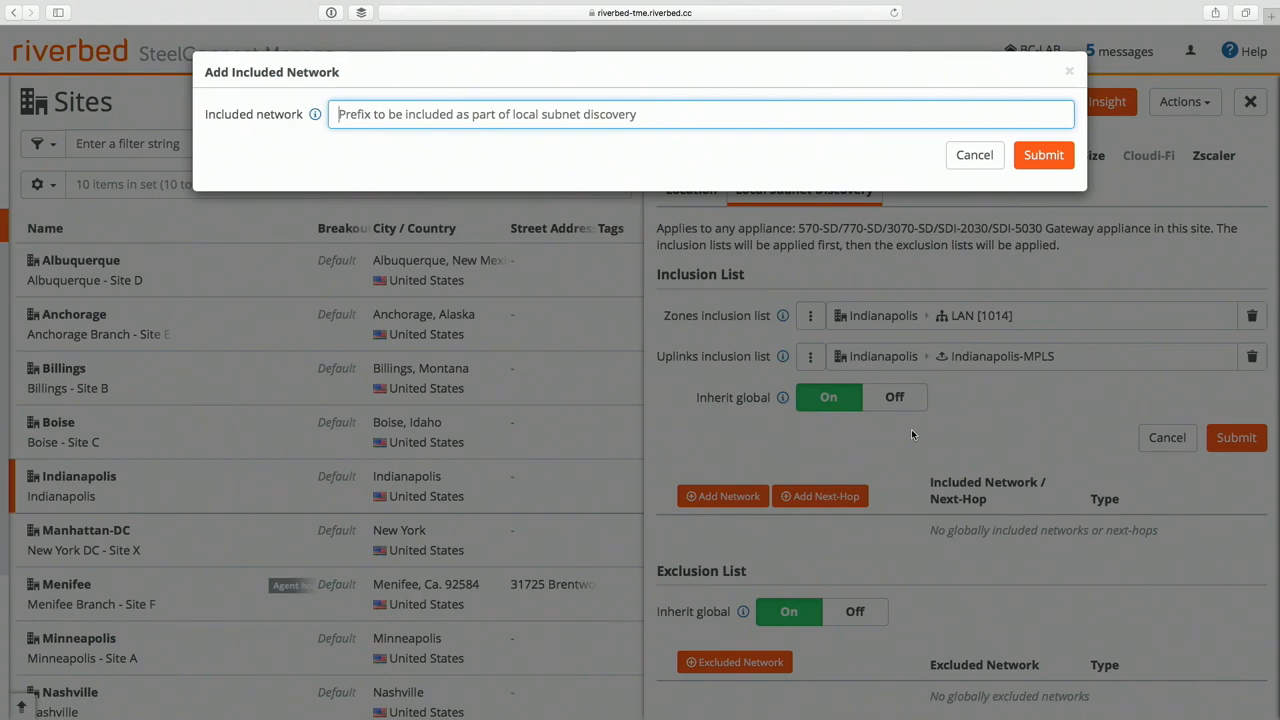
{"action": "mouse_move", "coordinate": [1108, 280]}
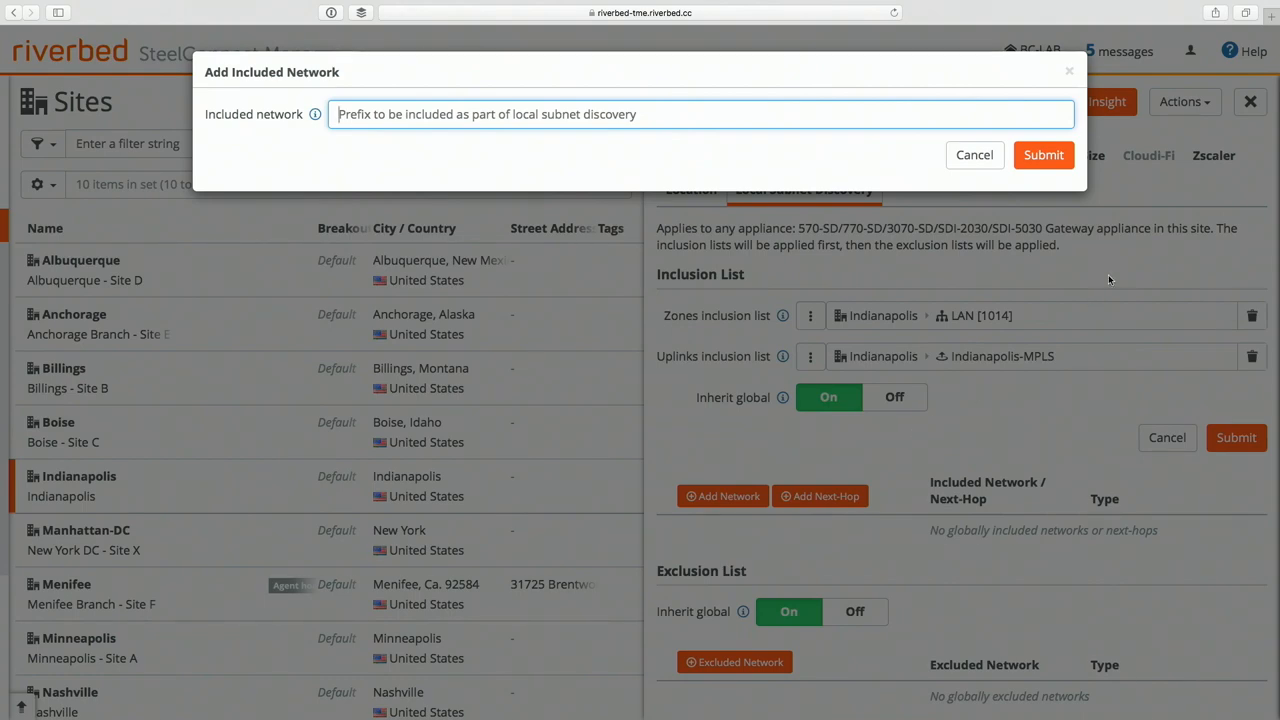